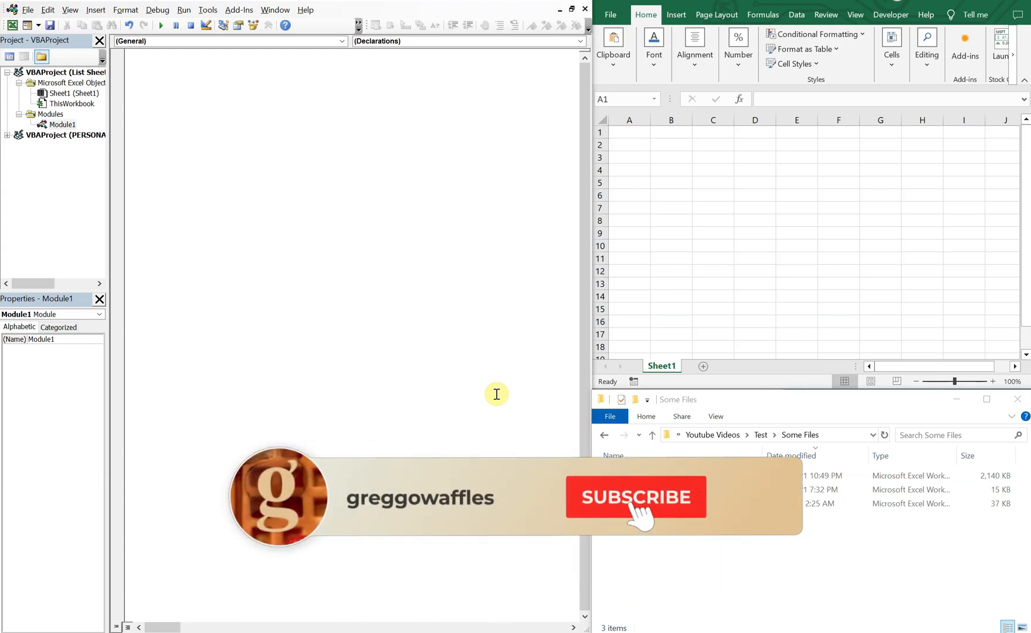
- Start a new macro Sub list_sheet_names_and_headers() in Module1
{"action": "left_click", "coordinate": [636, 497]}
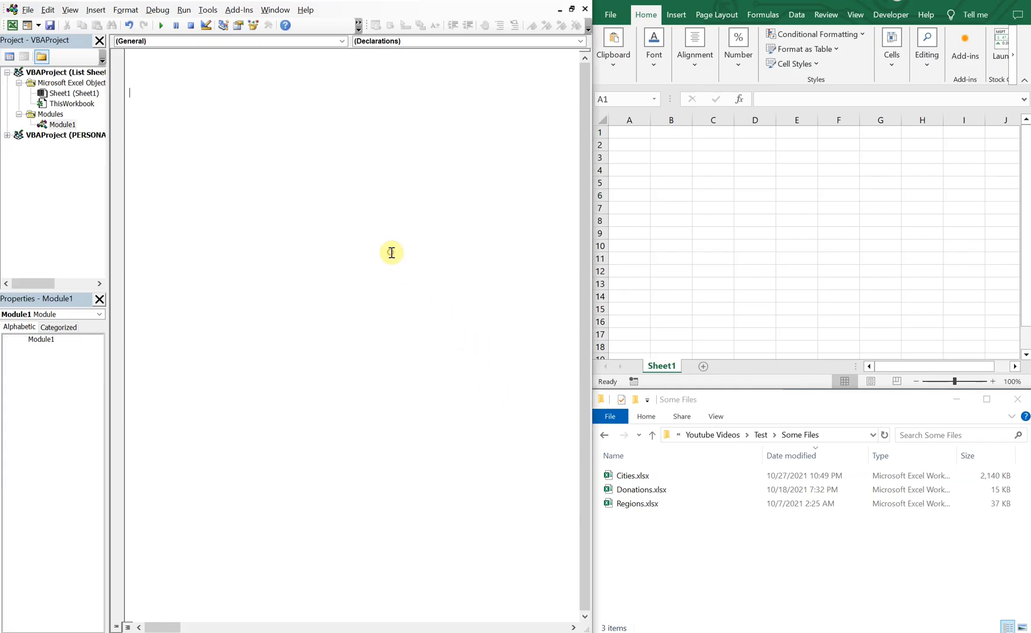
{"action": "left_click", "coordinate": [671, 170]}
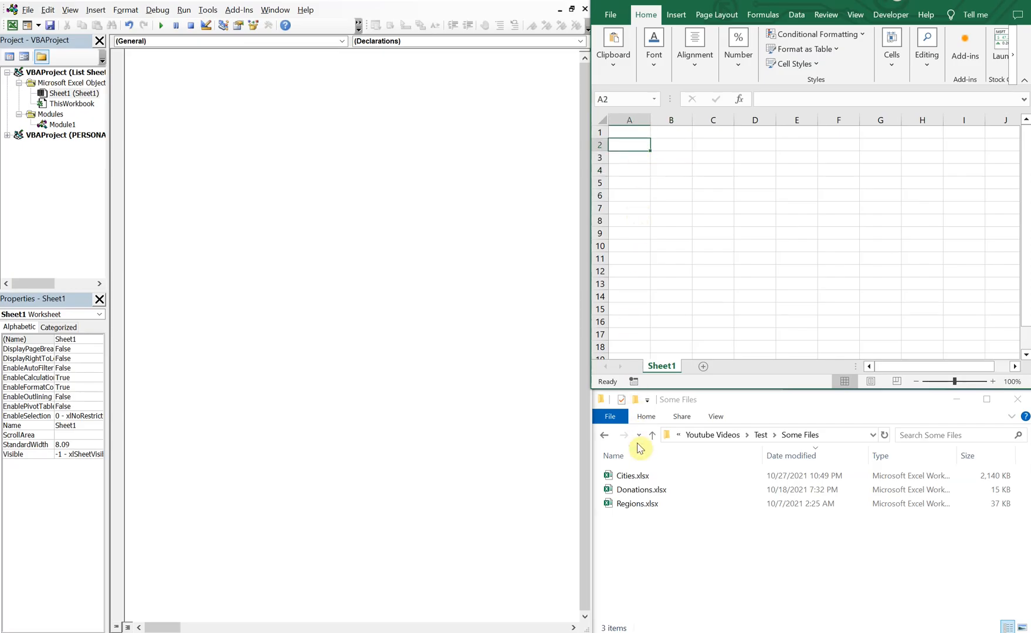
{"action": "left_click", "coordinate": [639, 489]}
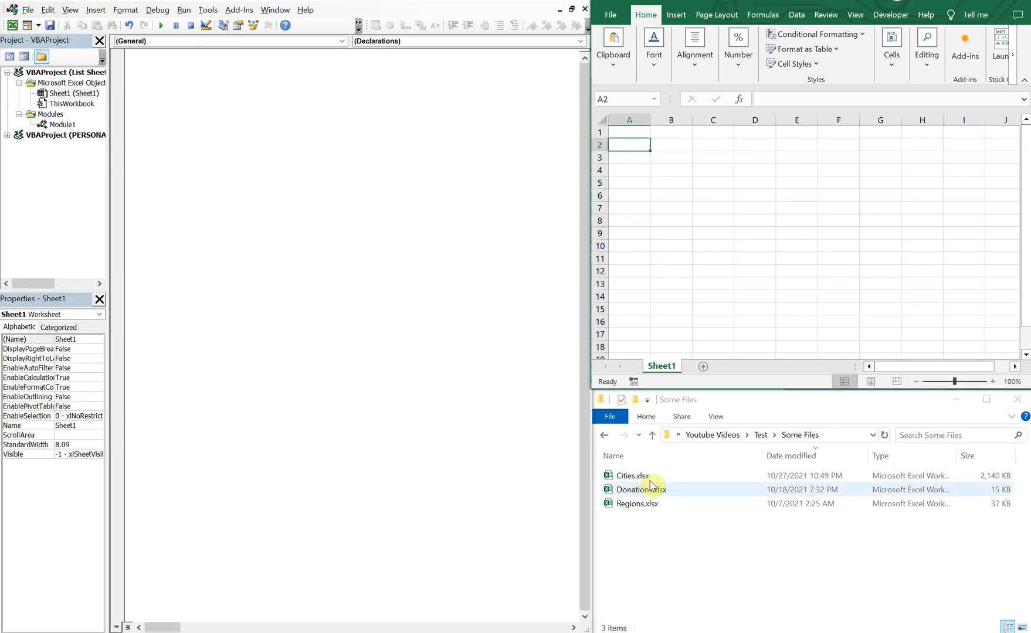
{"action": "left_click", "coordinate": [631, 475]}
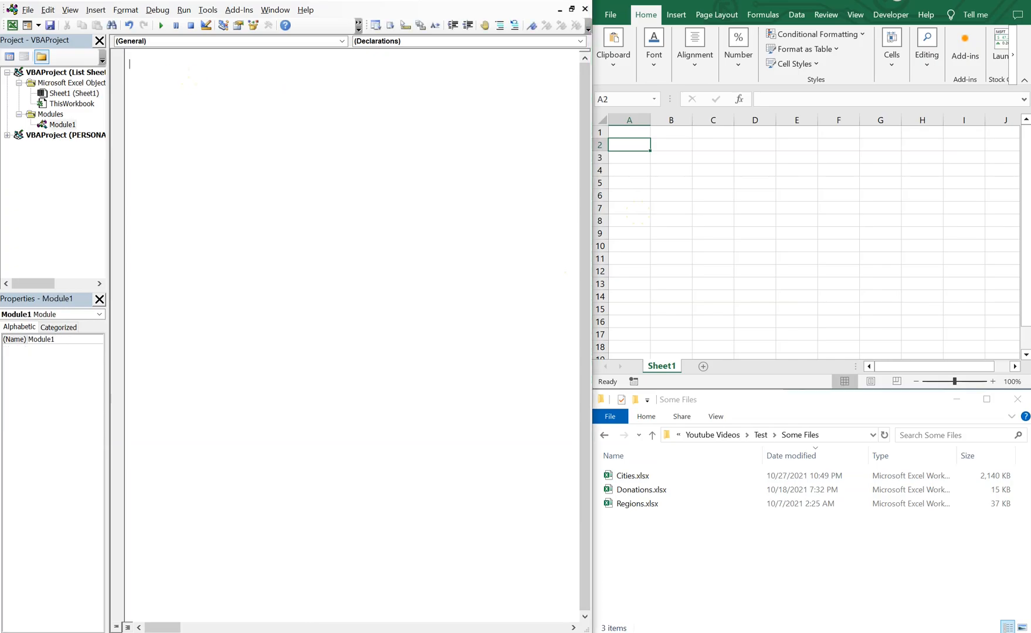
{"action": "type", "text": "sub list_"}
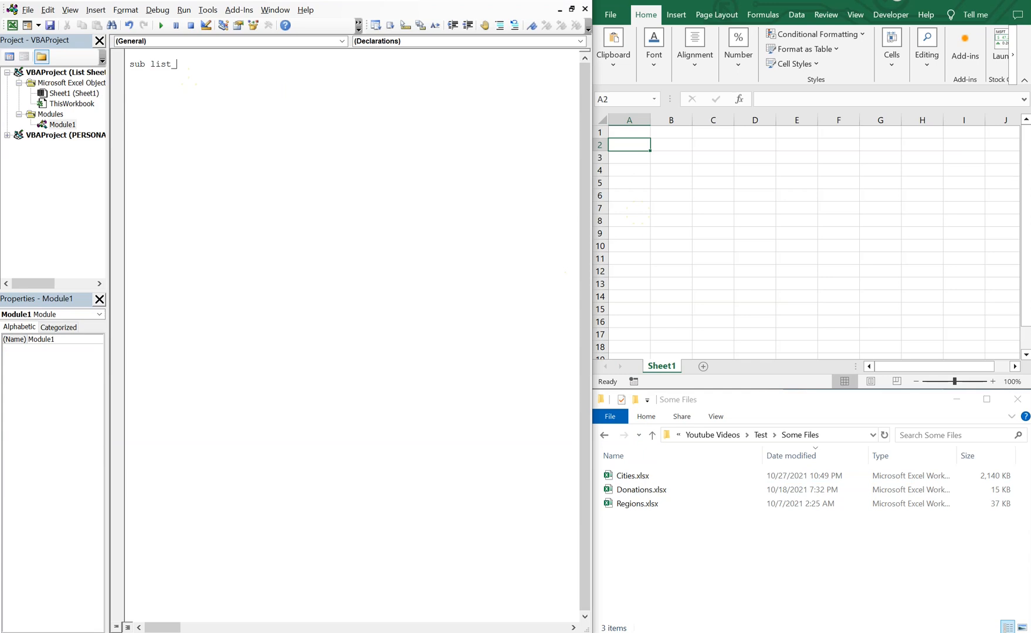
{"action": "type", "text": "sheet"}
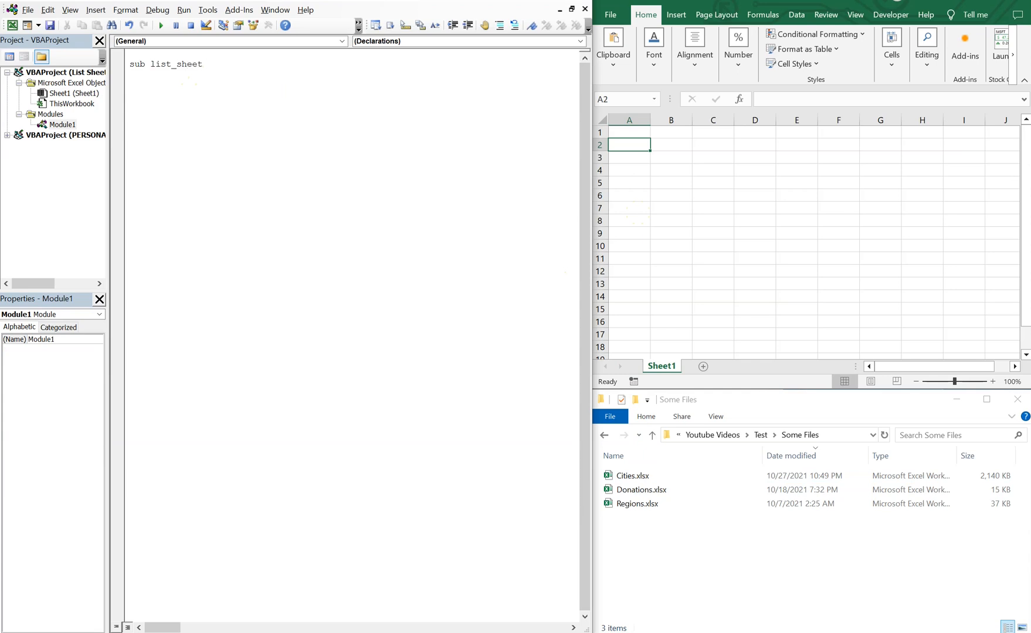
{"action": "type", "text": "_names_an"}
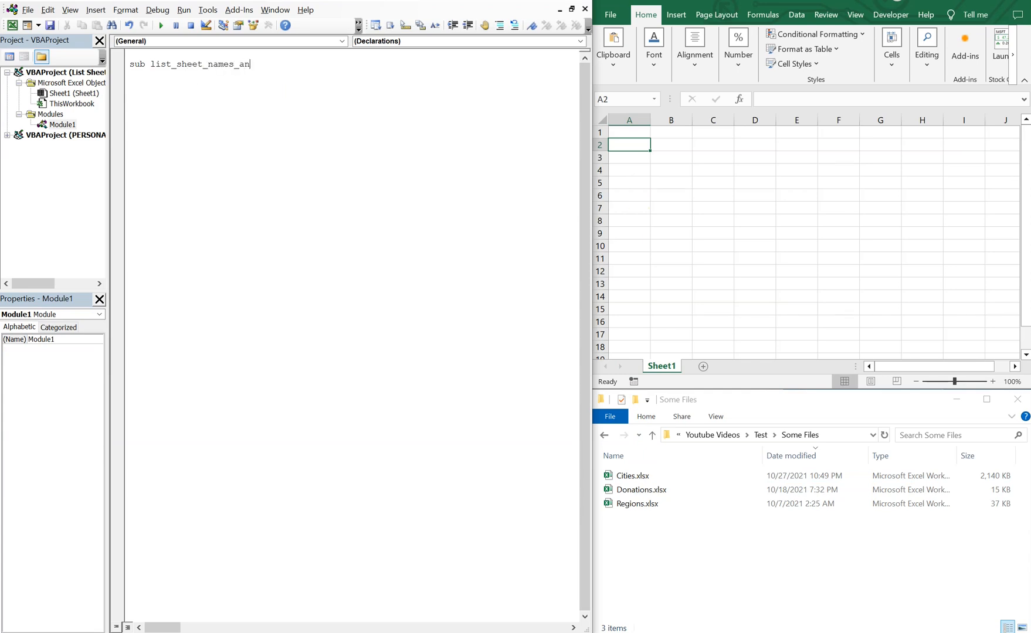
{"action": "type", "text": "d)"}
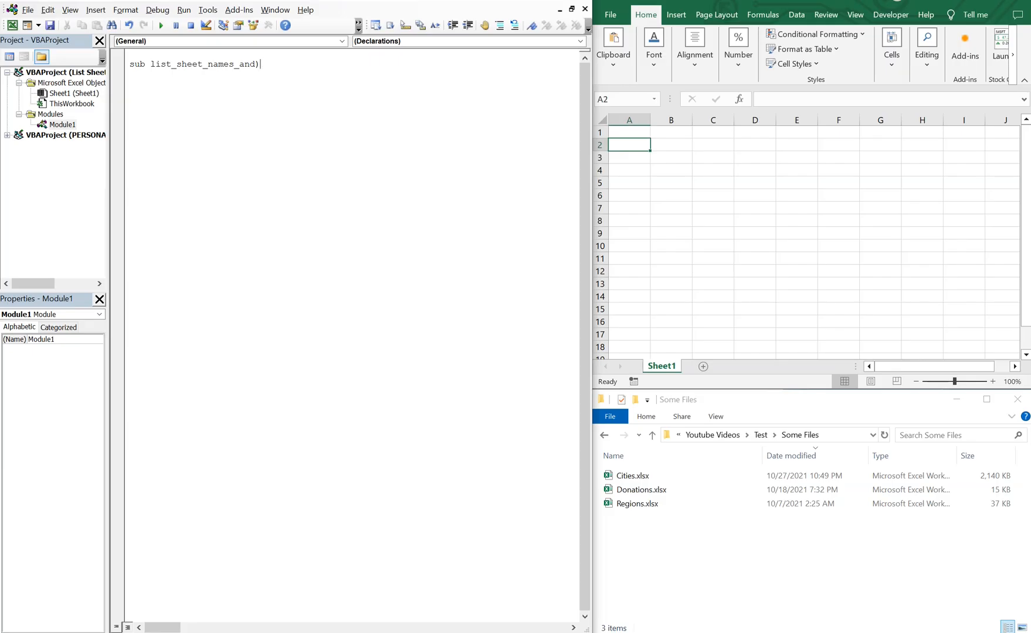
{"action": "type", "text": "_headers()"}
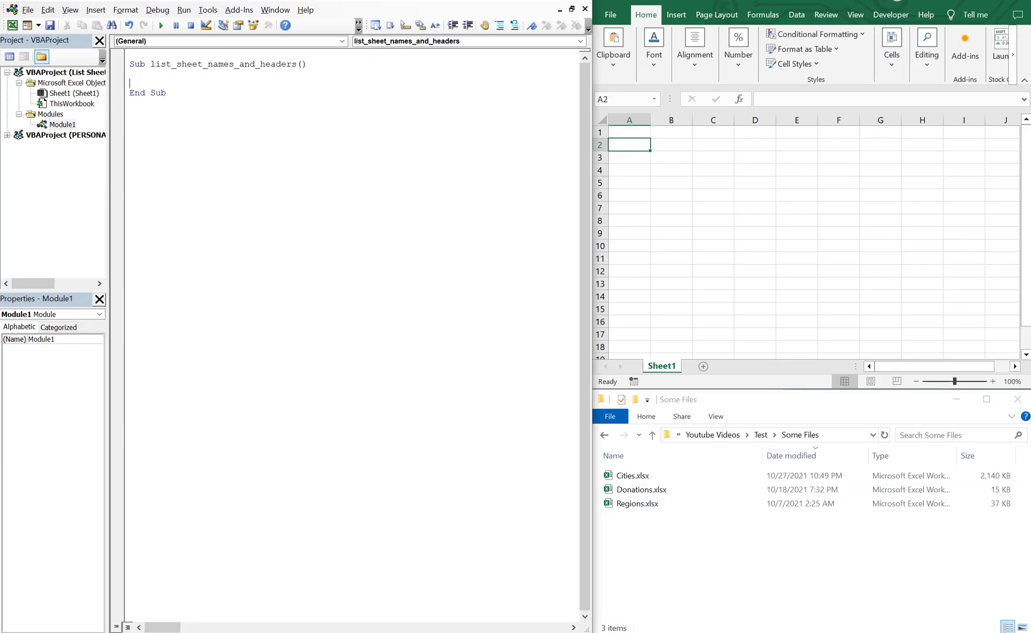
{"action": "key", "text": "enter"}
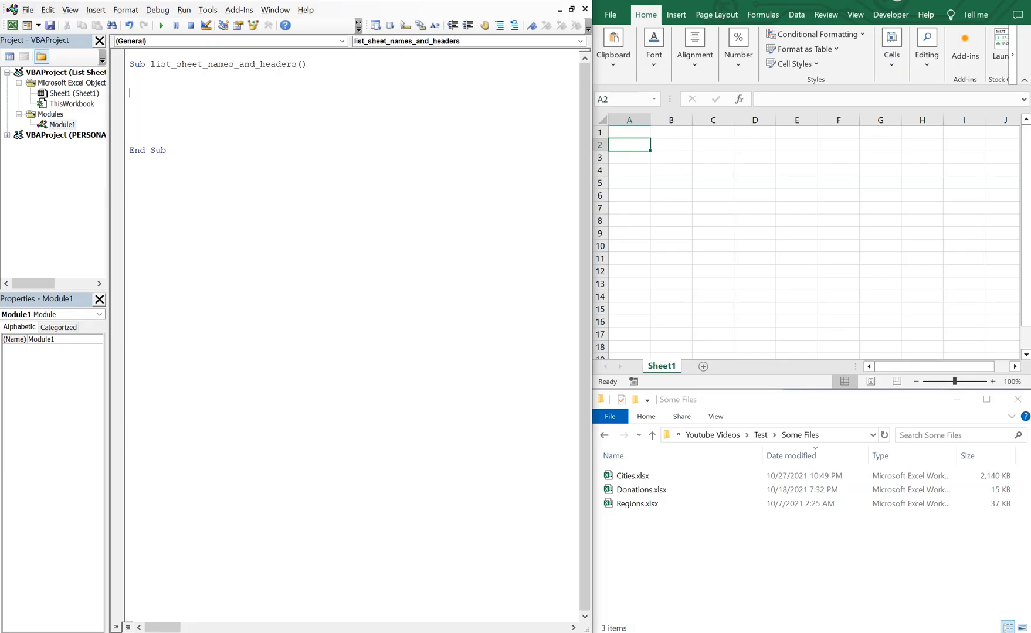
- Declare FilePicker as FileDialog, mypath, ws as Worksheet and sh_count as Integer
{"action": "type", "text": "Dim Fi"}
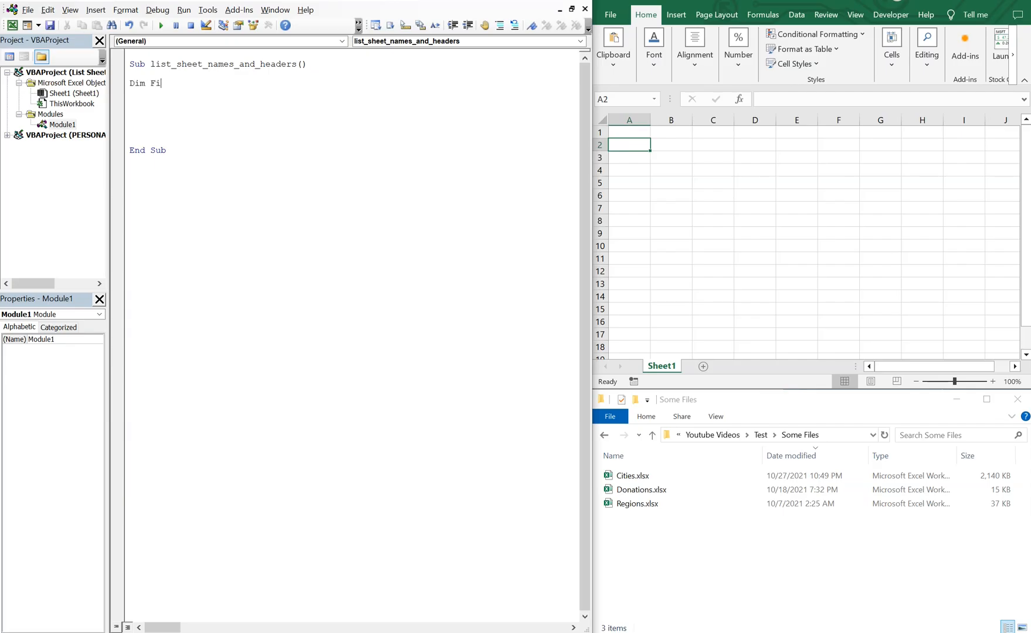
{"action": "type", "text": "lePicker"}
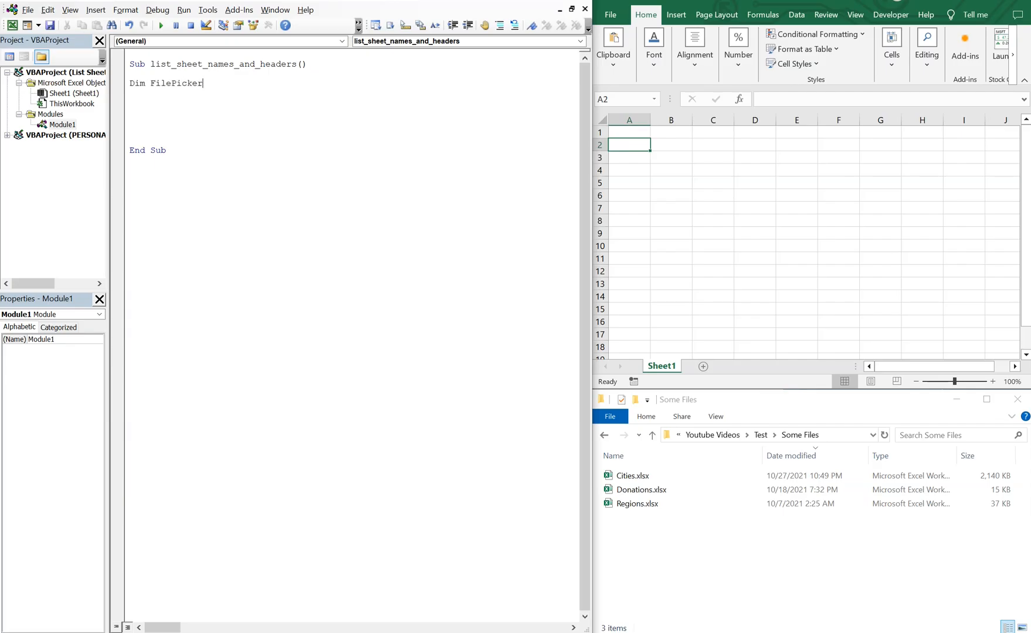
{"action": "type", "text": "as file"}
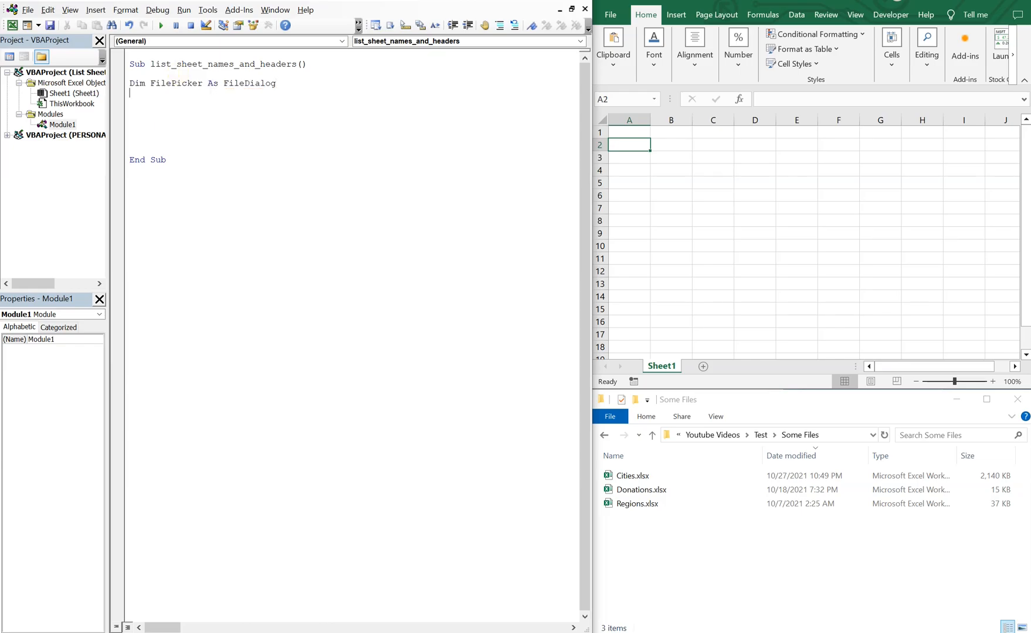
{"action": "type", "text": "Dim pmy"}
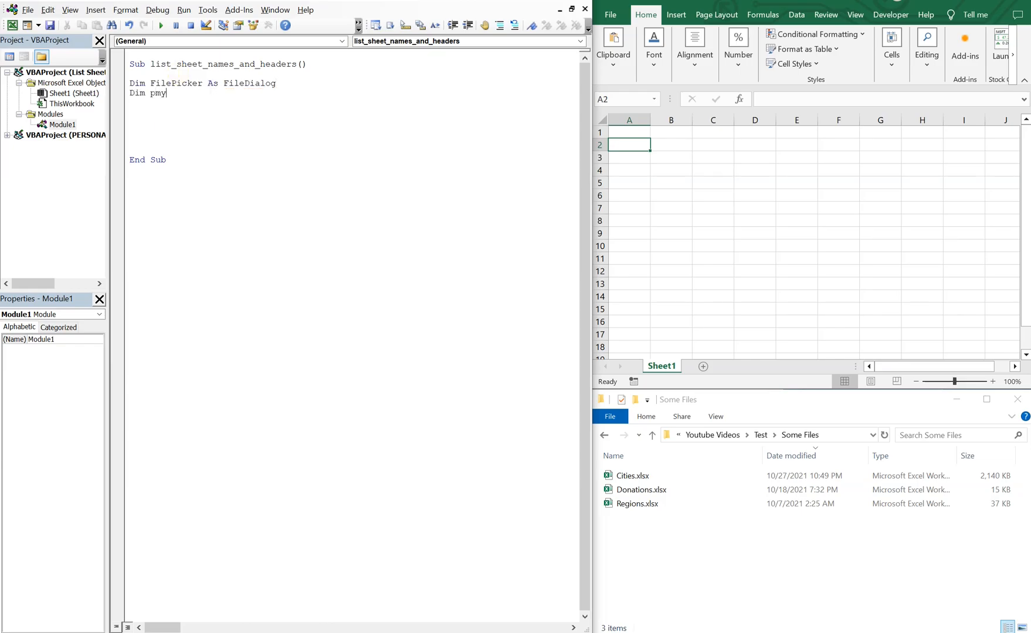
{"action": "key", "text": "Backspace"}
{"action": "type", "text": "path As String"}
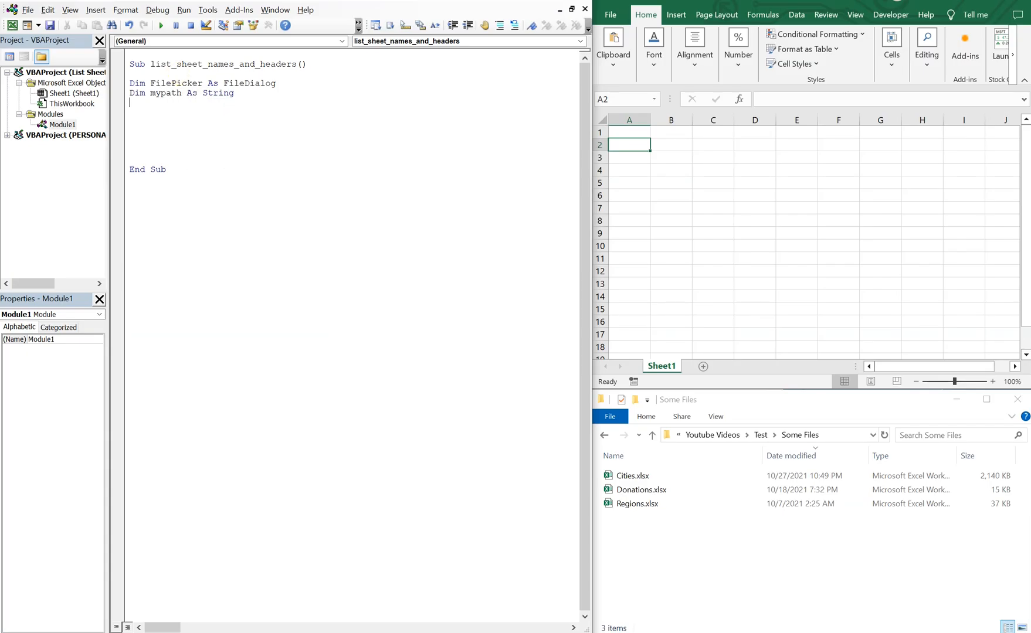
{"action": "type", "text": "Dim ws as Workshee"}
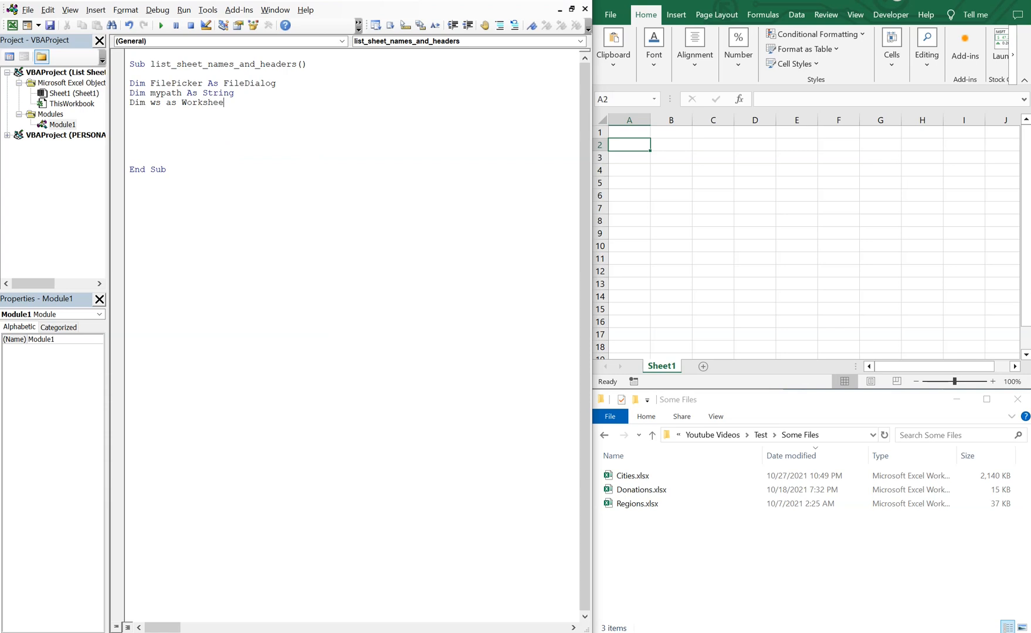
{"action": "type", "text": "t"}
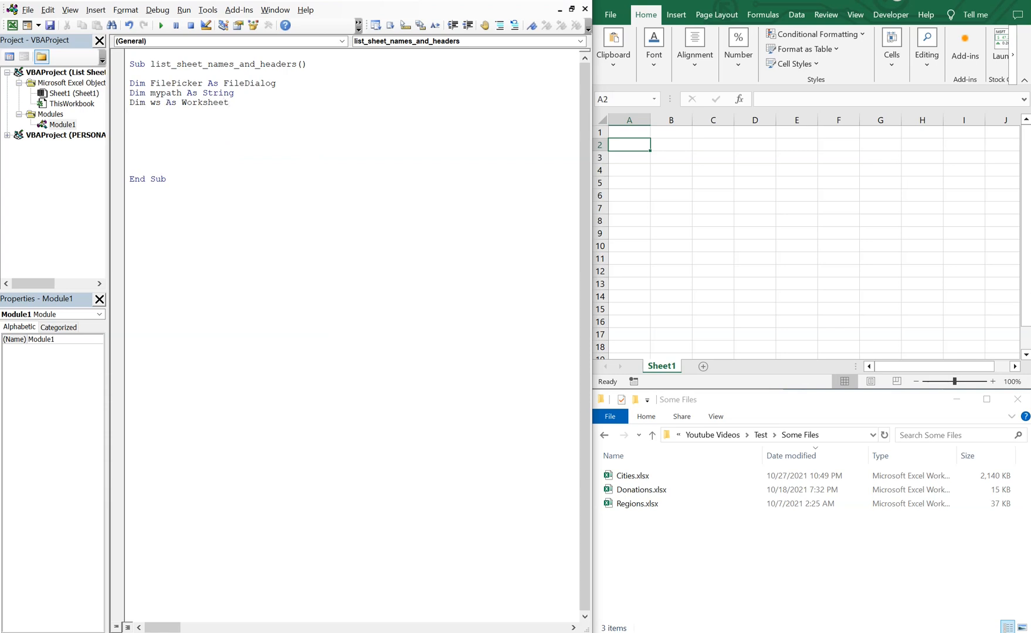
{"action": "type", "text": "Dim"}
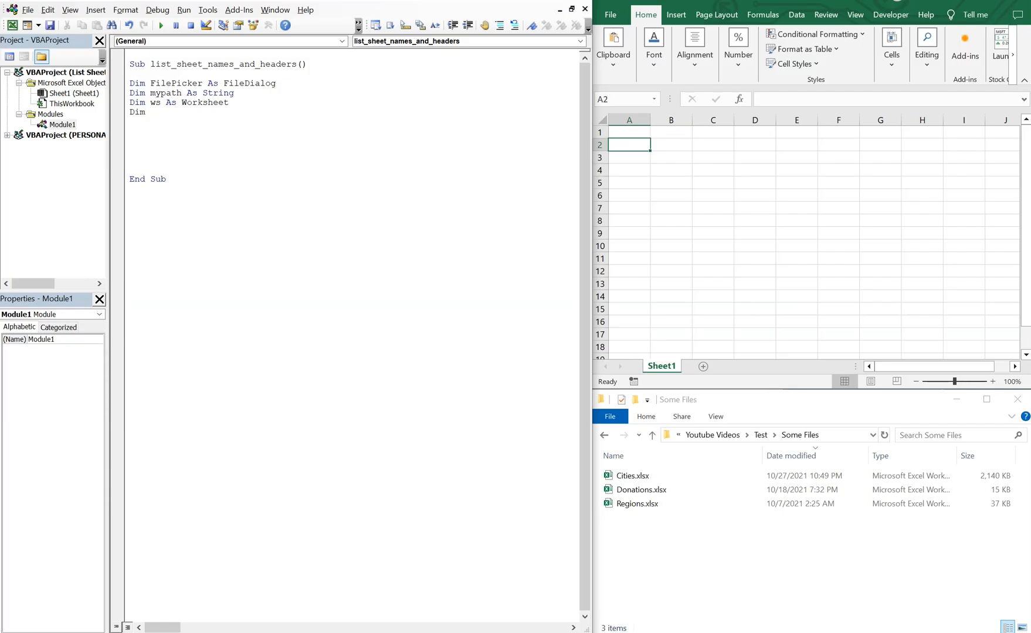
{"action": "type", "text": "sh_count As Integer"}
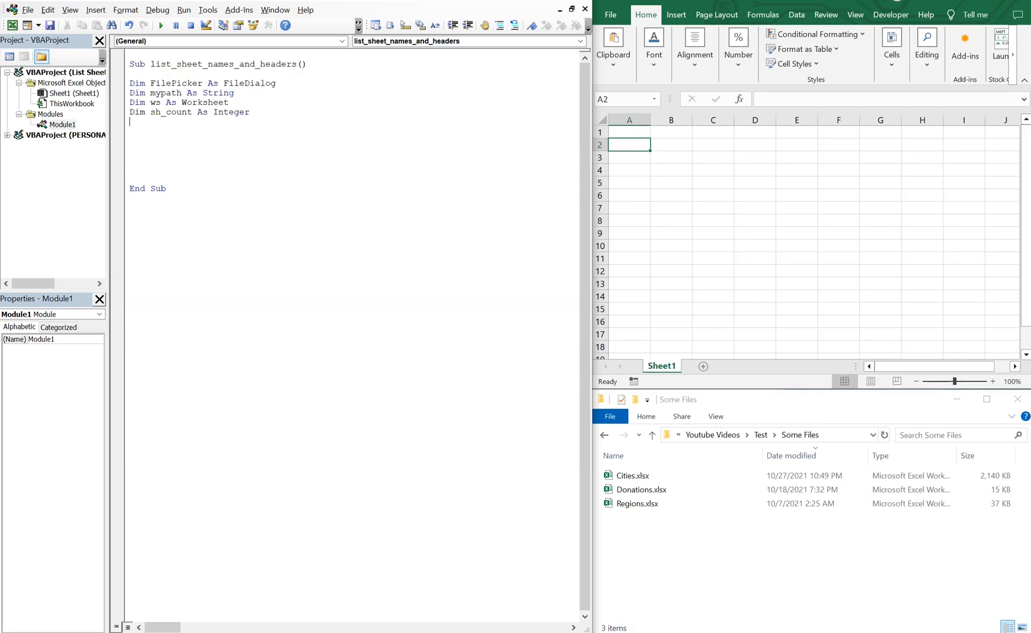
- Declare head_count, i, j as Integer and sh_name, head_name as String
{"action": "type", "text": "Dim head_count As Integer"}
{"action": "type", "text": "Dim i"}
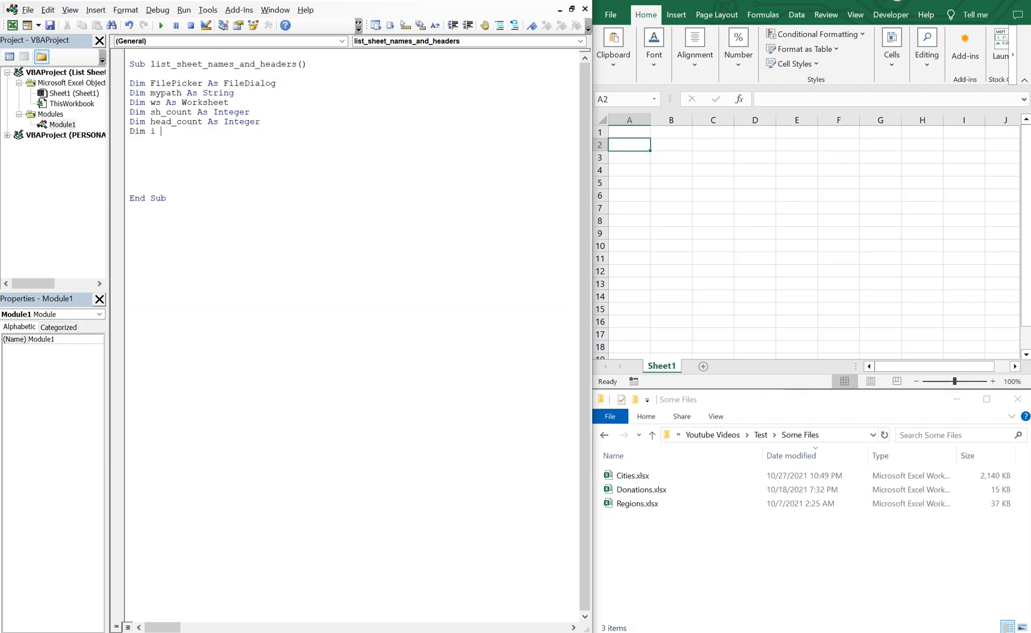
{"action": "type", "text": "as i"}
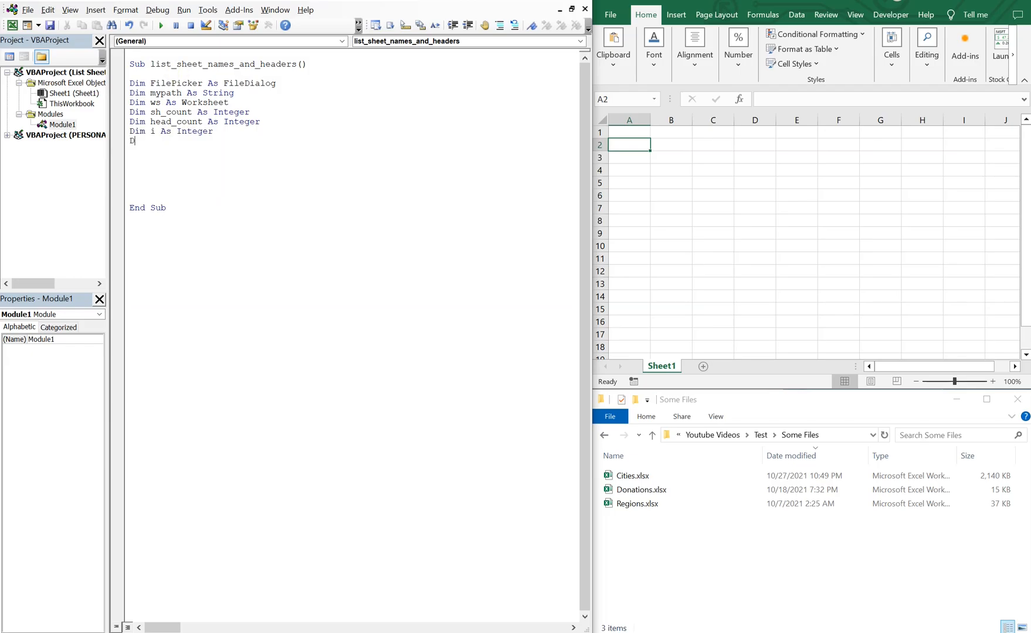
{"action": "type", "text": "Dim j as integer"}
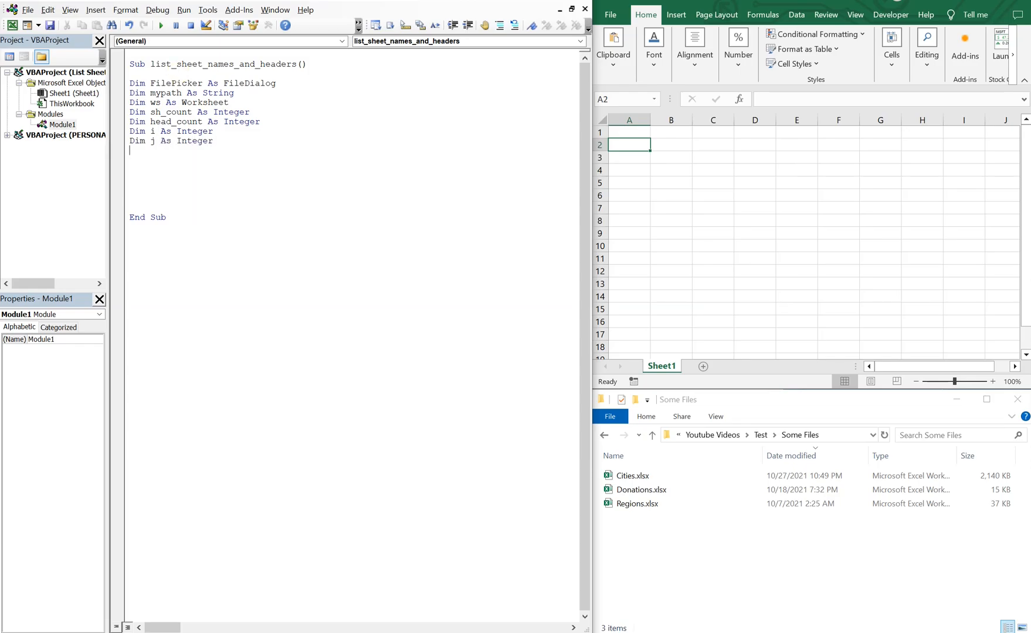
{"action": "type", "text": "Dim sh"}
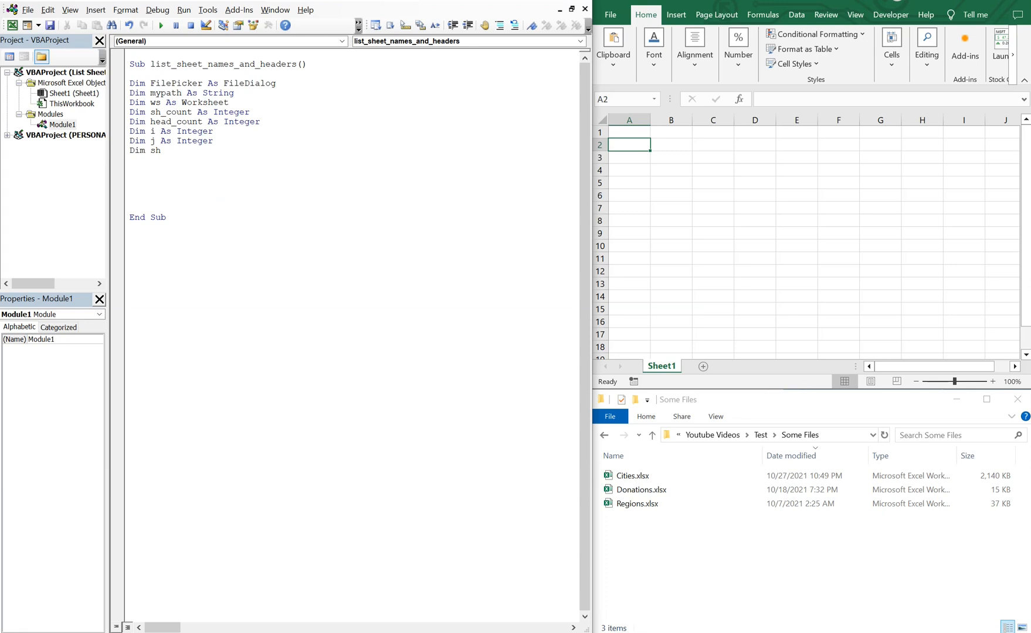
{"action": "type", "text": "_name"}
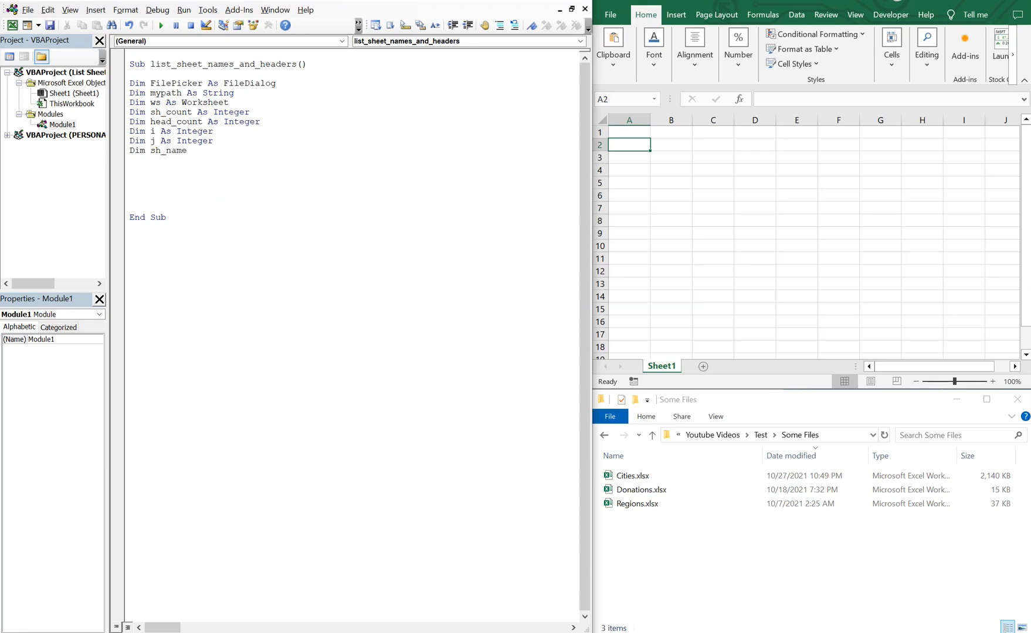
{"action": "type", "text": "as sf"}
{"action": "type", "text": "Dim"}
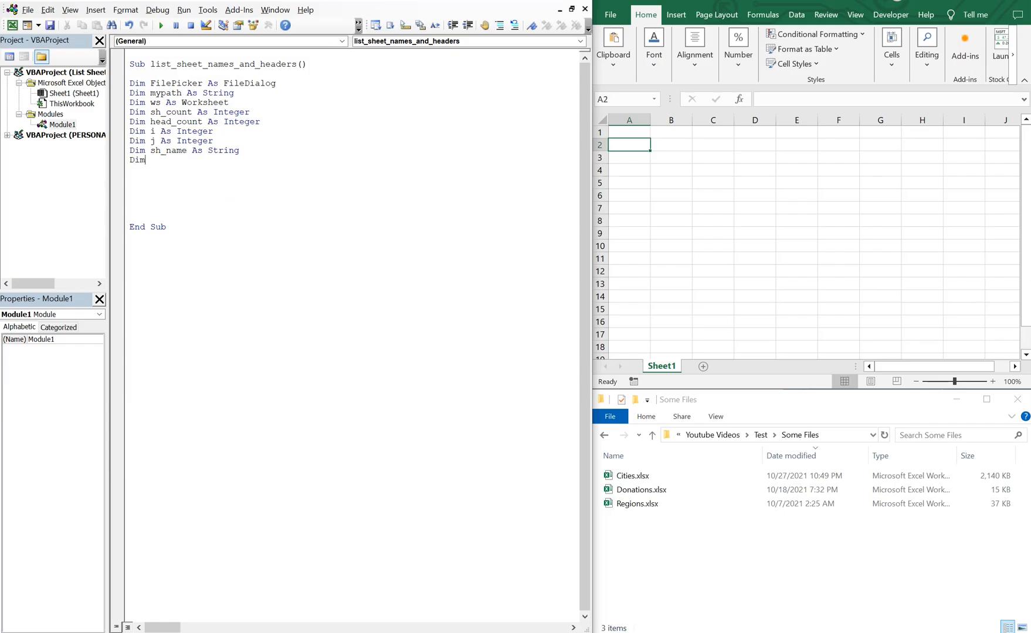
{"action": "type", "text": "head"}
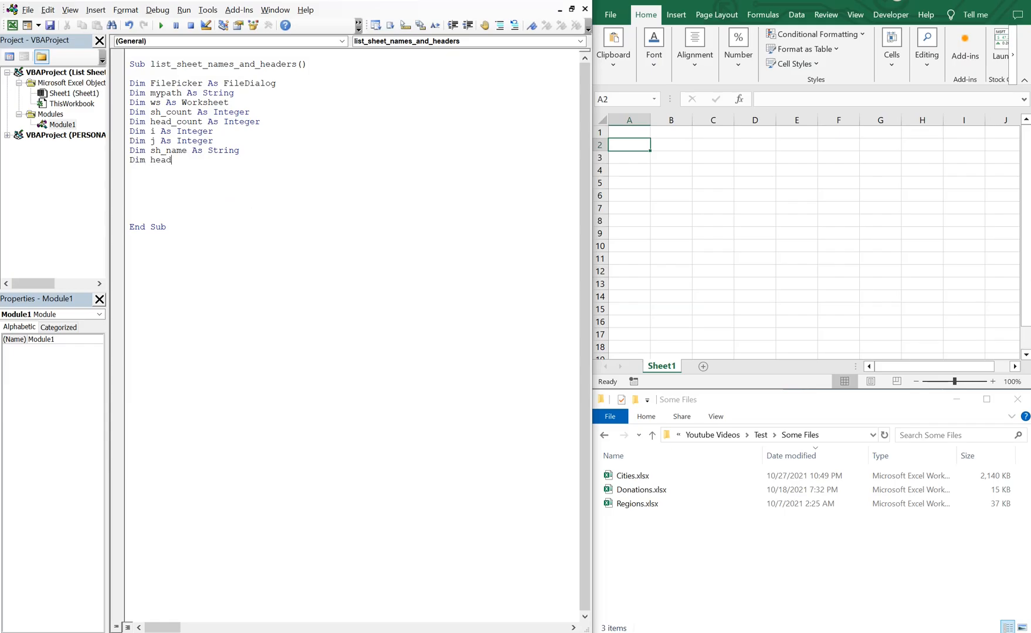
{"action": "type", "text": "_name as s"}
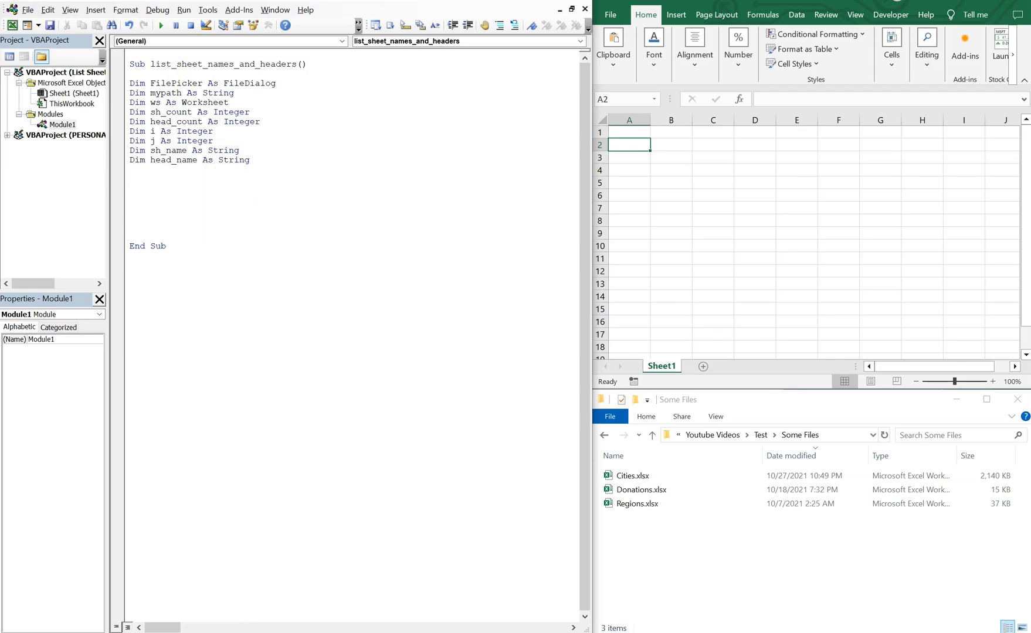
- Set ws to ThisWorkbook.Sheets("Sheet1")
{"action": "type", "text": "Set ws"}
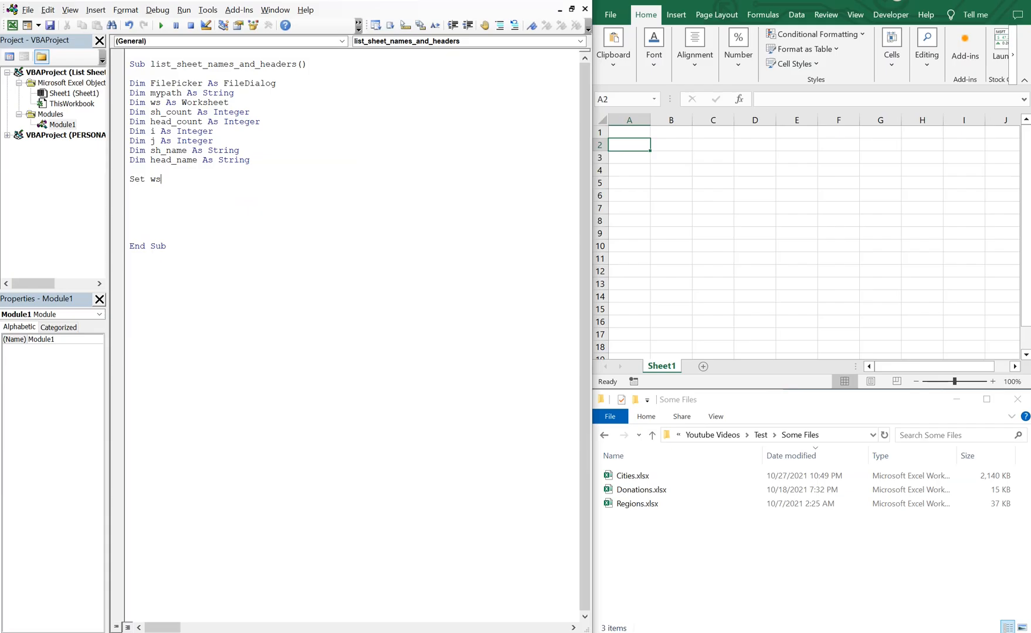
{"action": "type", "text": "="}
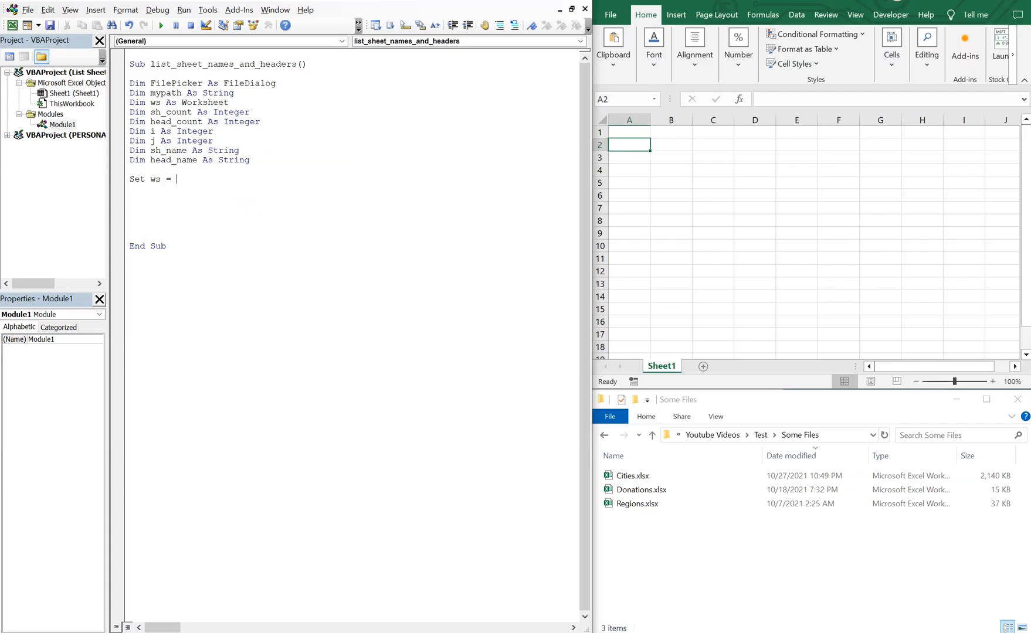
{"action": "type", "text": "ThisWorkb"}
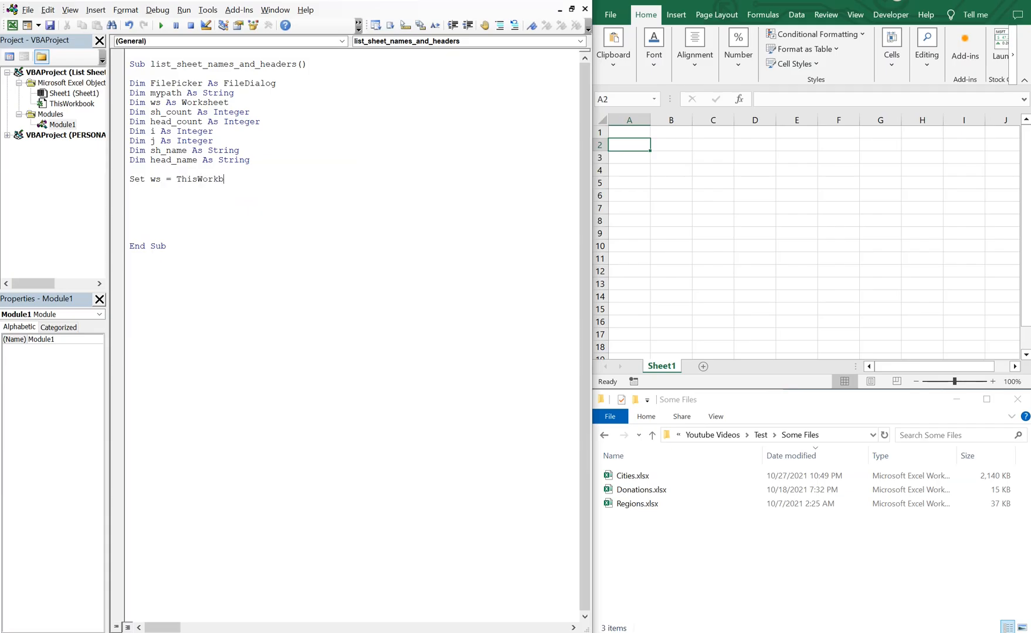
{"action": "type", "text": ".Sheets"}
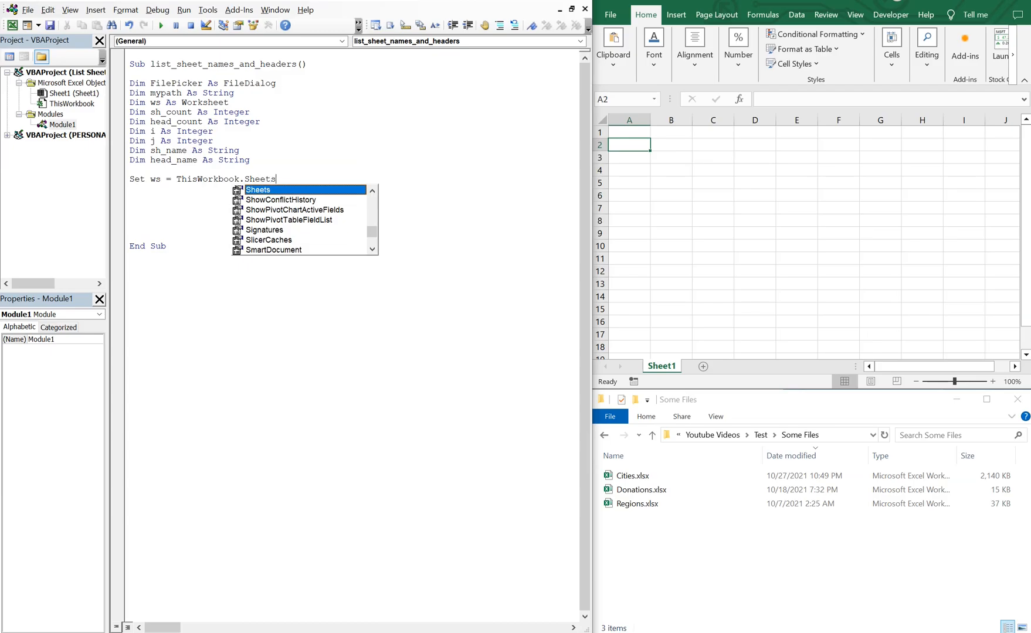
{"action": "type", "text": "("}
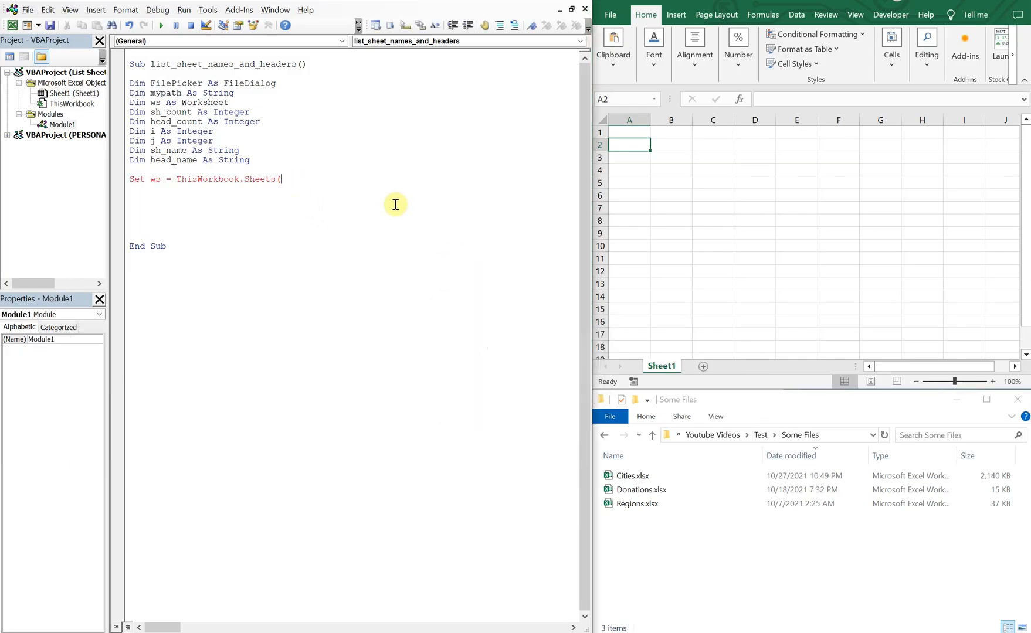
{"action": "type", "text": "\"SHee"}
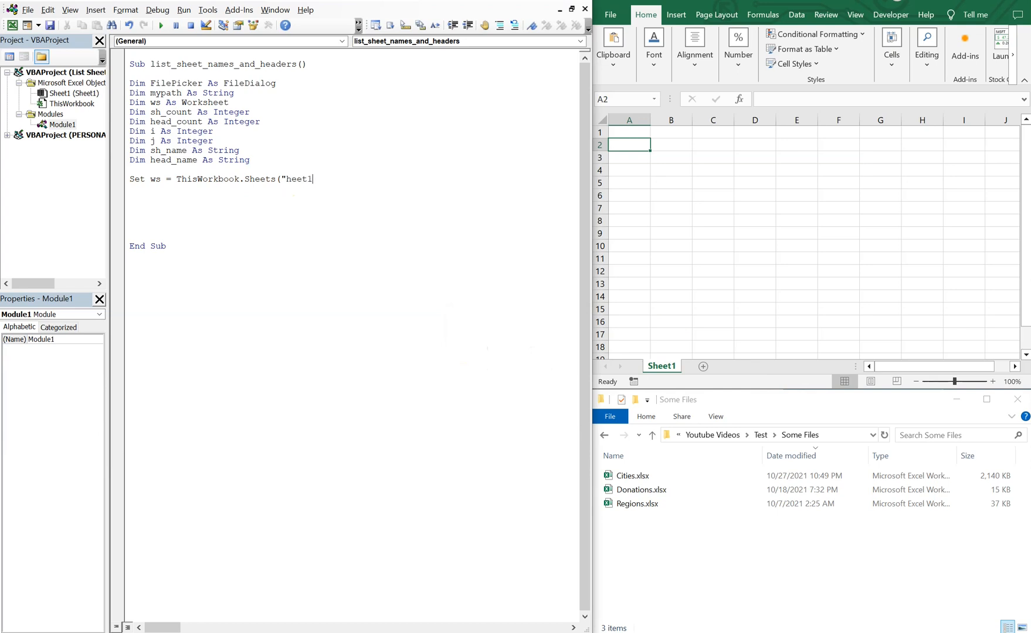
{"action": "type", "text": "\")"}
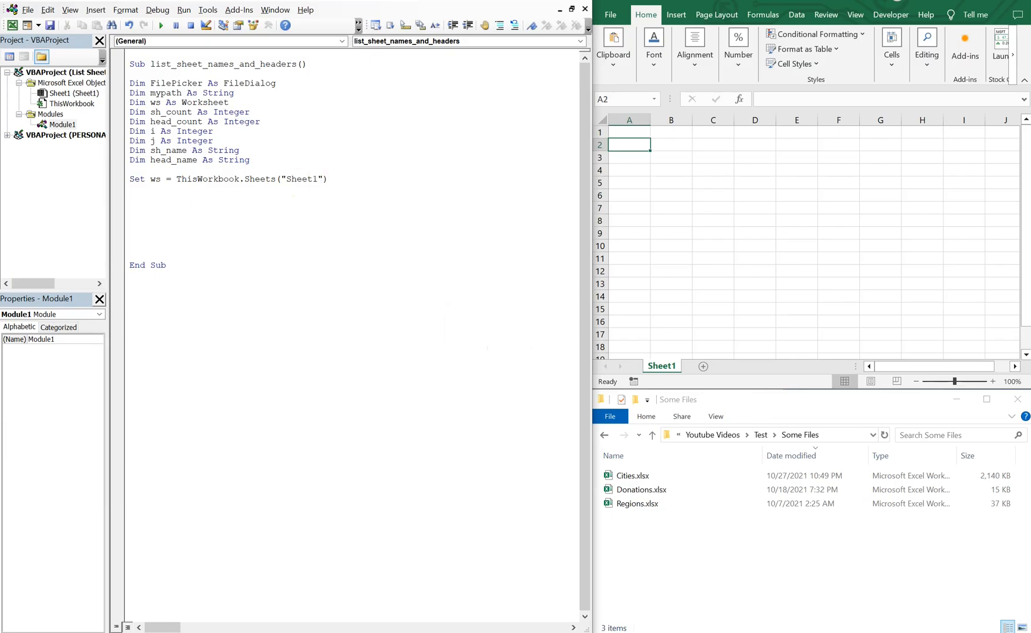
- Set FilePicker to Application.FileDialog(msoFileDialogFilePicker), picking the constant from IntelliSense
{"action": "type", "text": "Set F"}
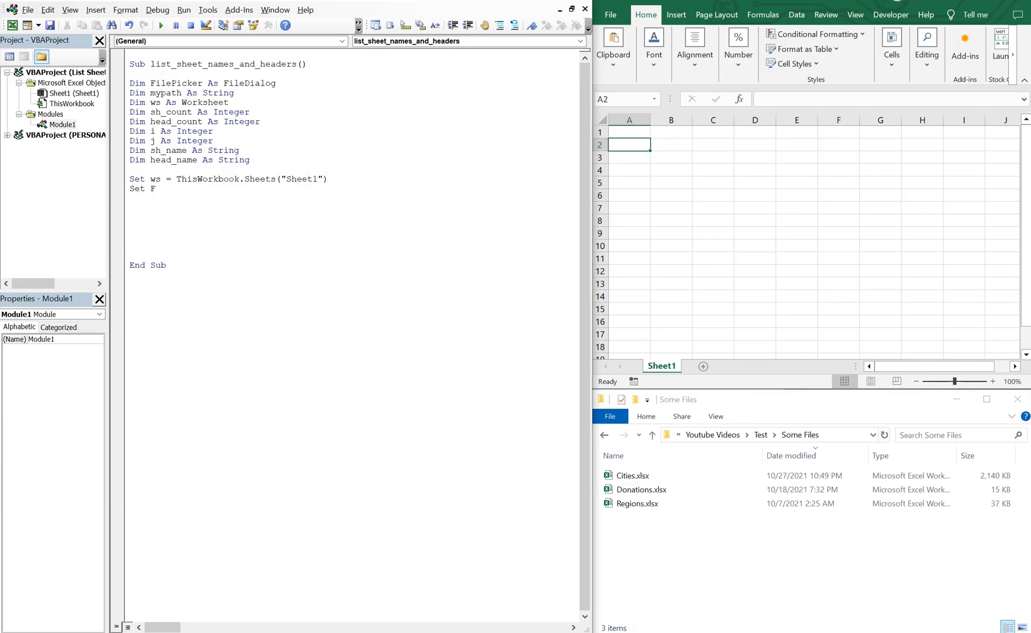
{"action": "type", "text": "FilePicker"}
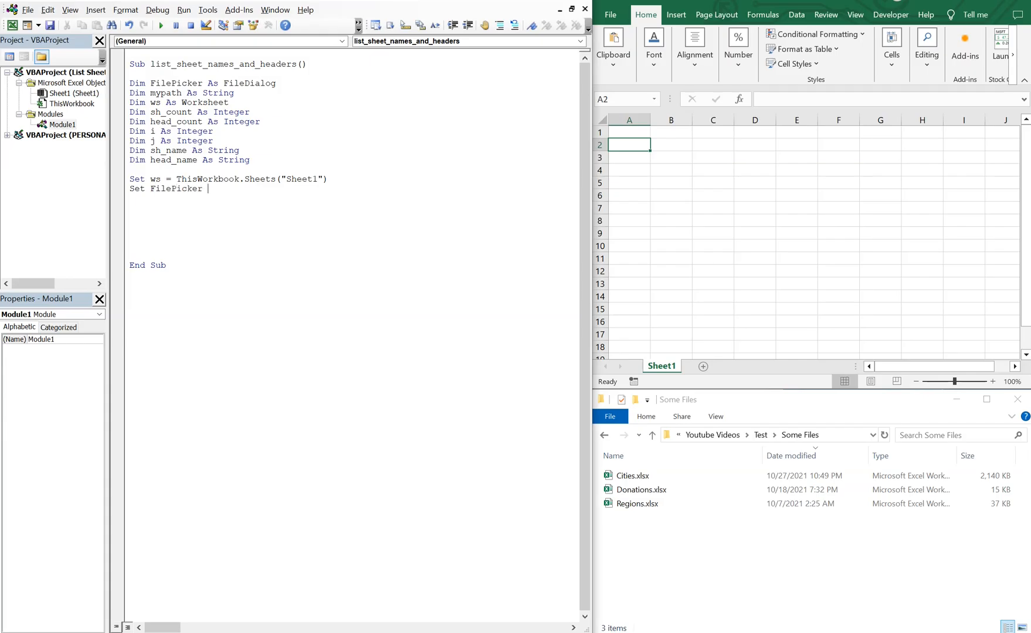
{"action": "type", "text": "= App"}
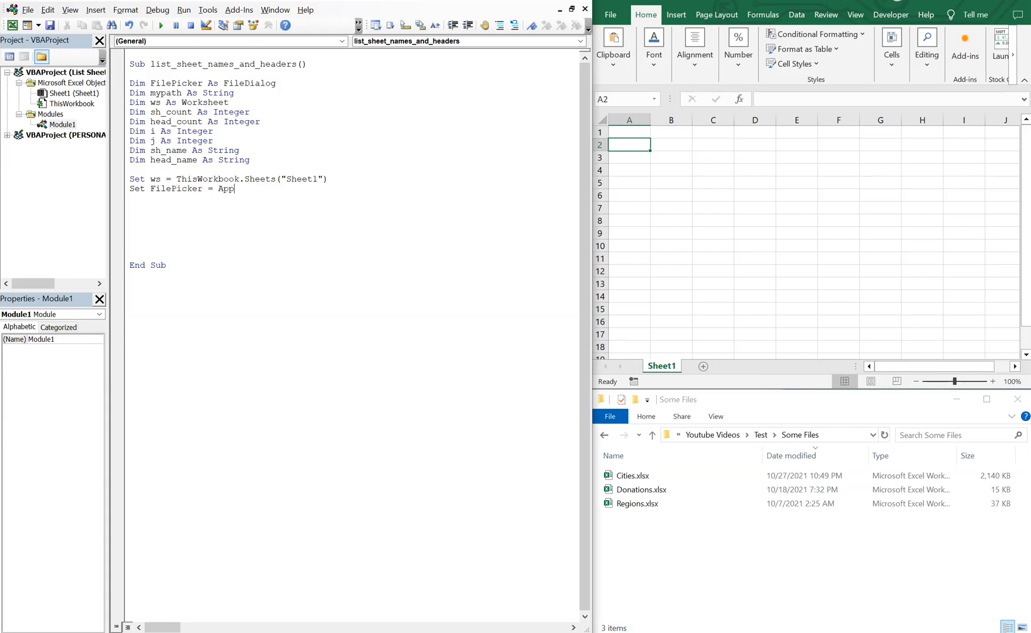
{"action": "type", "text": "licatio"}
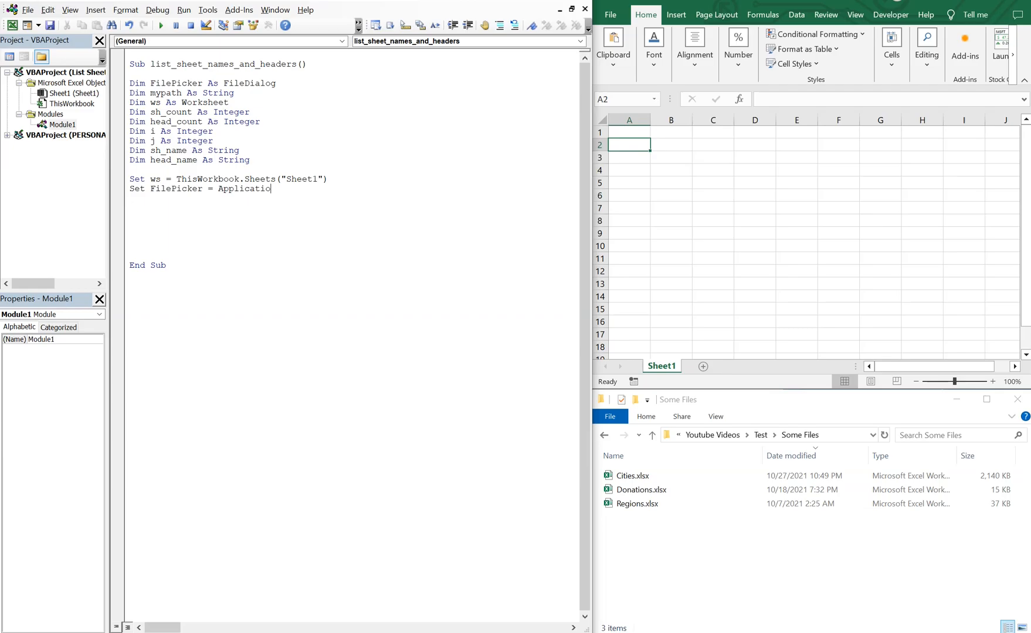
{"action": "type", "text": ".fi"}
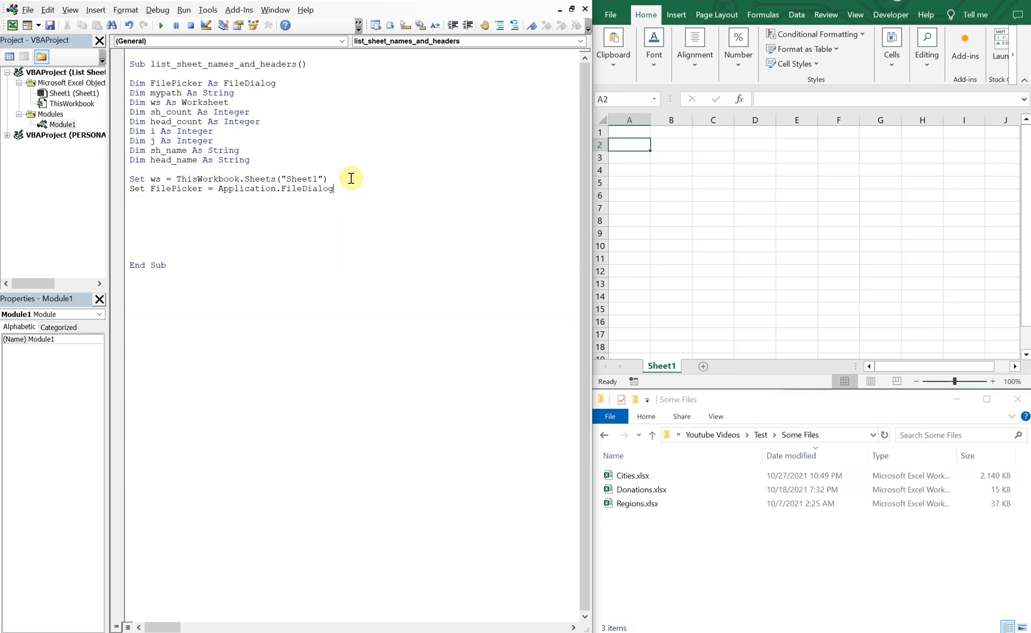
{"action": "type", "text": "(mso"}
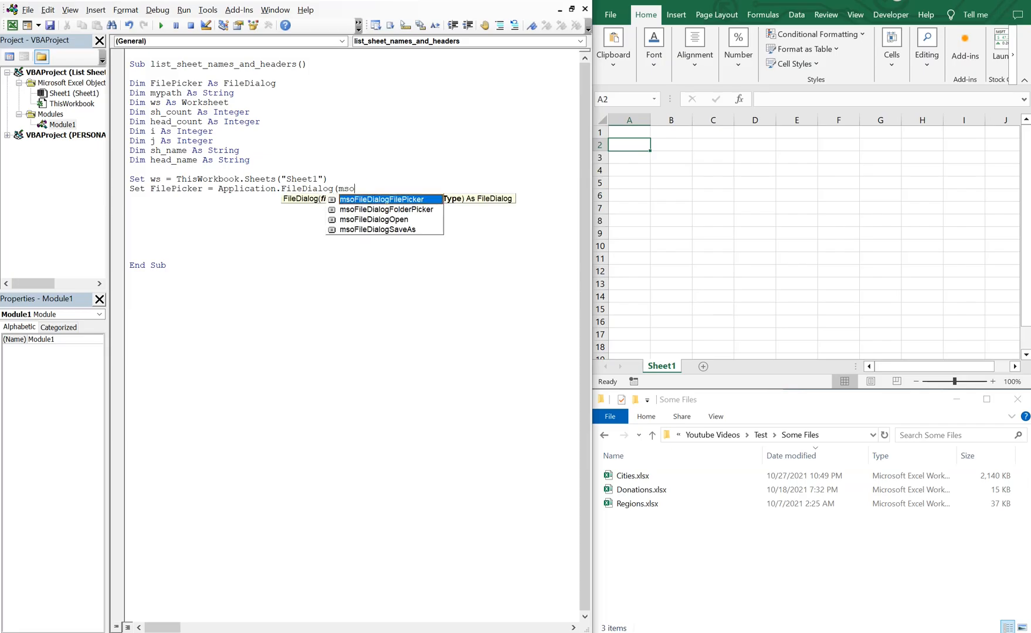
{"action": "mouse_move", "coordinate": [387, 209]}
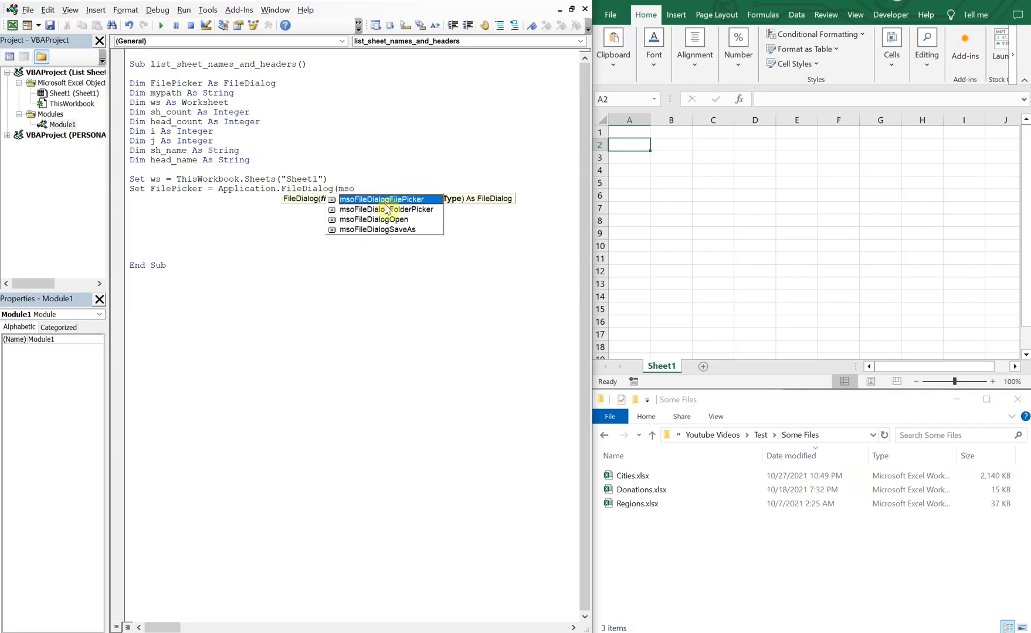
{"action": "double_click", "coordinate": [383, 199]}
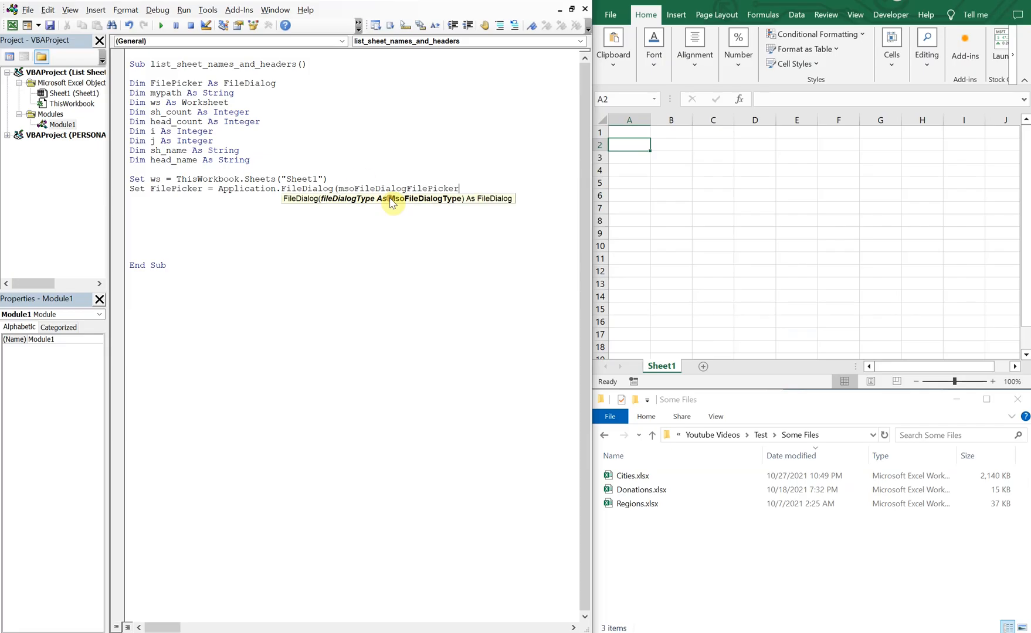
{"action": "type", "text": ")"}
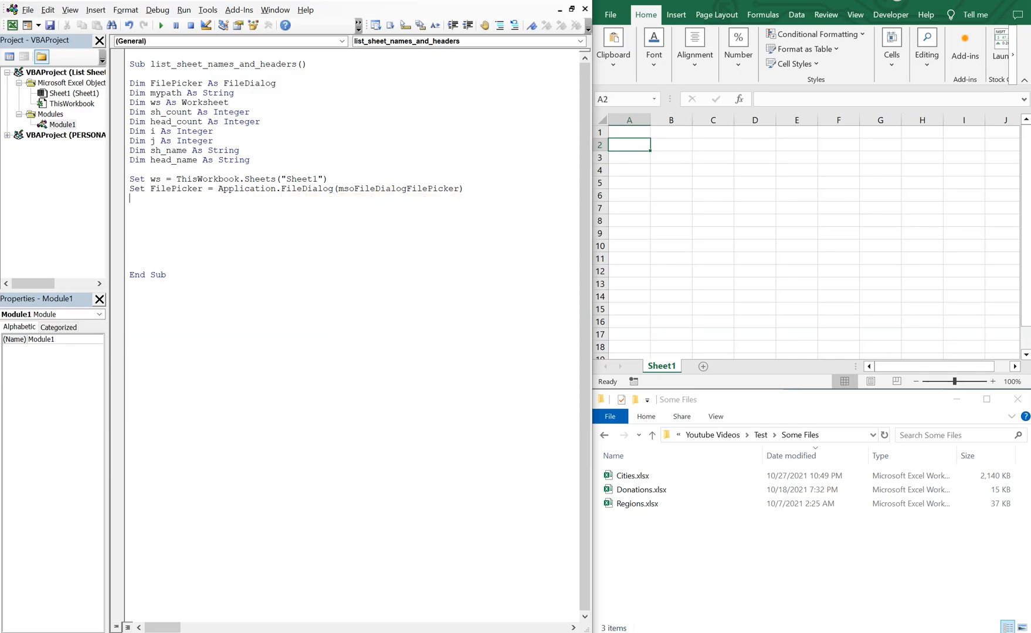
- Add a With FilePicker block setting .Title to "Please select your File"
{"action": "type", "text": "w"}
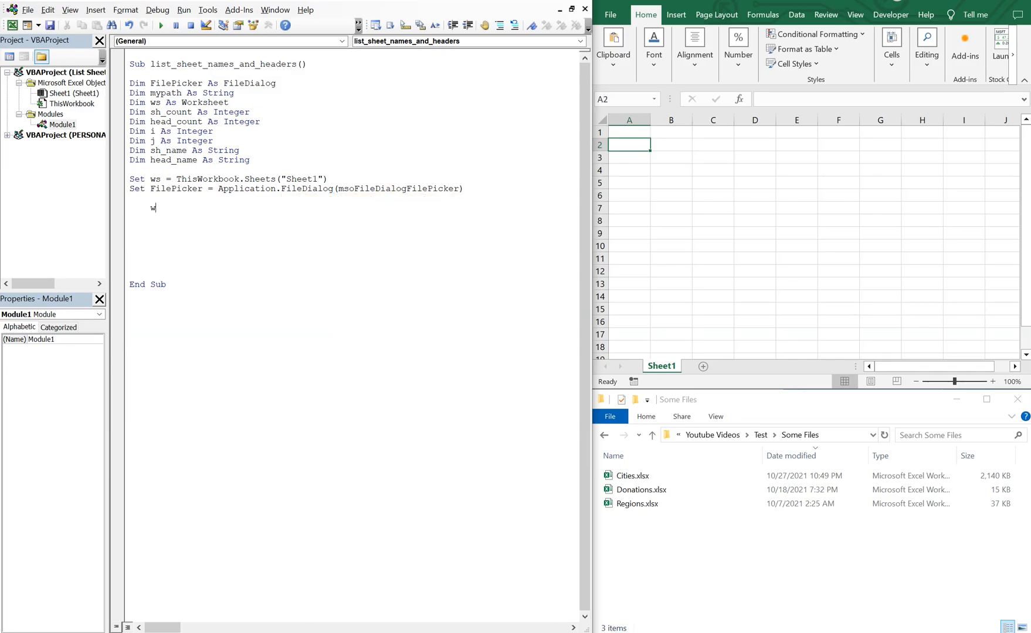
{"action": "type", "text": "ith FilePicker"}
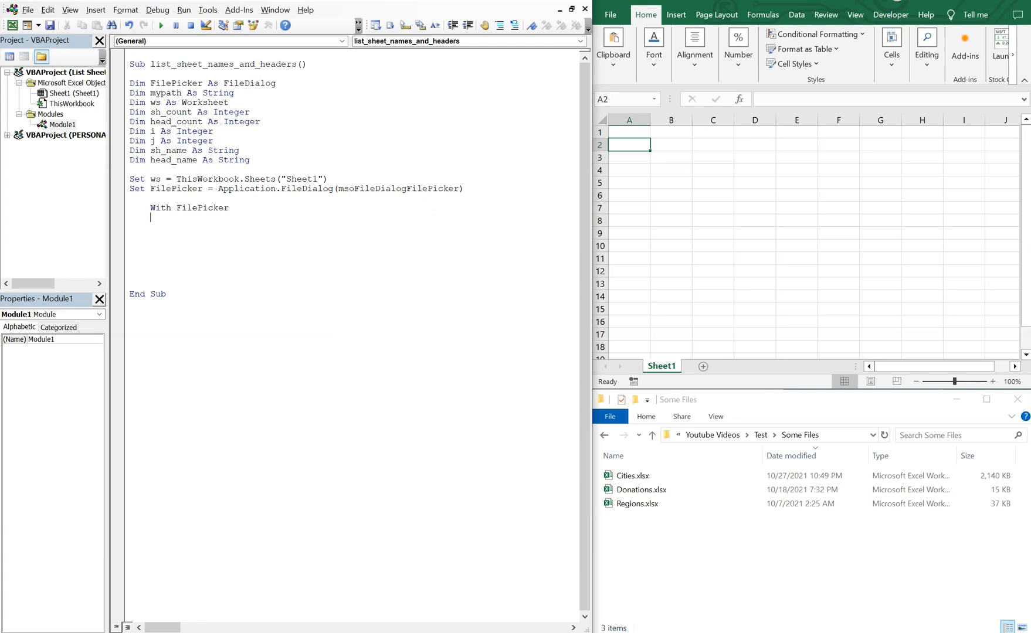
{"action": "type", "text": "end wirh"}
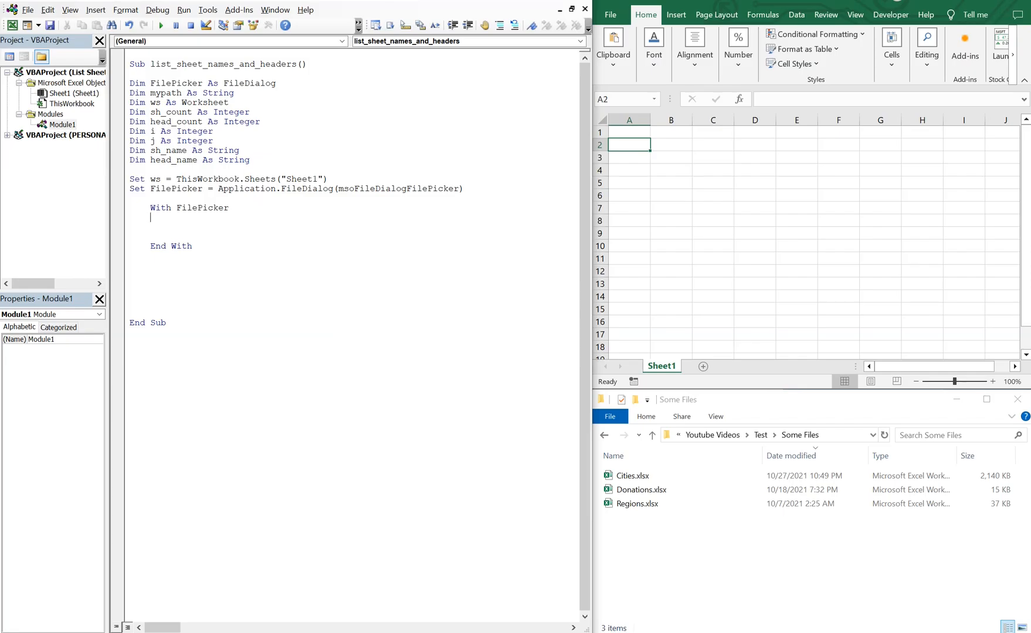
{"action": "type", "text": ".Title"}
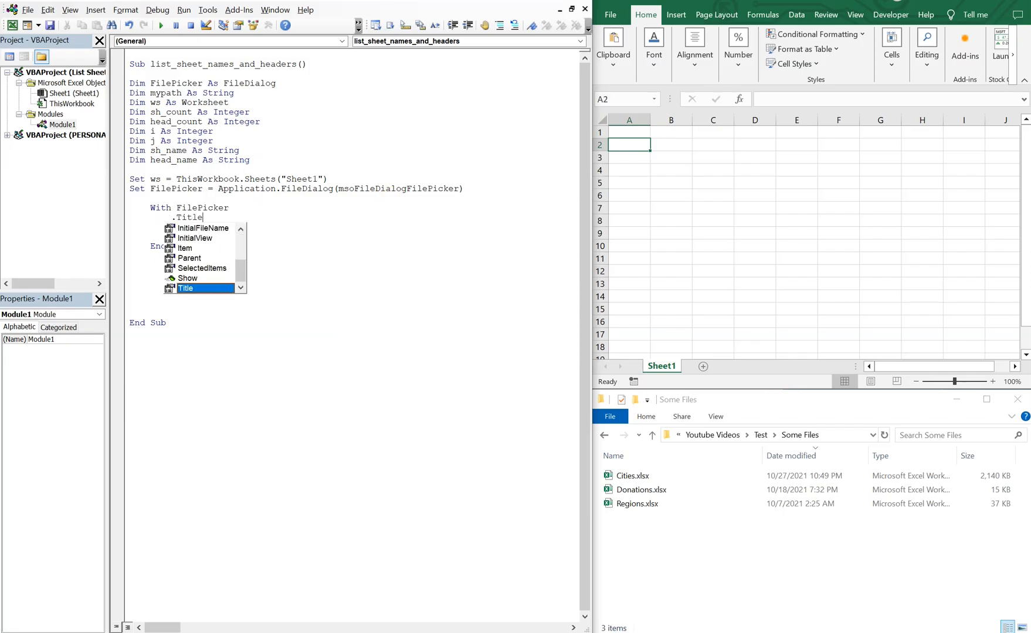
{"action": "type", "text": "= P"}
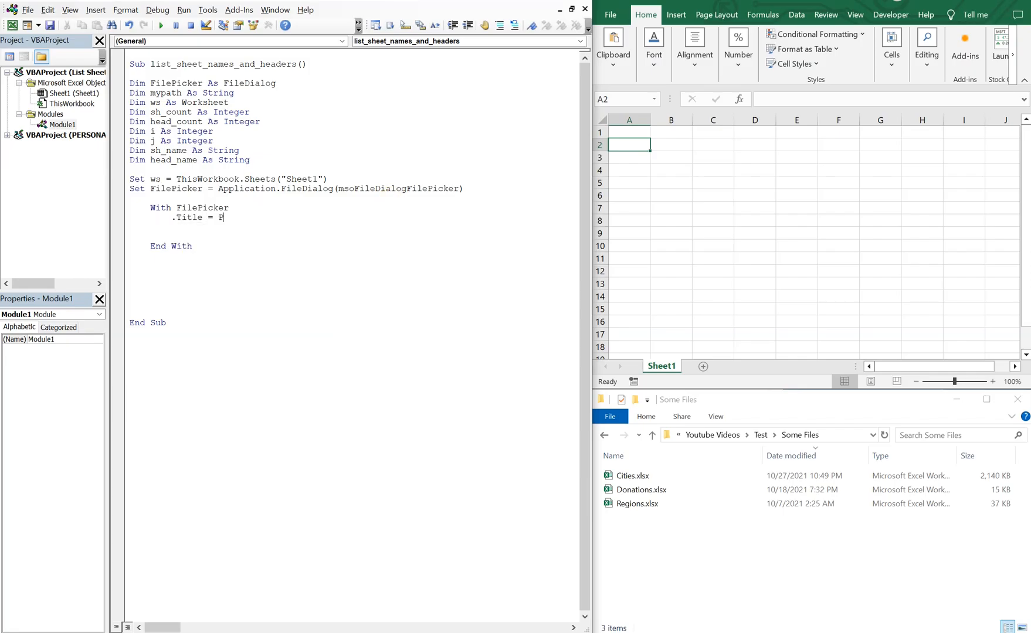
{"action": "type", "text": "("}
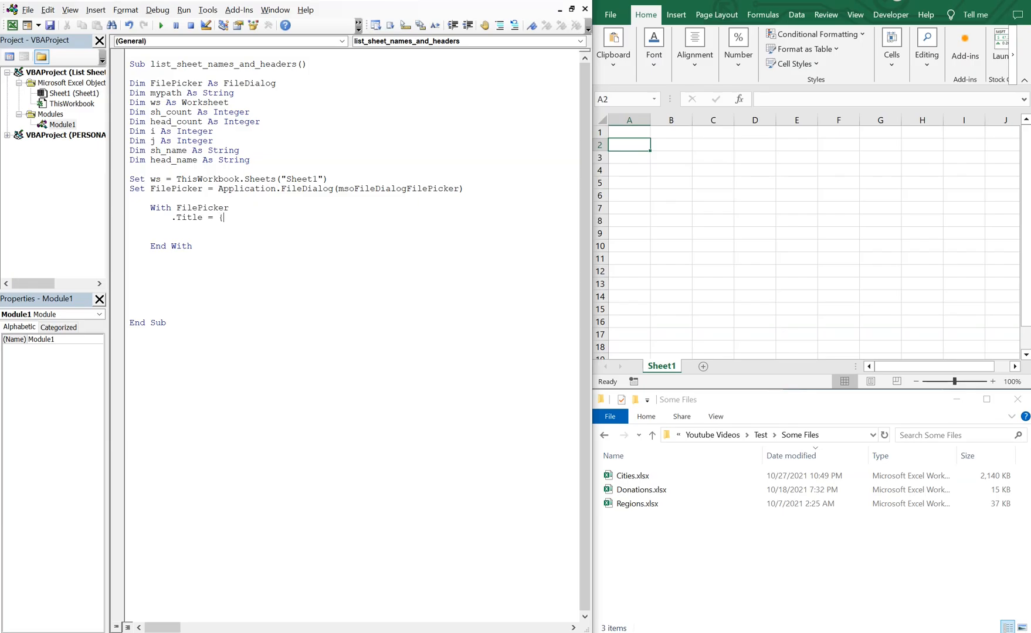
{"action": "type", "text": "\"Please"}
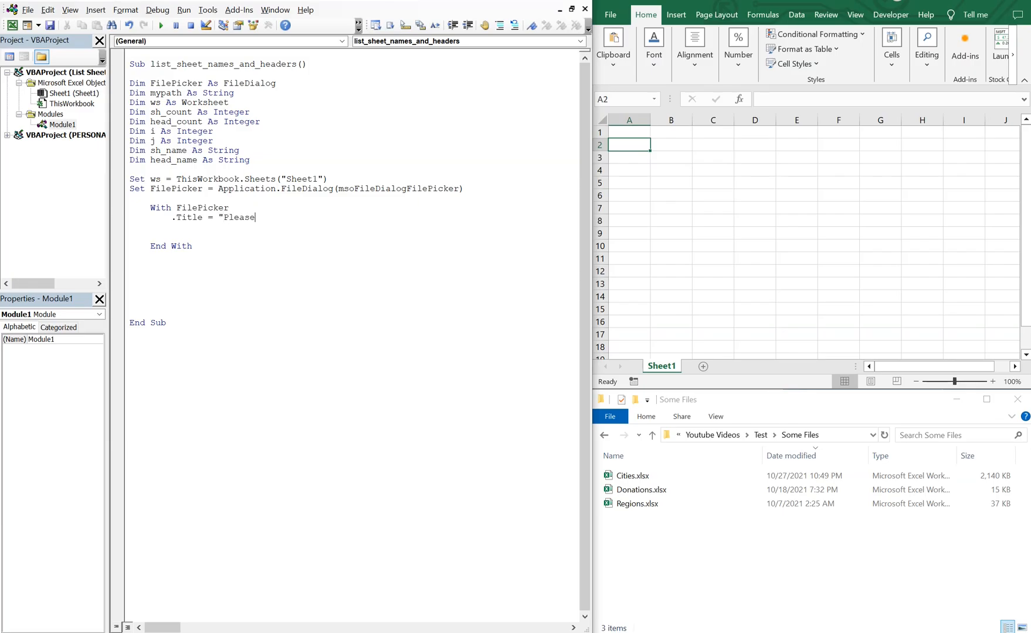
{"action": "type", "text": "select"}
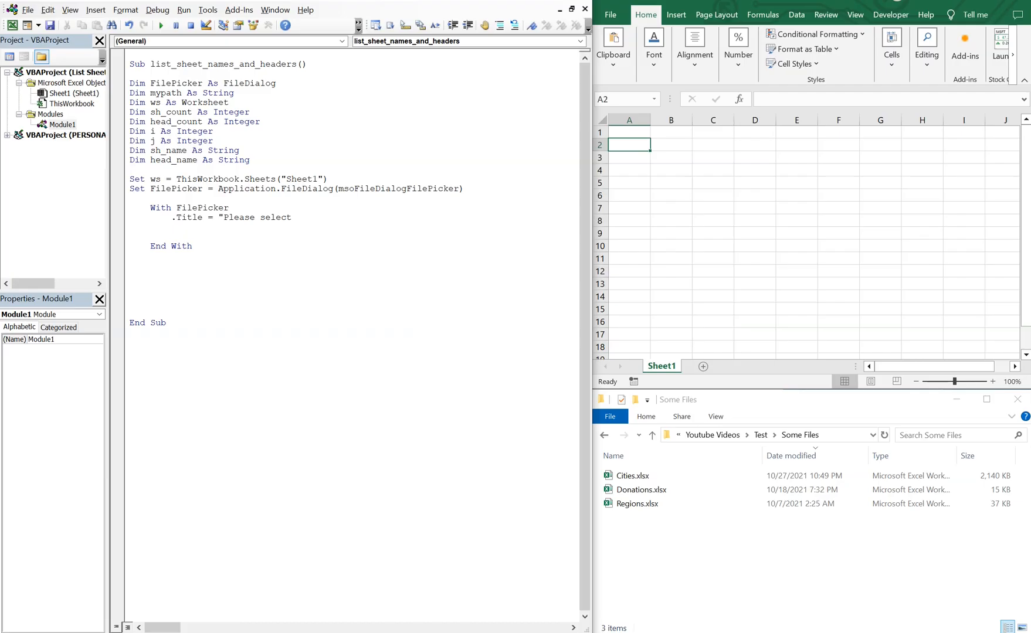
{"action": "key", "text": "BackSpace"}
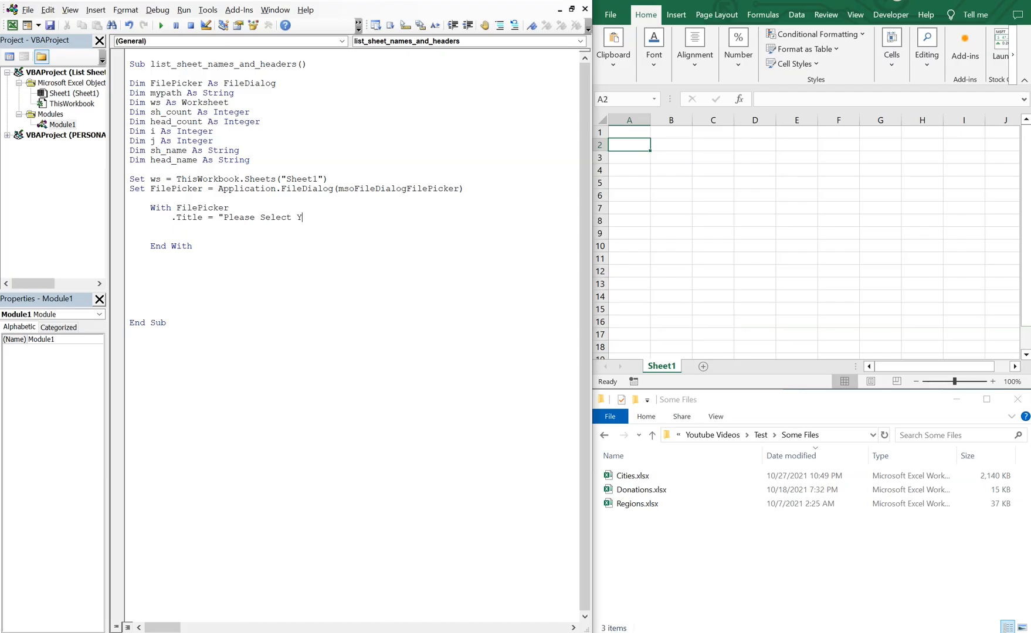
{"action": "type", "text": "our Fi"}
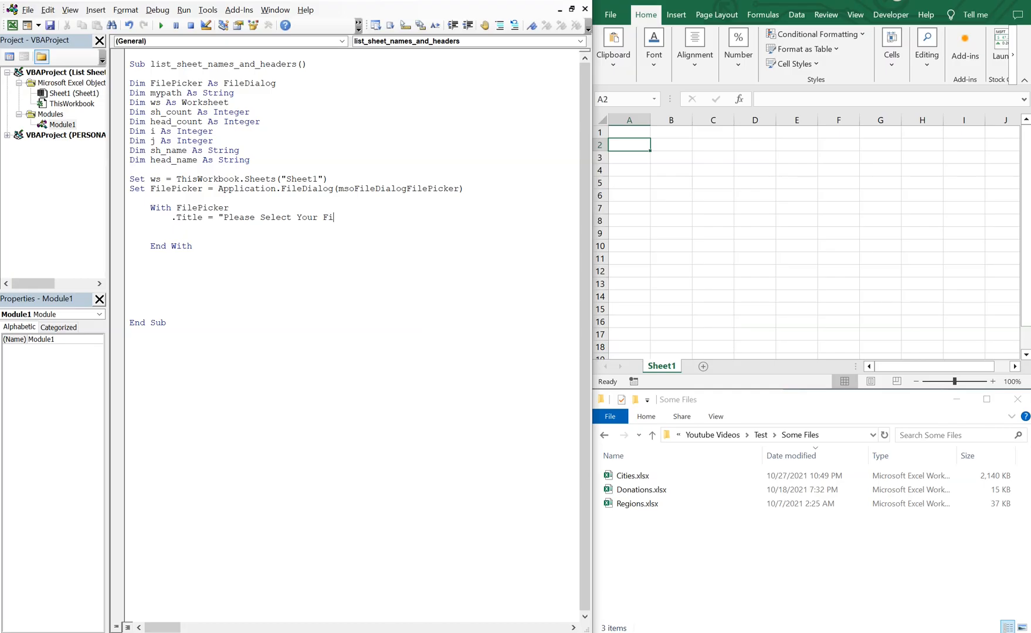
{"action": "type", "text": "le\""}
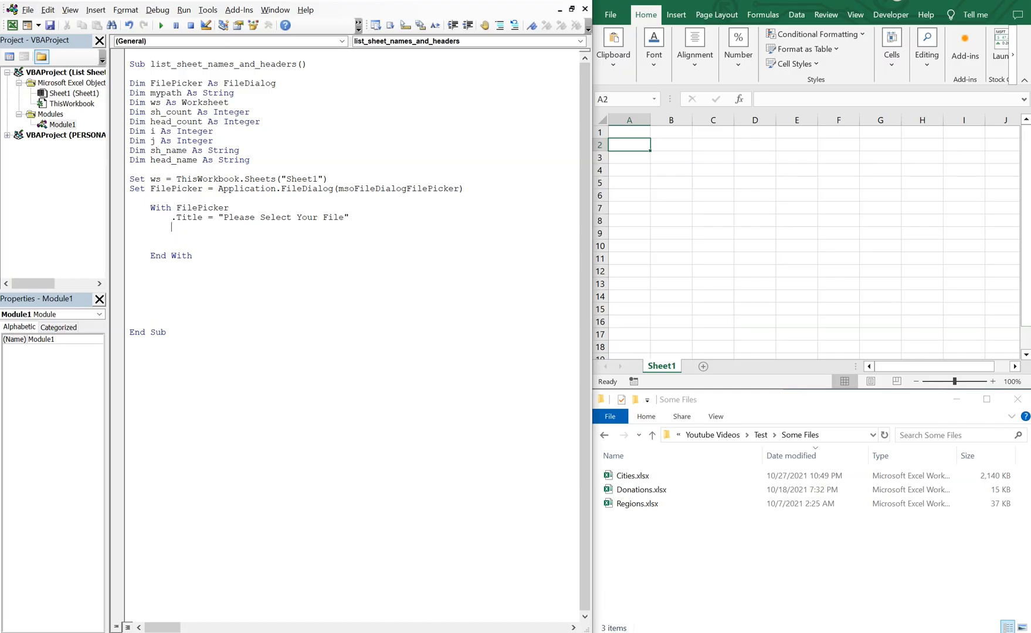
- Set .AllowMultiSelect = False and .ButtonName = "Confirm" in the With block
{"action": "type", "text": ".AllowMultiSelect"}
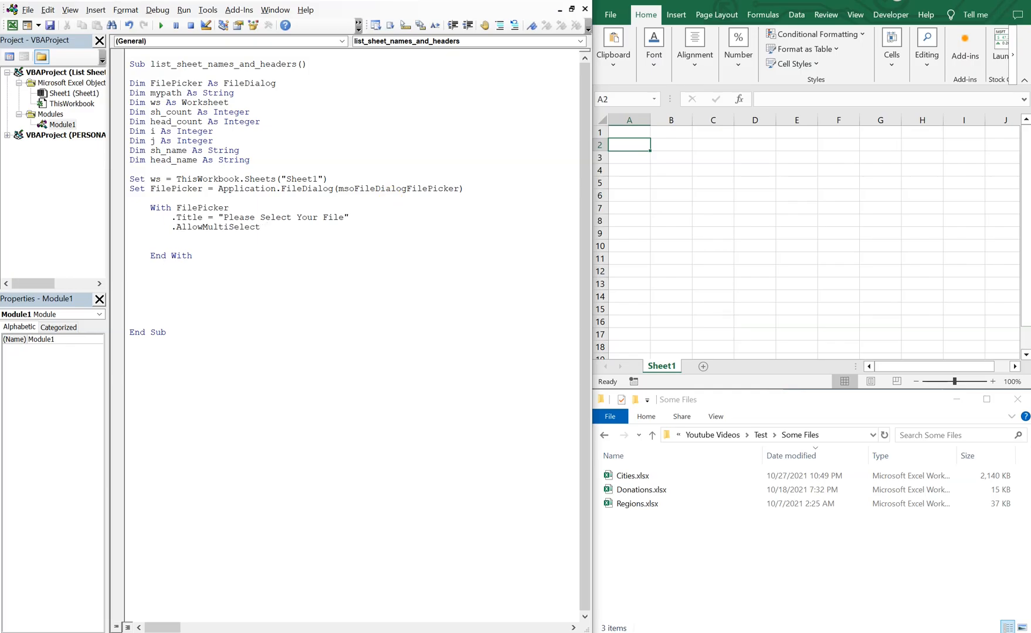
{"action": "type", "text": "= False"}
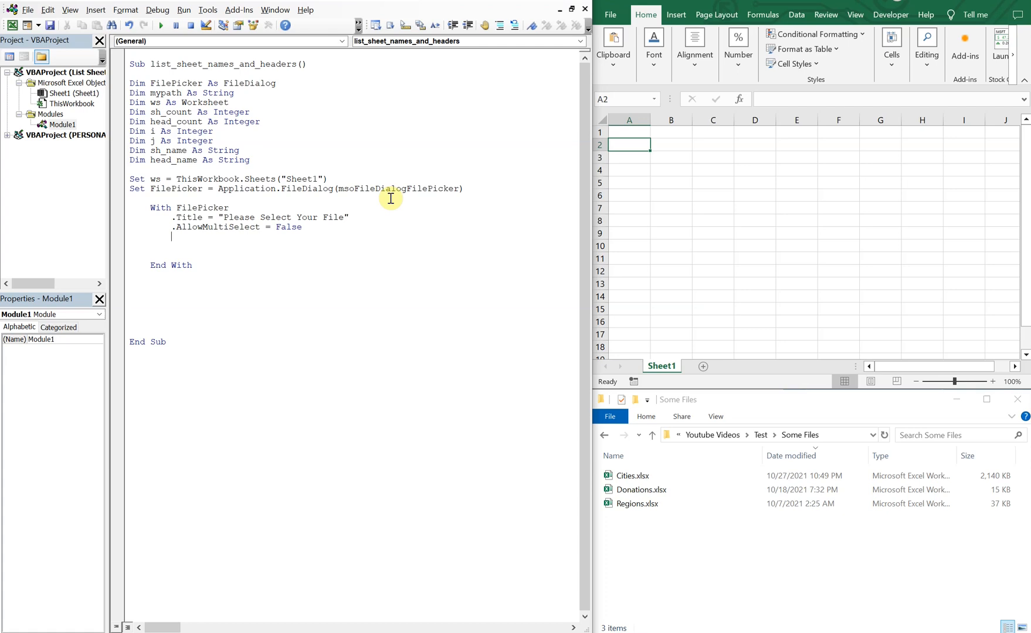
{"action": "type", "text": ".ButtonName"}
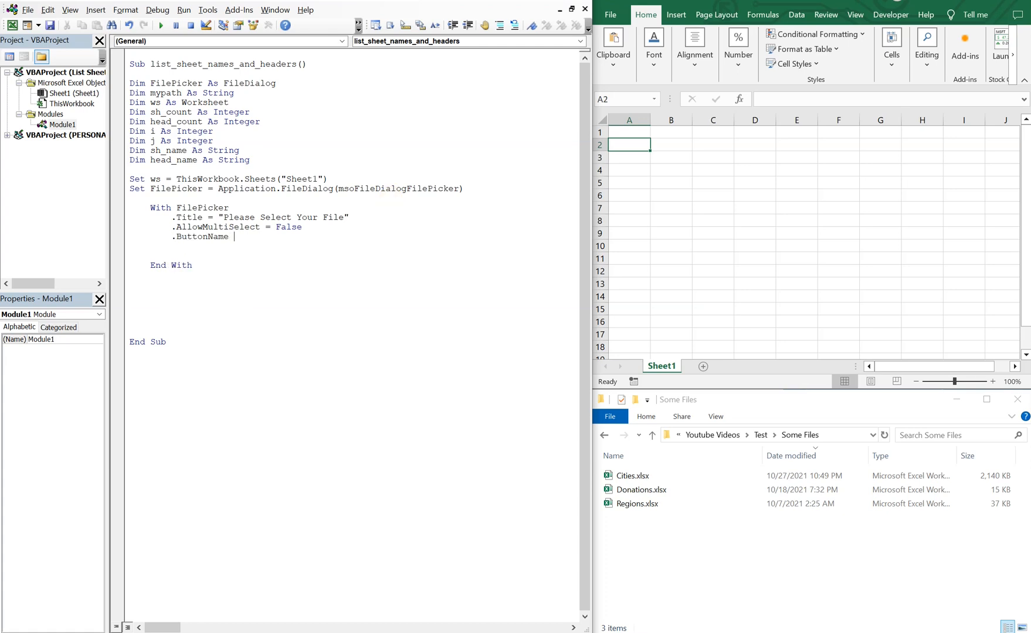
{"action": "type", "text": "= \"Con"}
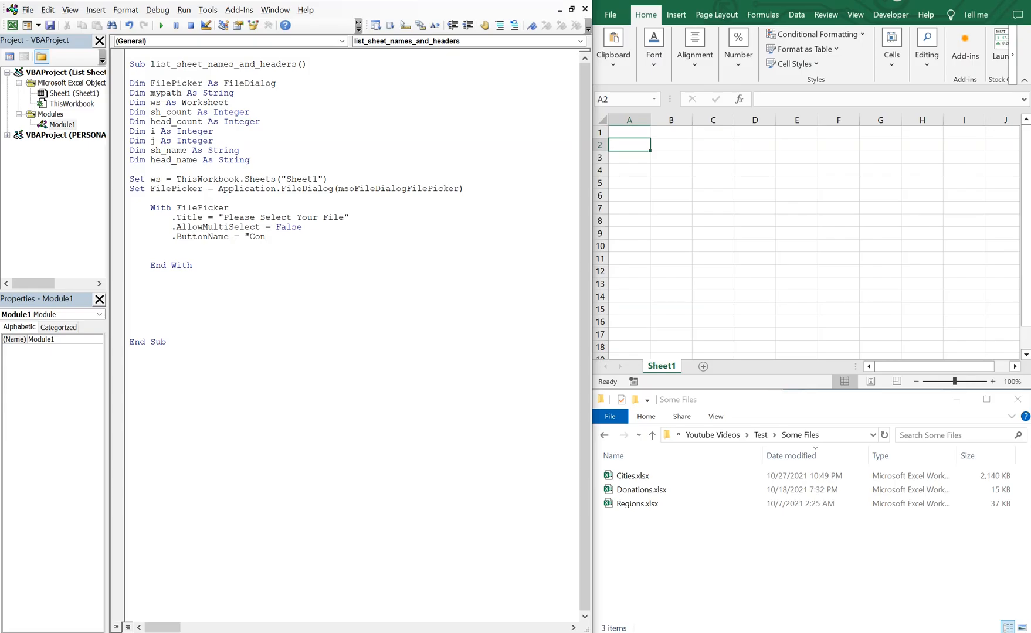
{"action": "type", "text": "firm\""}
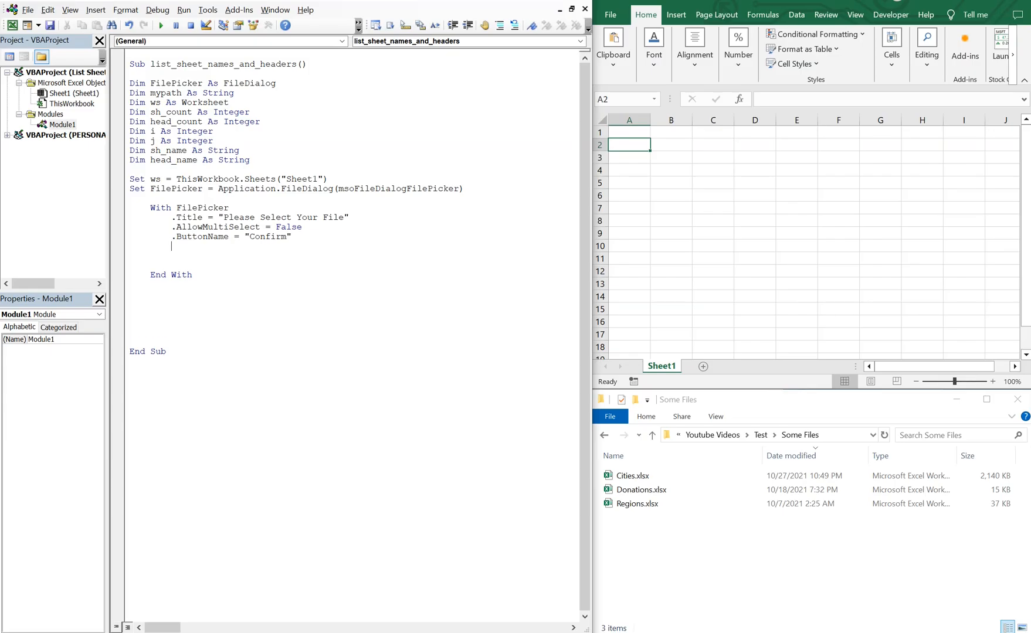
- Add If .Show = -1 Then mypath = .SelectedItems(1), Else End, End If
{"action": "type", "text": "if"}
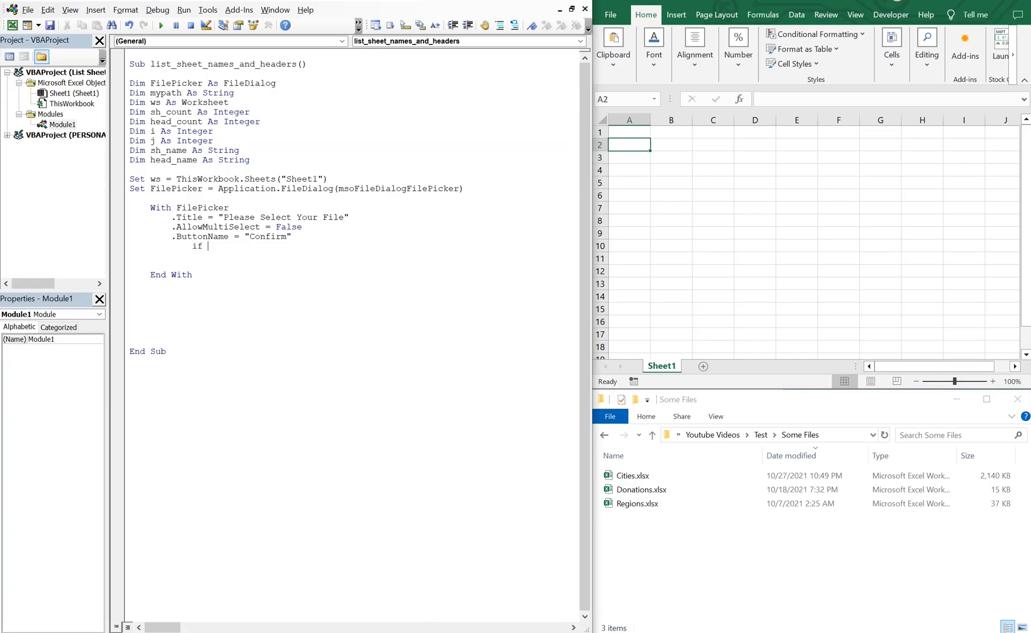
{"action": "type", "text": ".show"}
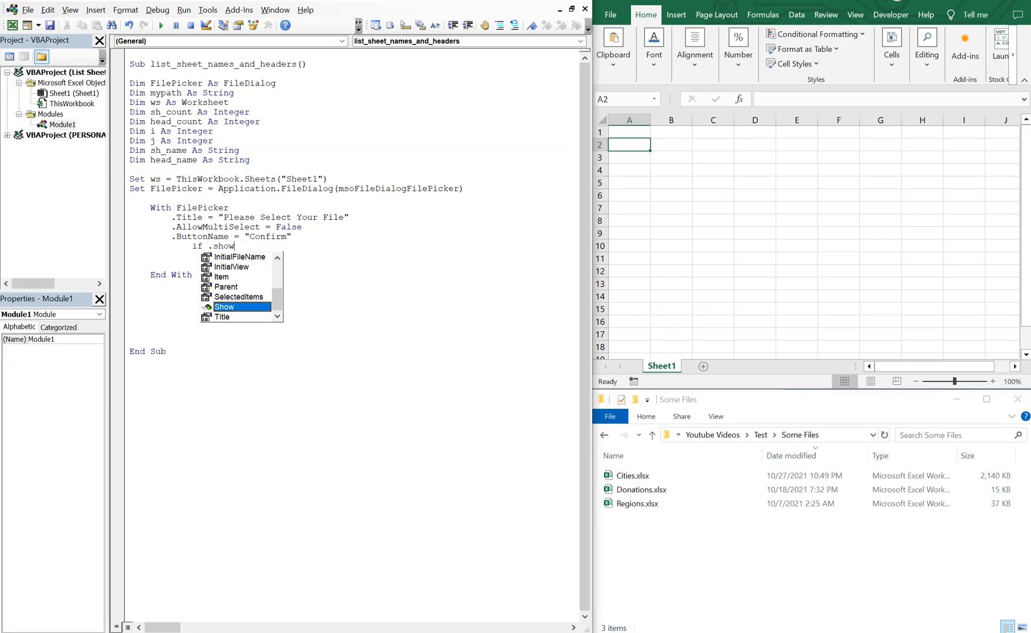
{"action": "type", "text": "= -1"}
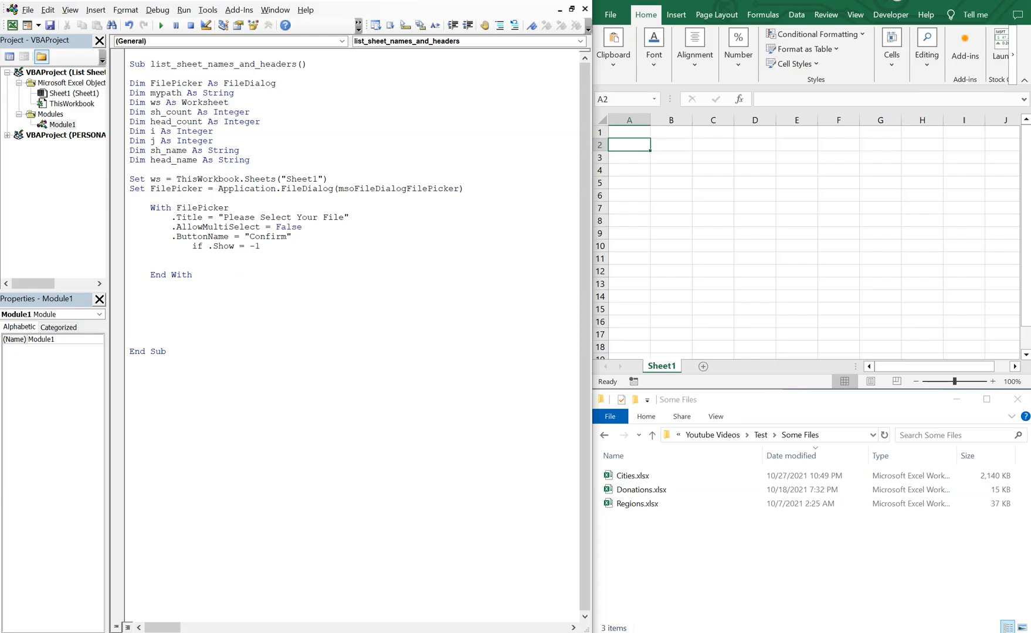
{"action": "type", "text": "Then"}
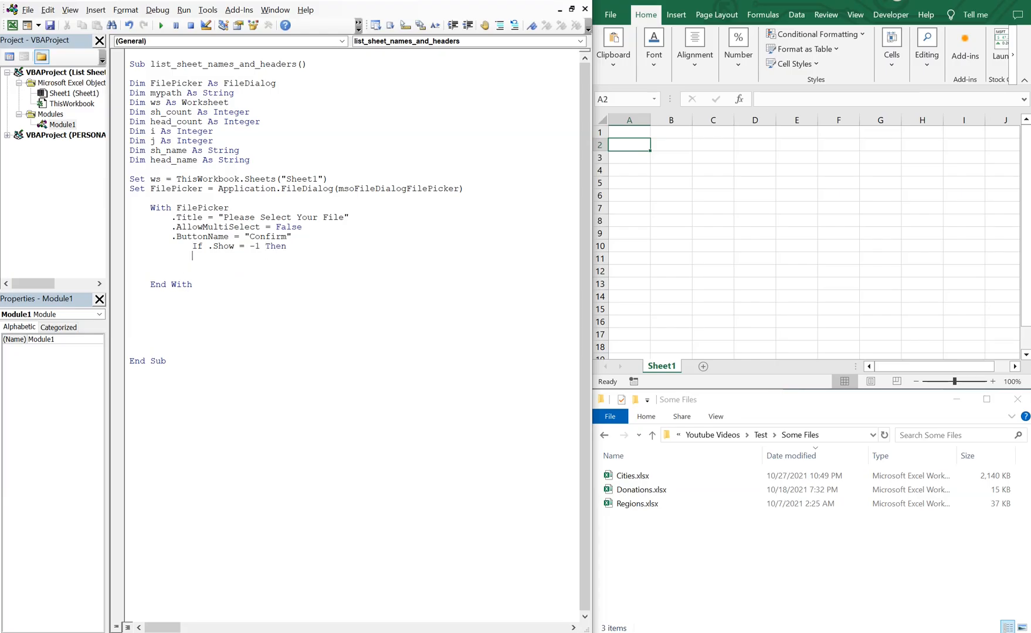
{"action": "type", "text": "mypa"}
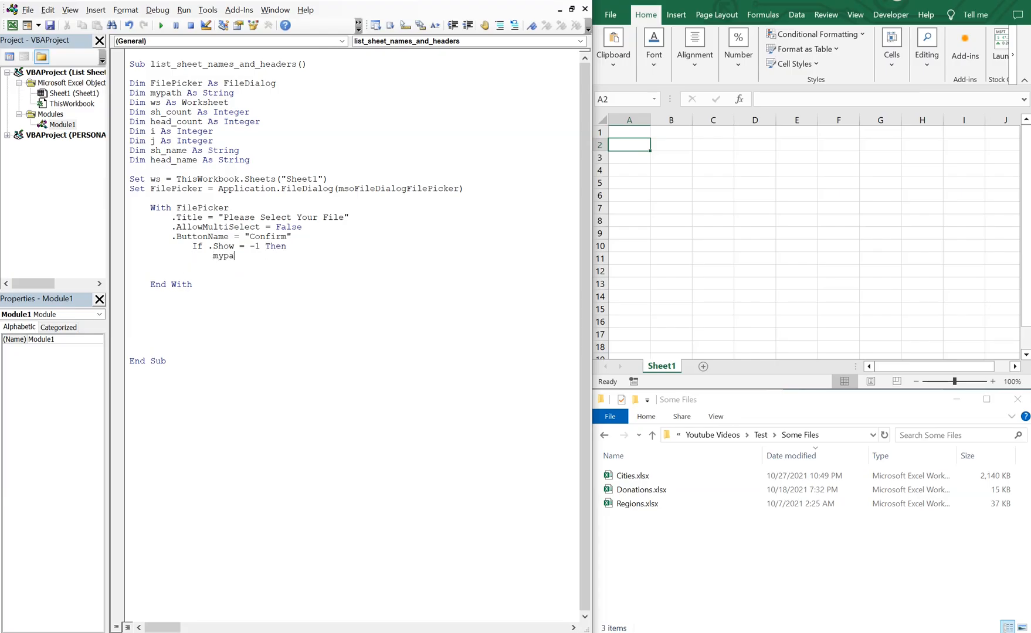
{"action": "type", "text": "th ="}
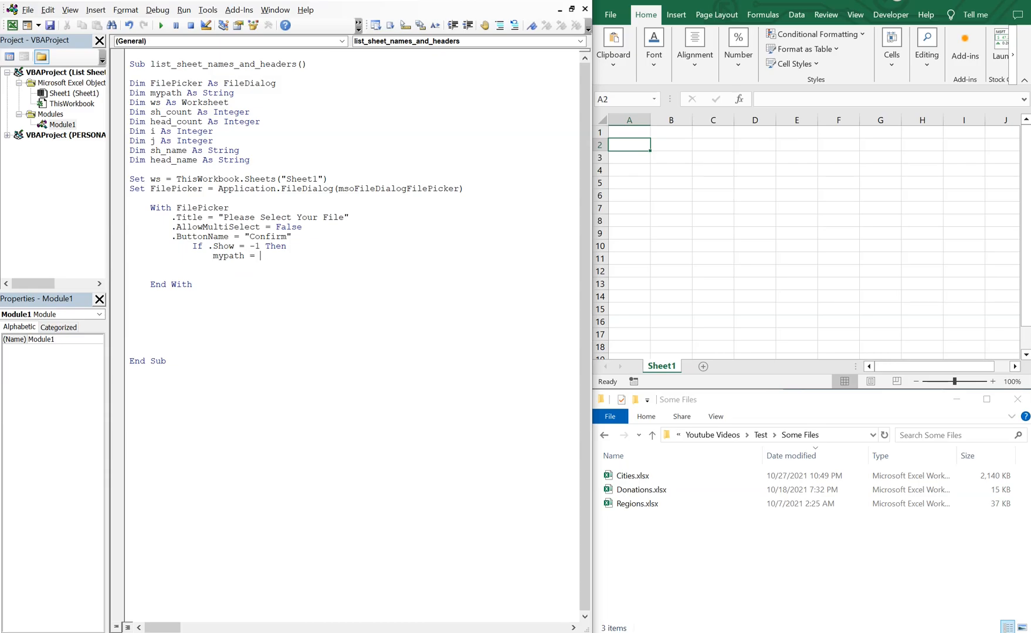
{"action": "type", "text": ".s"}
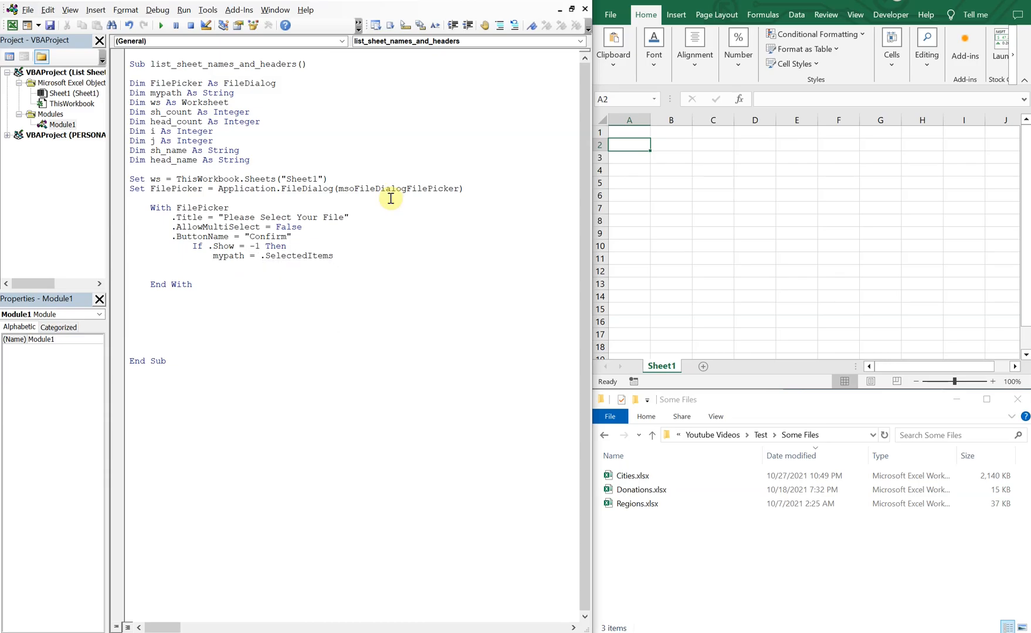
{"action": "type", "text": "(1)"}
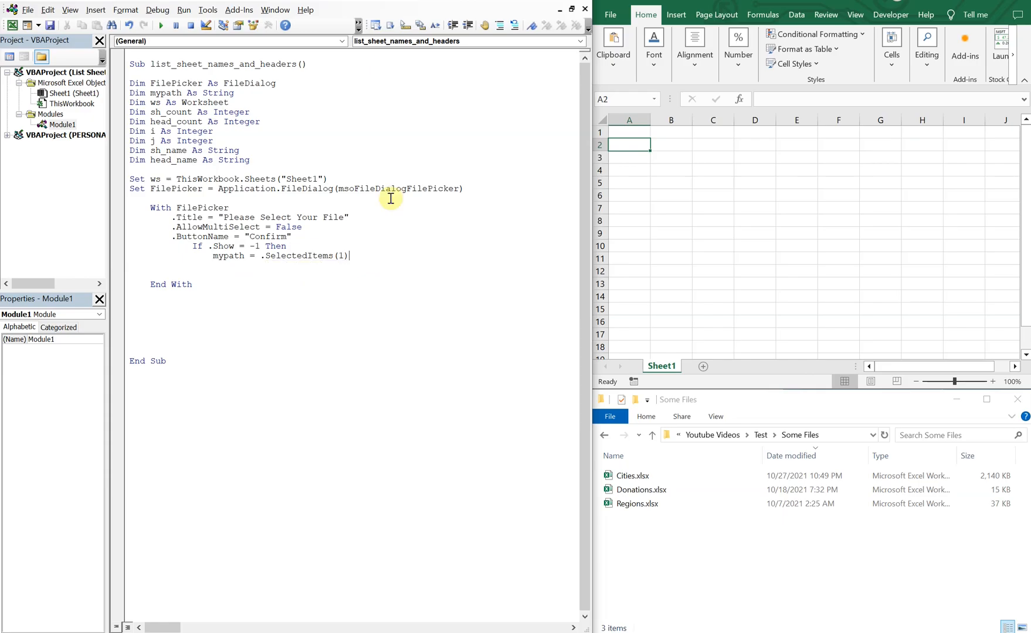
{"action": "key", "text": "enter"}
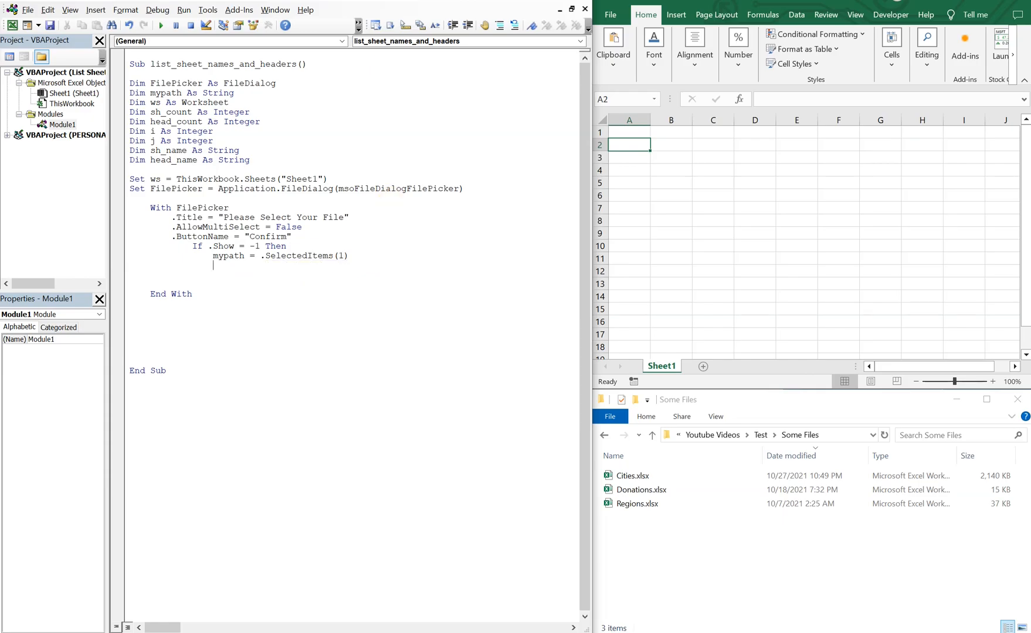
{"action": "type", "text": "Else"}
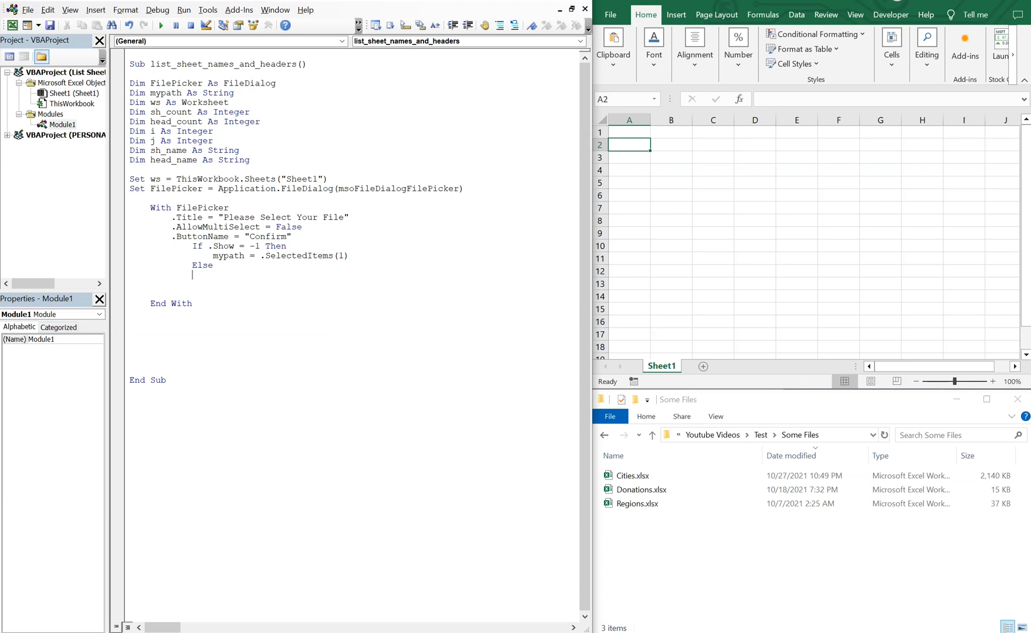
{"action": "type", "text": "End"}
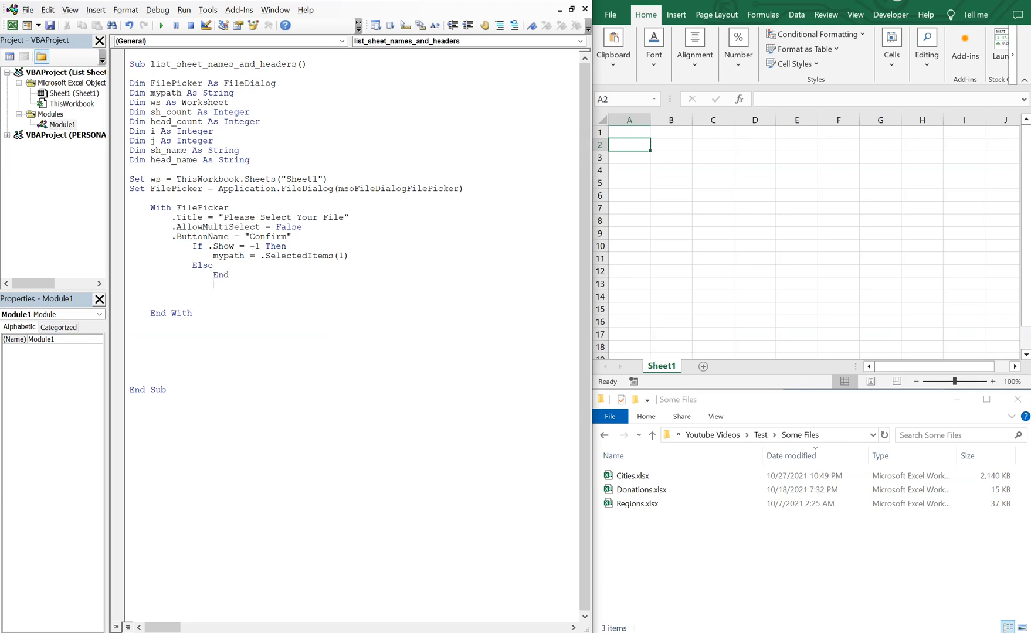
{"action": "type", "text": "end"}
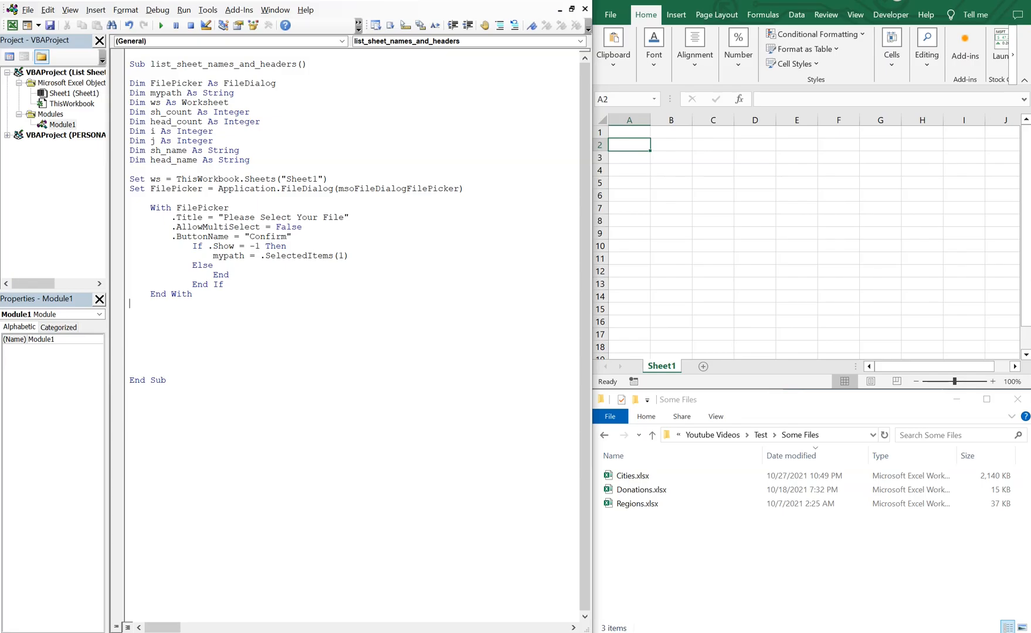
- Add Workbooks.Open Filename:=mypath and sh_count = Sheets.Count below End With
{"action": "type", "text": "w"}
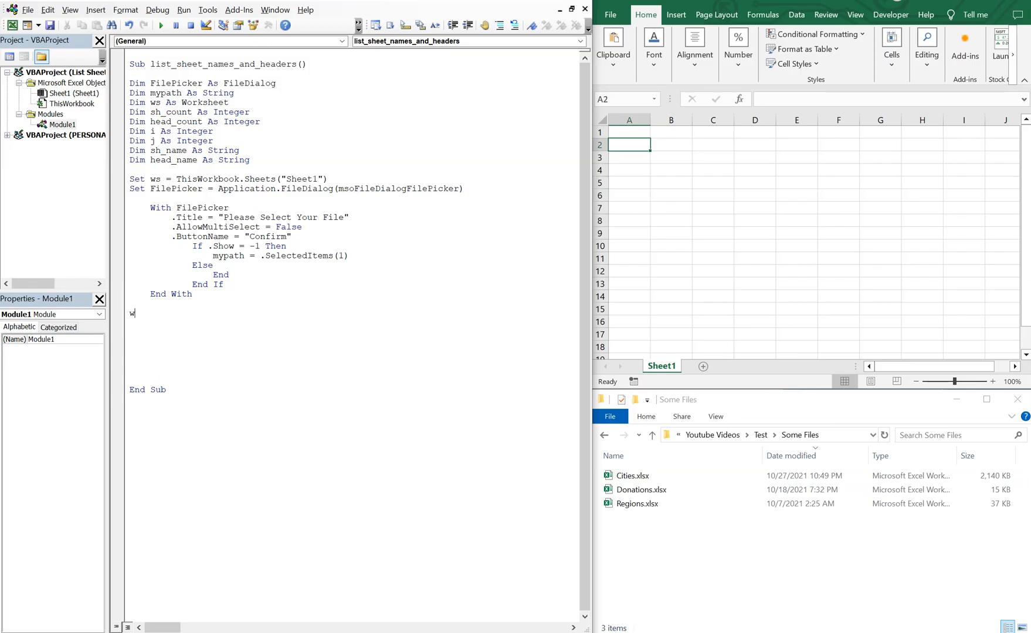
{"action": "type", "text": "orkbo"}
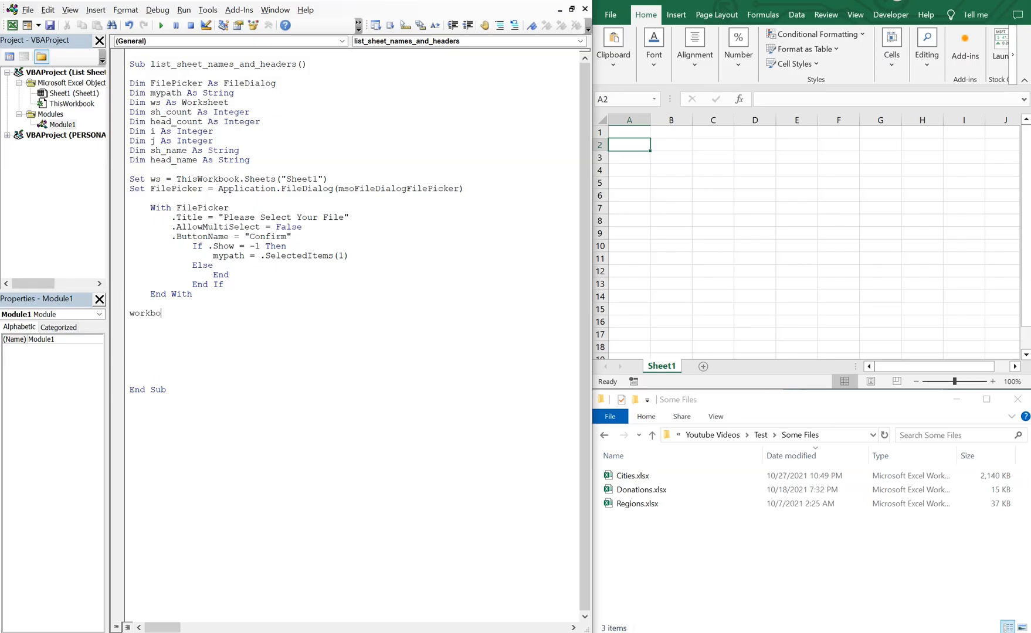
{"action": "type", "text": "s."}
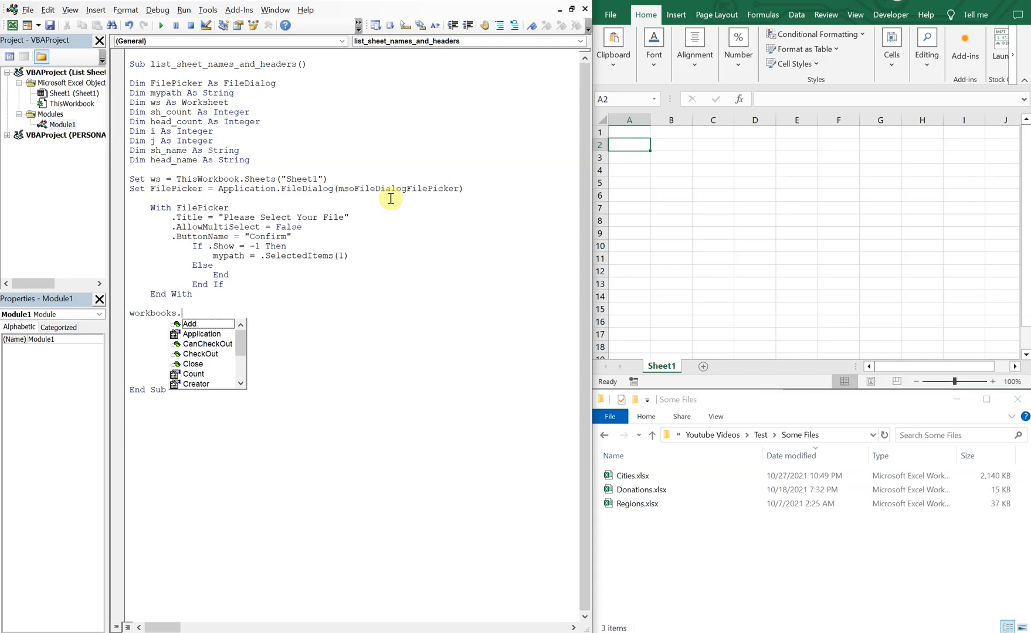
{"action": "type", "text": "Open"}
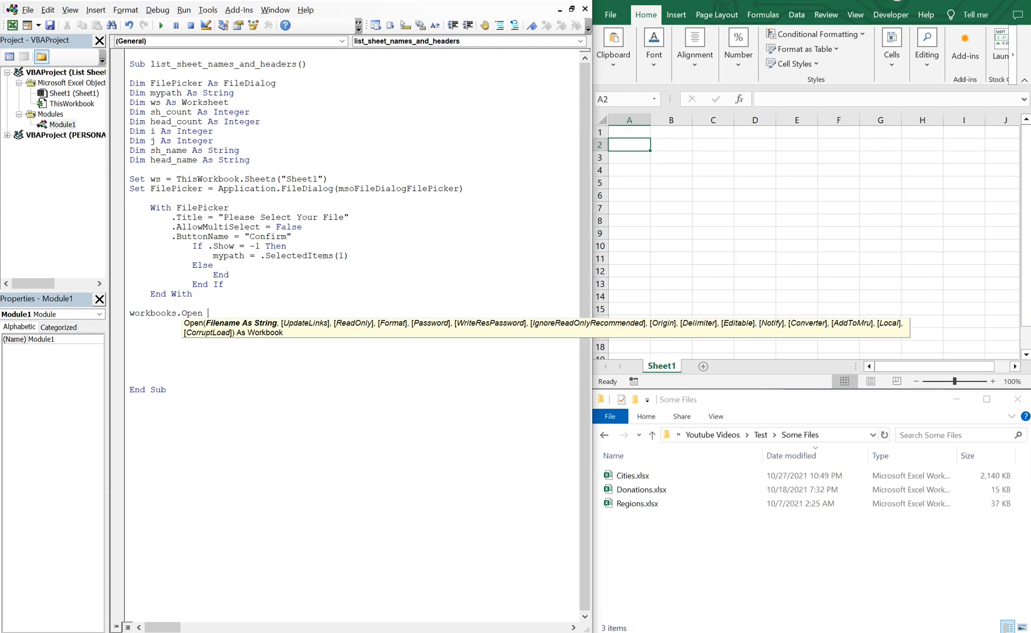
{"action": "type", "text": "Filename"}
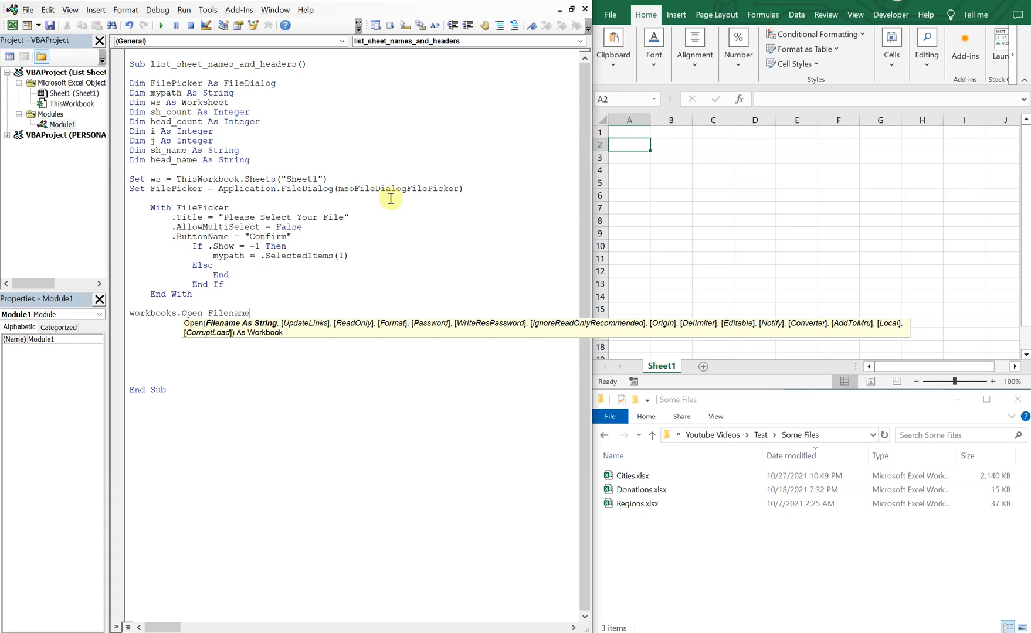
{"action": "type", "text": ":=mypath"}
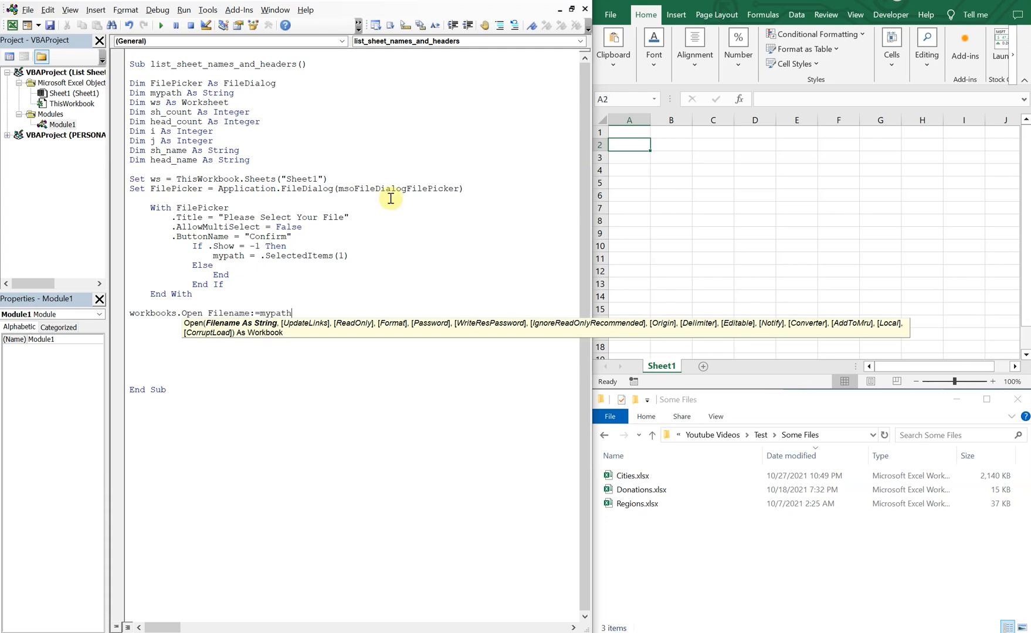
{"action": "mouse_move", "coordinate": [299, 291]}
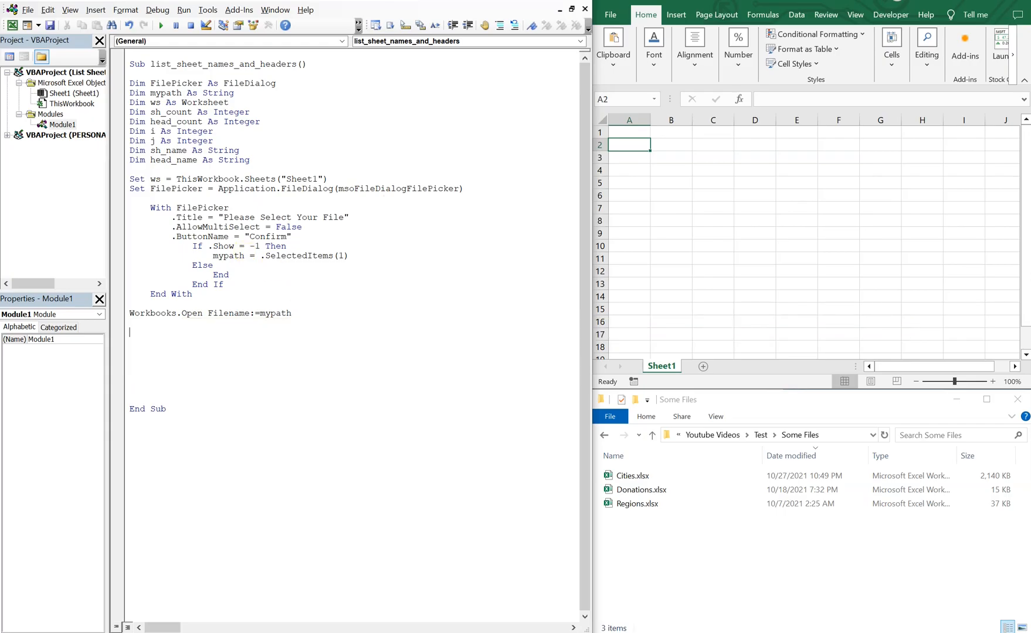
{"action": "type", "text": "sh_C"}
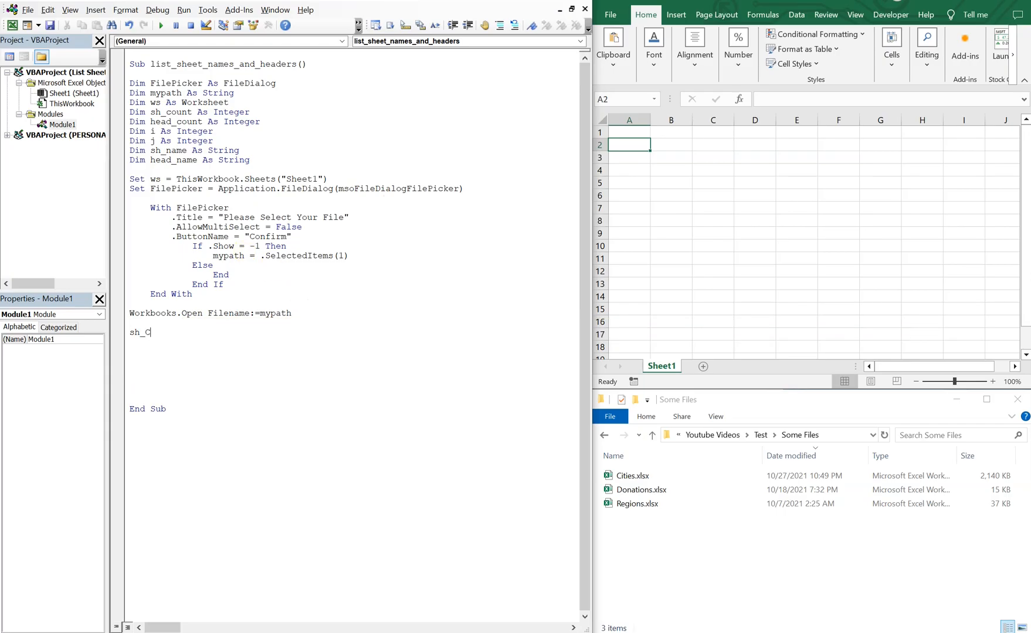
{"action": "key", "text": "Backspace"}
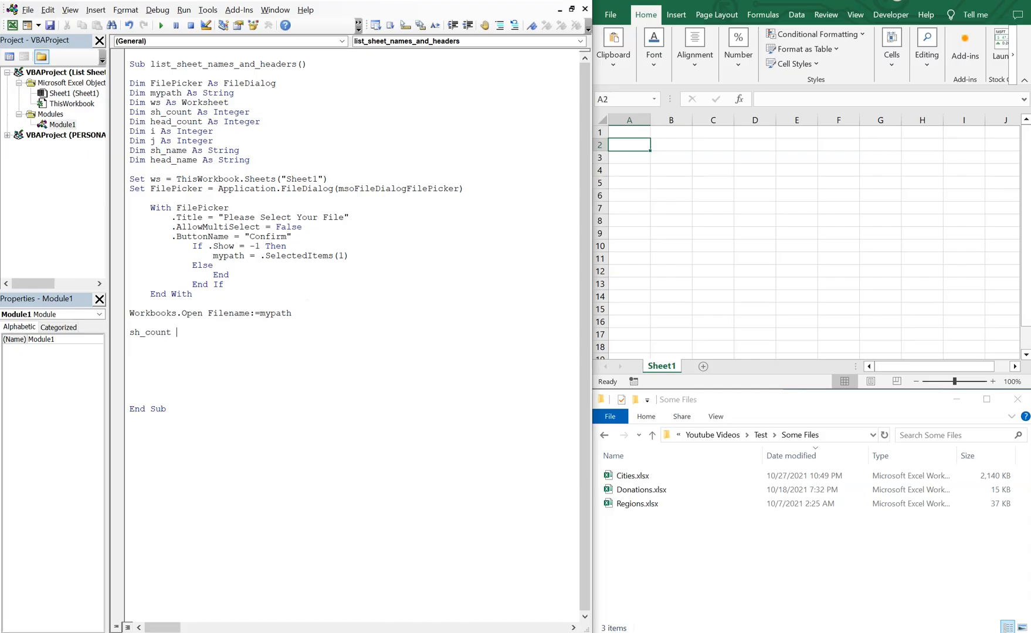
{"action": "type", "text": "= sheets.Count"}
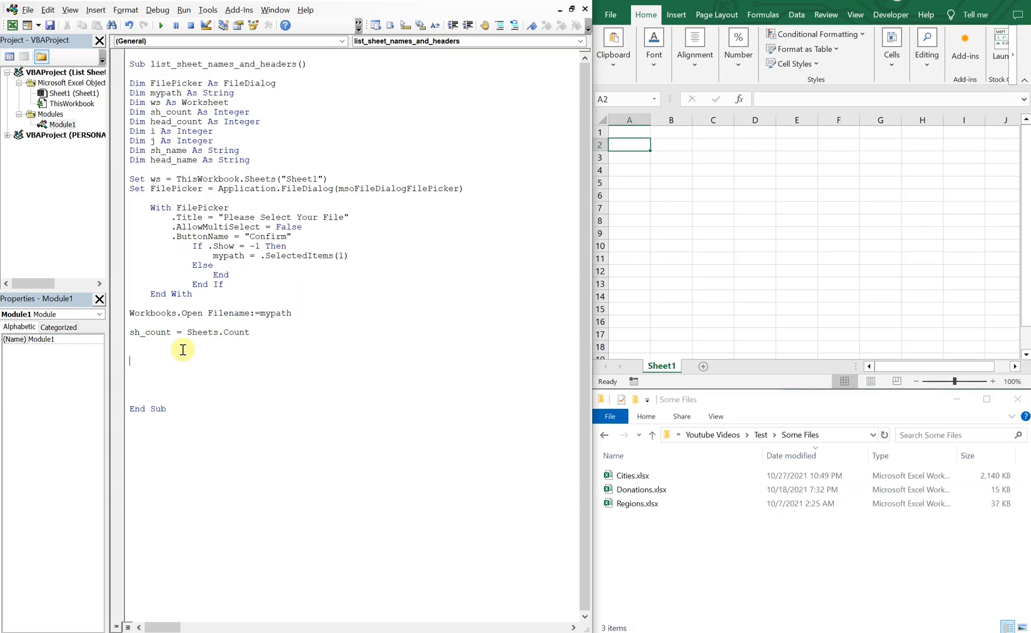
- Add a For i = 1 To sh_count ... Next i loop over the sheets
{"action": "type", "text": "for"}
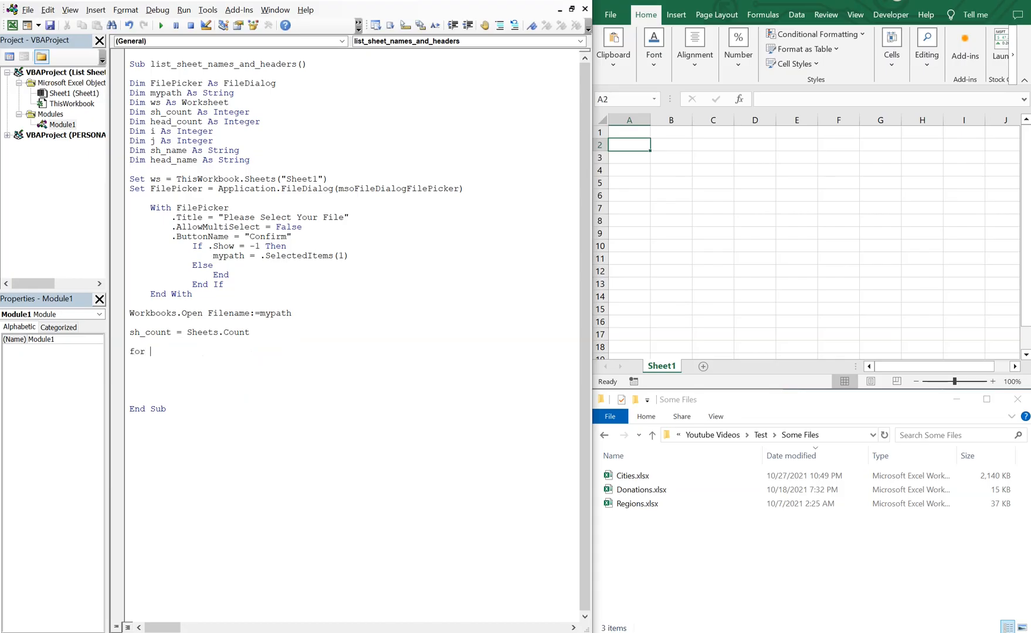
{"action": "type", "text": "i = 1"}
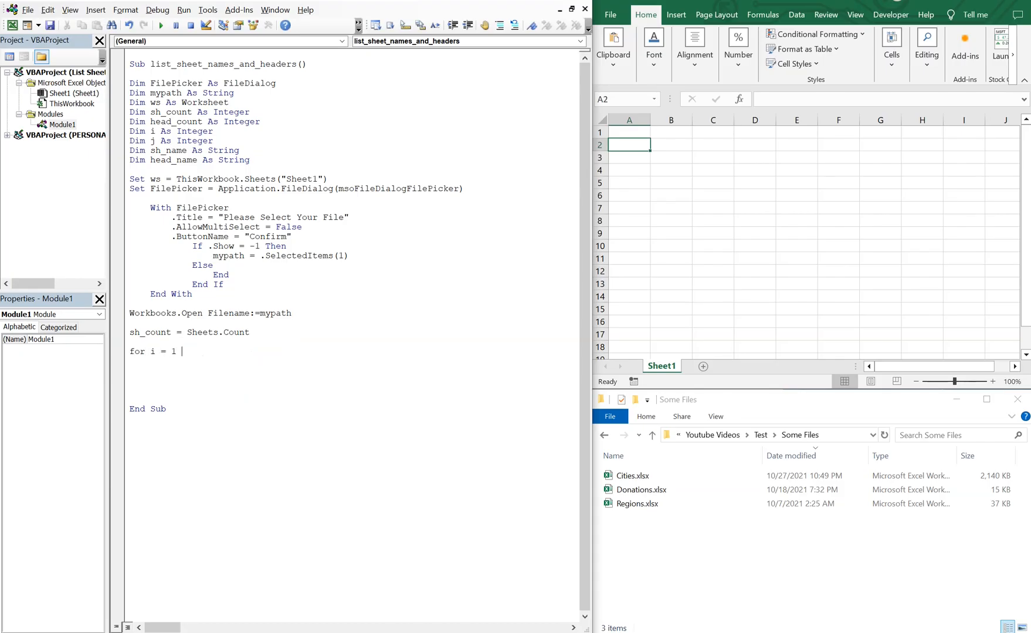
{"action": "type", "text": "to sh_count"}
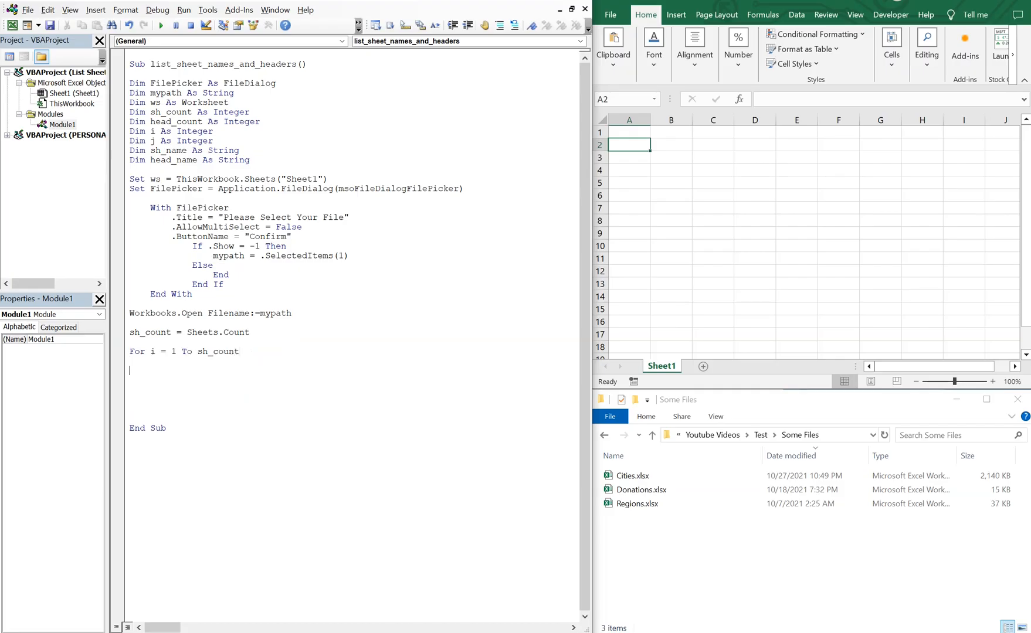
{"action": "type", "text": "Next i"}
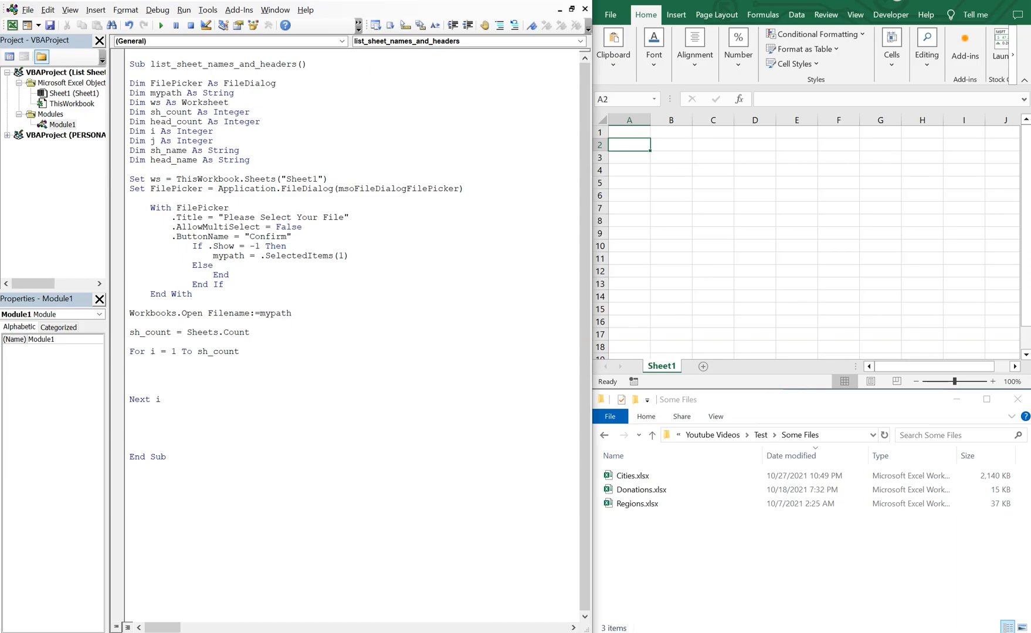
- Inside the loop set sh_name = Sheets(i).Name and activate Sheets(sh_name)
{"action": "type", "text": "sh_name"}
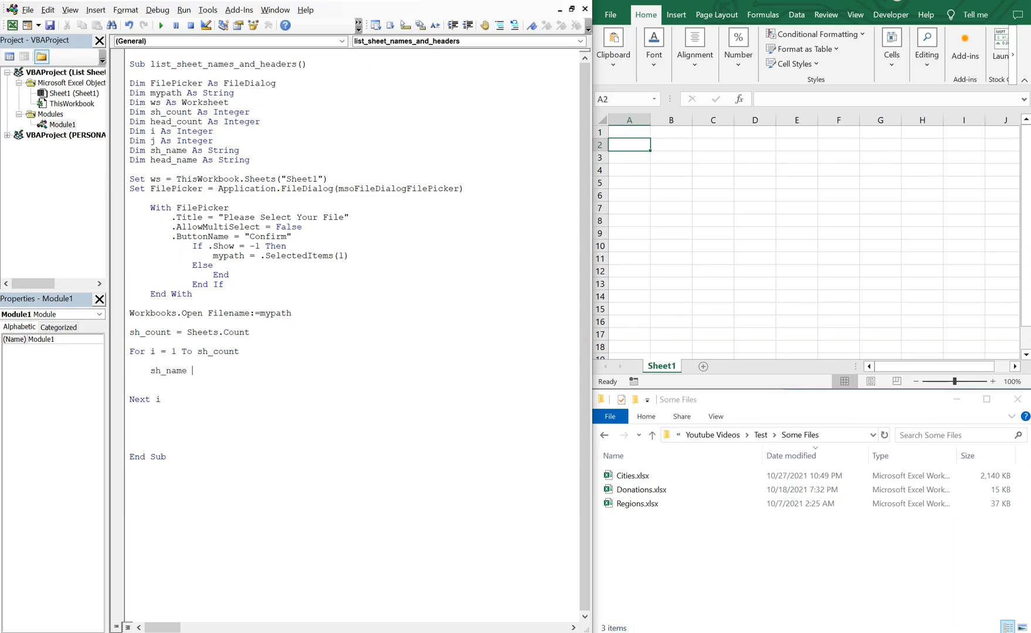
{"action": "type", "text": "= sheets"}
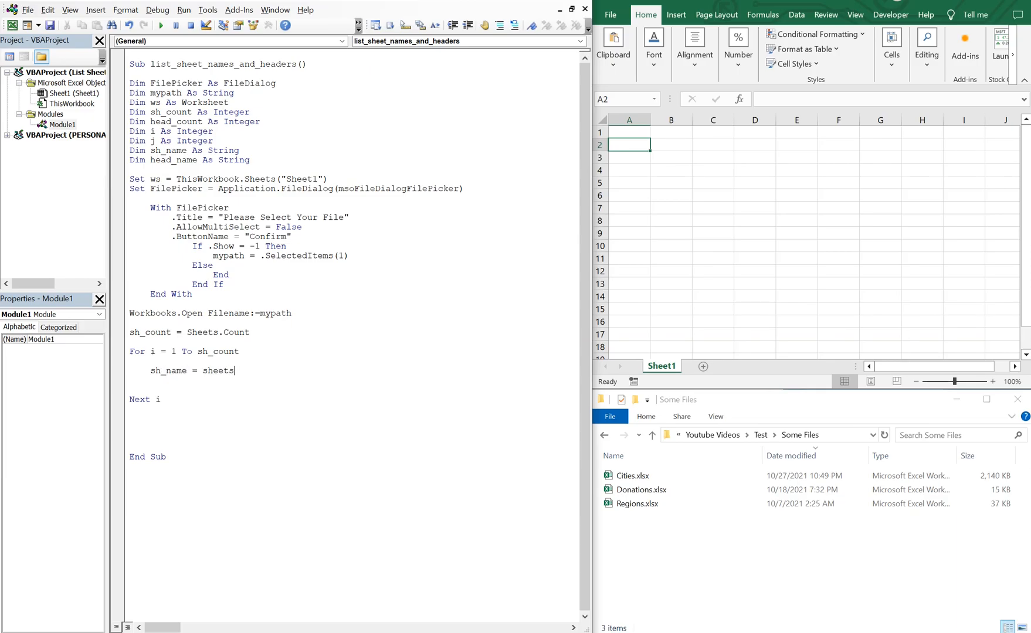
{"action": "type", "text": "(i)"}
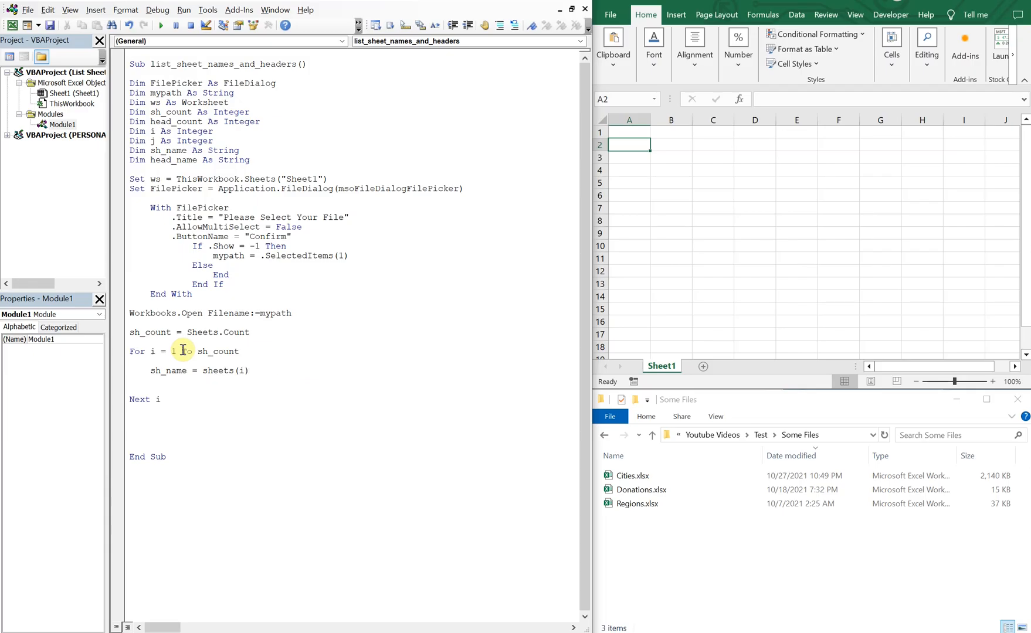
{"action": "type", "text": ".an"}
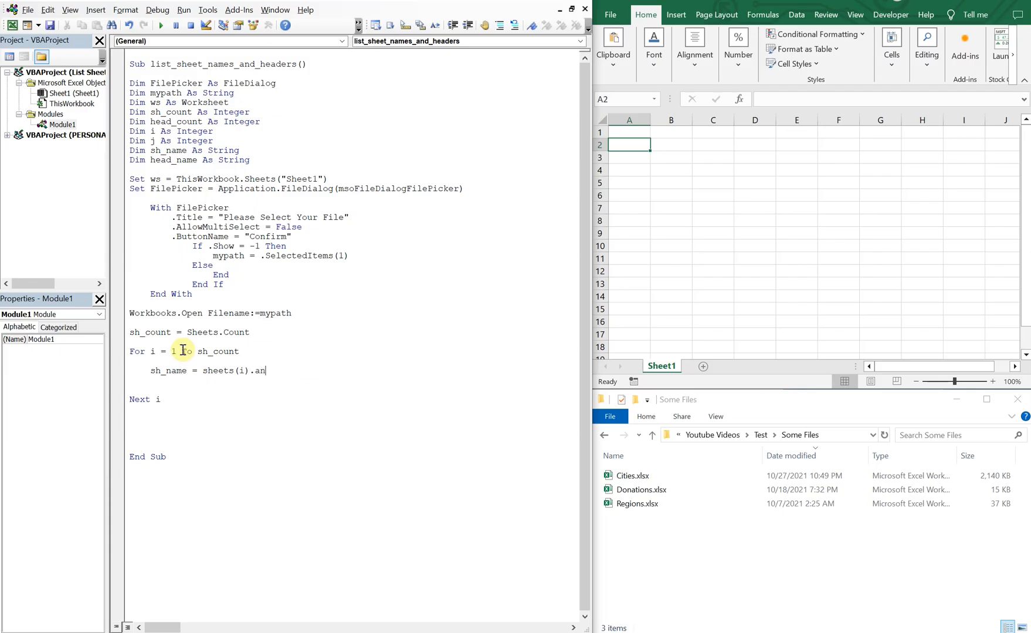
{"action": "type", "text": "ame"}
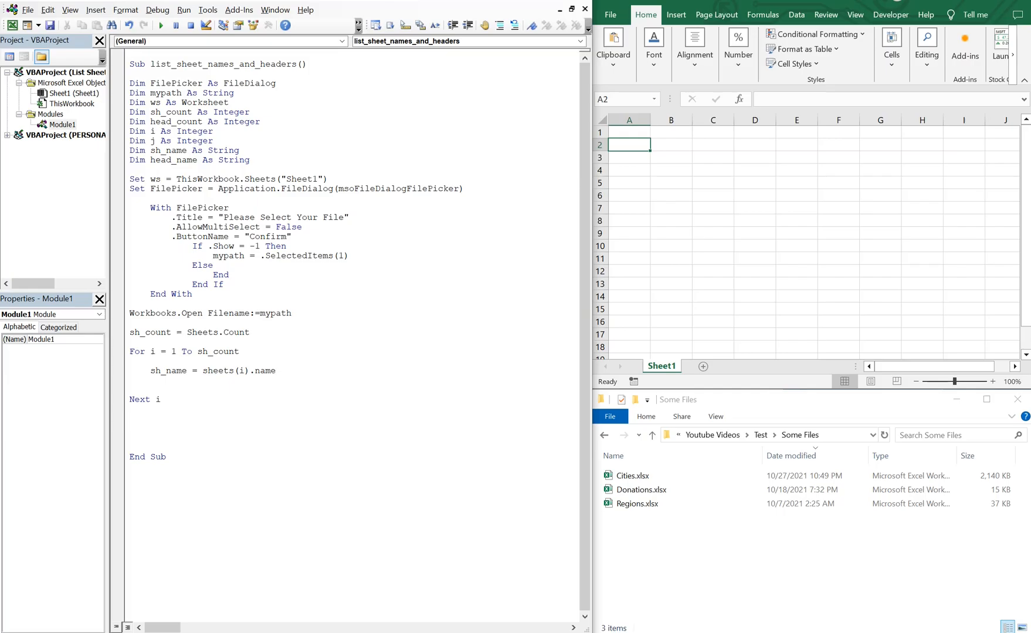
{"action": "type", "text": "sheets("}
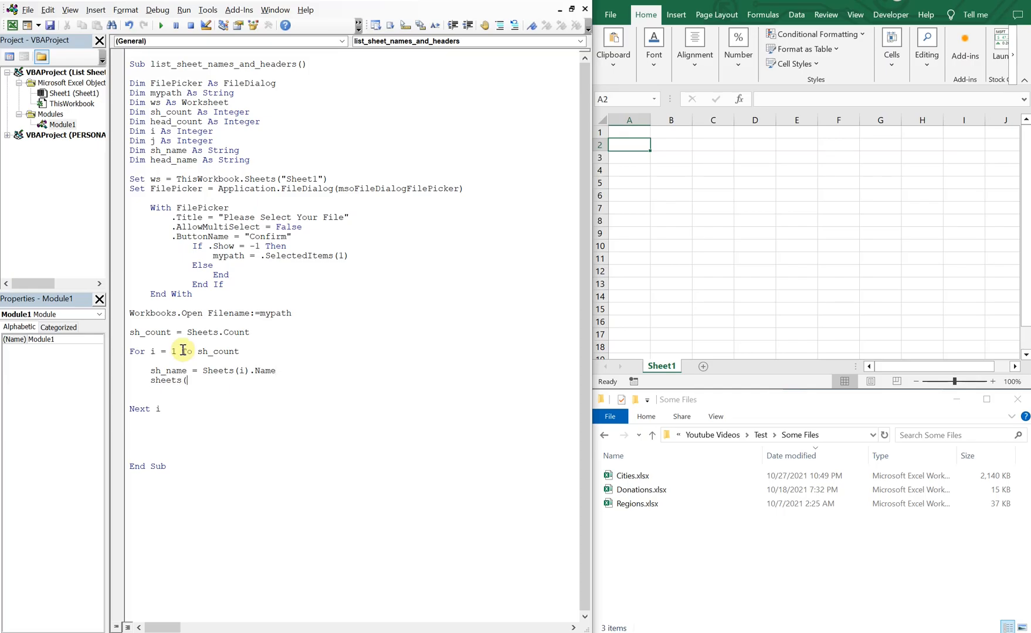
{"action": "type", "text": "sh_"}
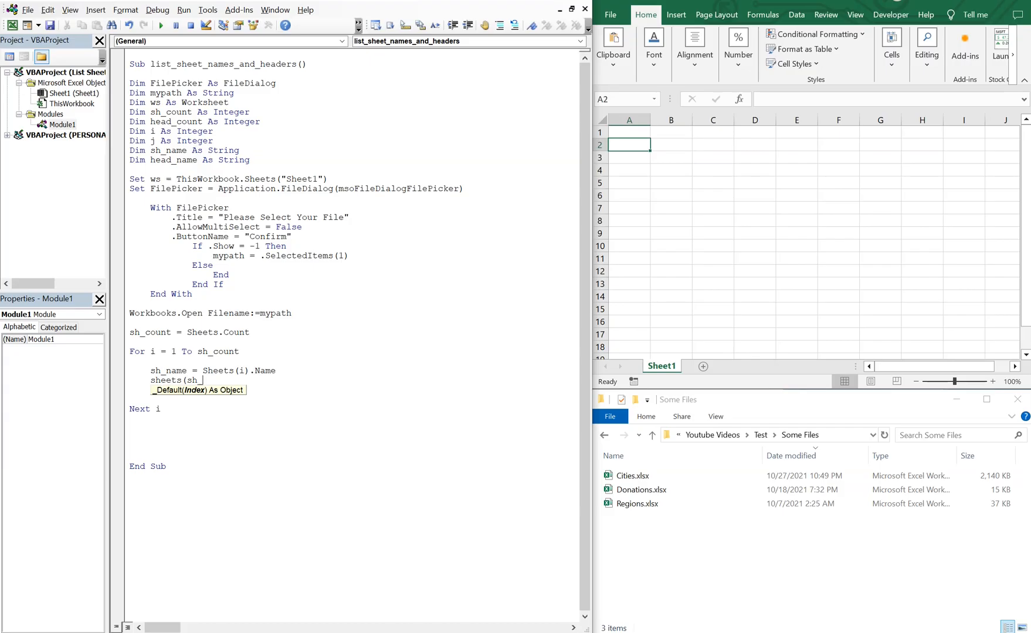
{"action": "type", "text": "name"}
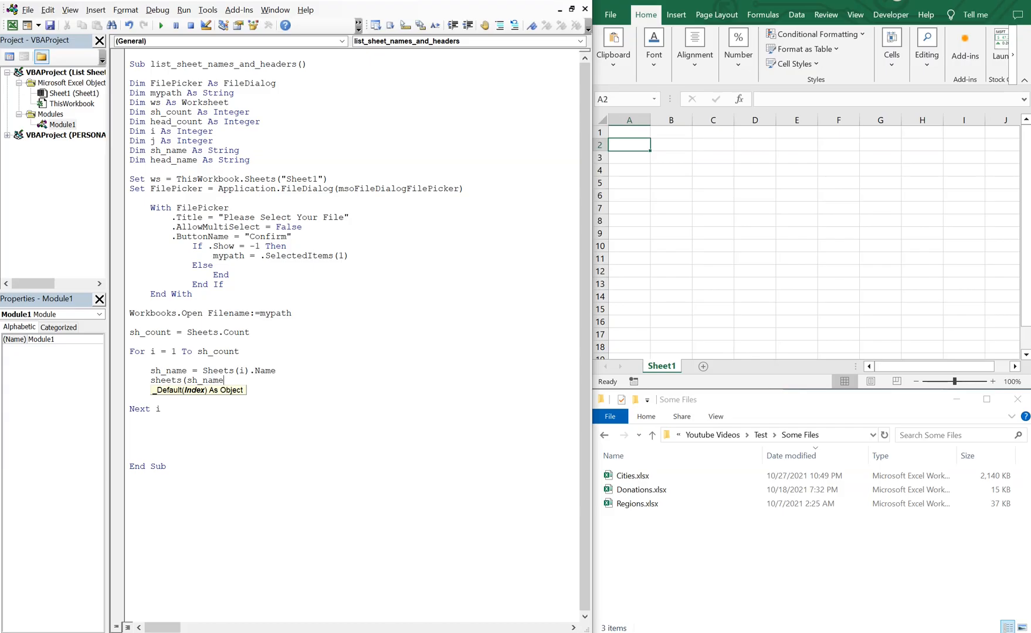
{"action": "type", "text": ").activate"}
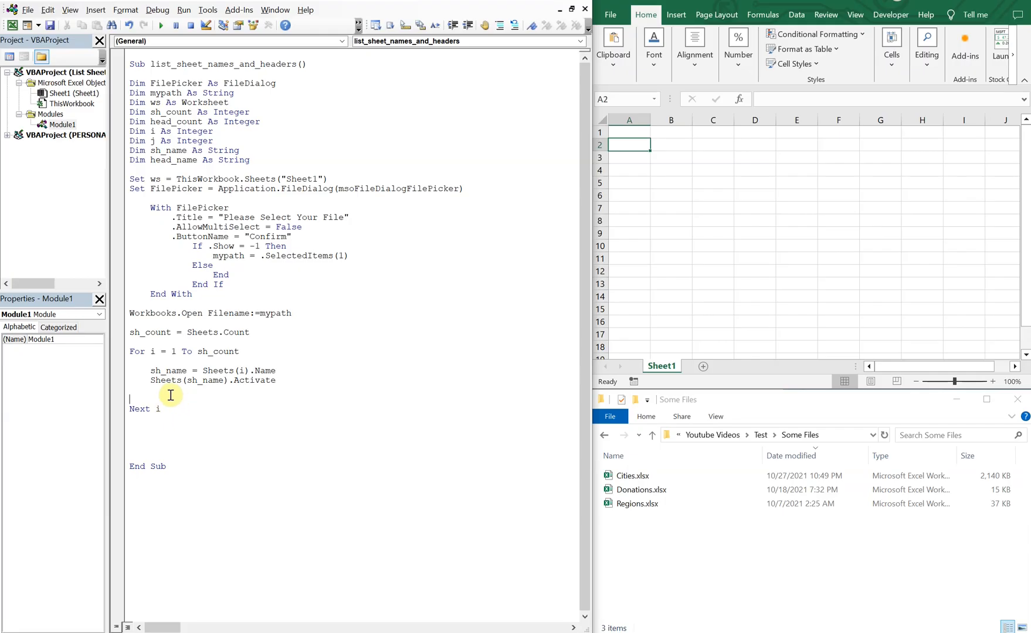
- Set head_count = WorksheetFunction.CountA(Range("a1", Range("a1").End(xlToRight)))
{"action": "type", "text": "head_count"}
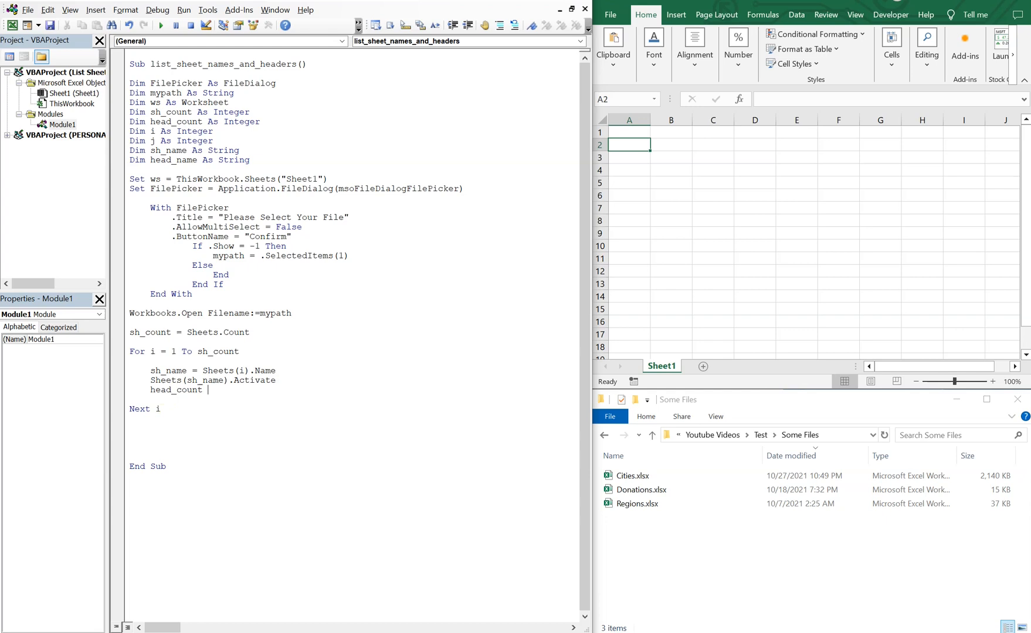
{"action": "type", "text": "= worksheet"}
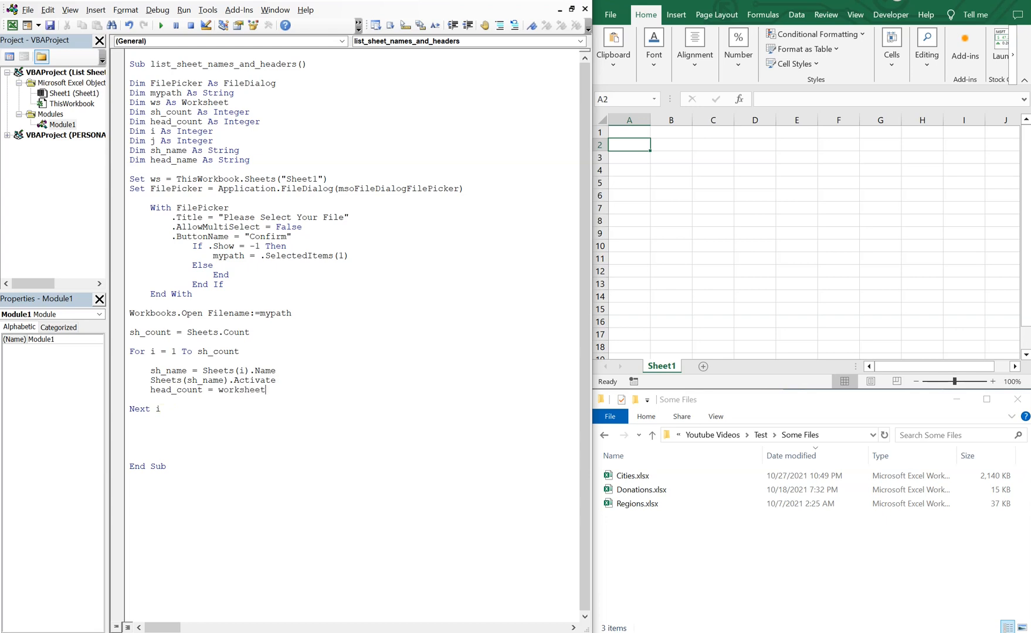
{"action": "type", "text": "function"}
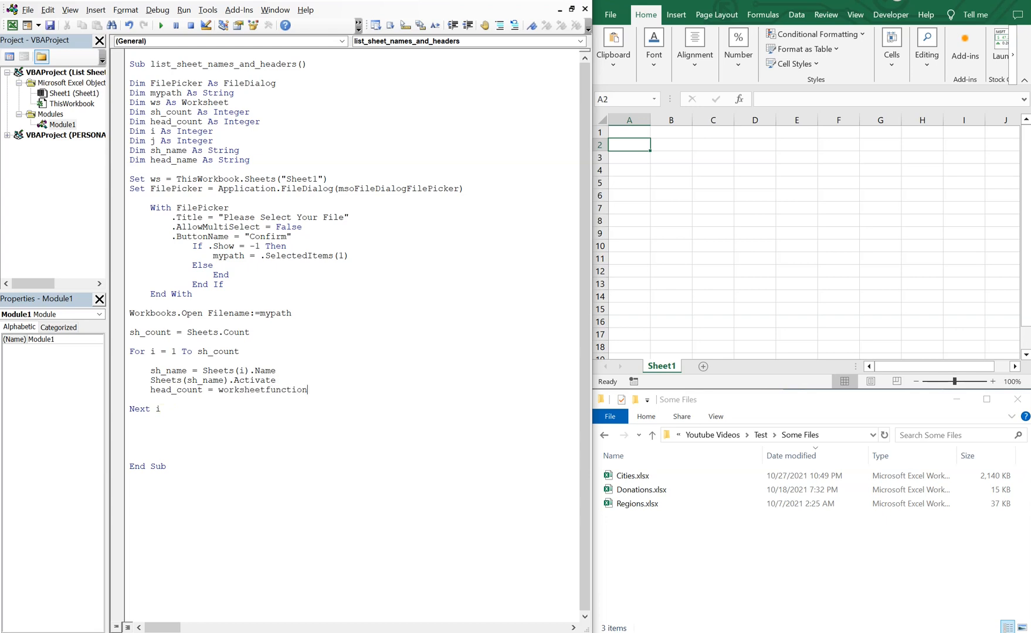
{"action": "type", "text": ".cou"}
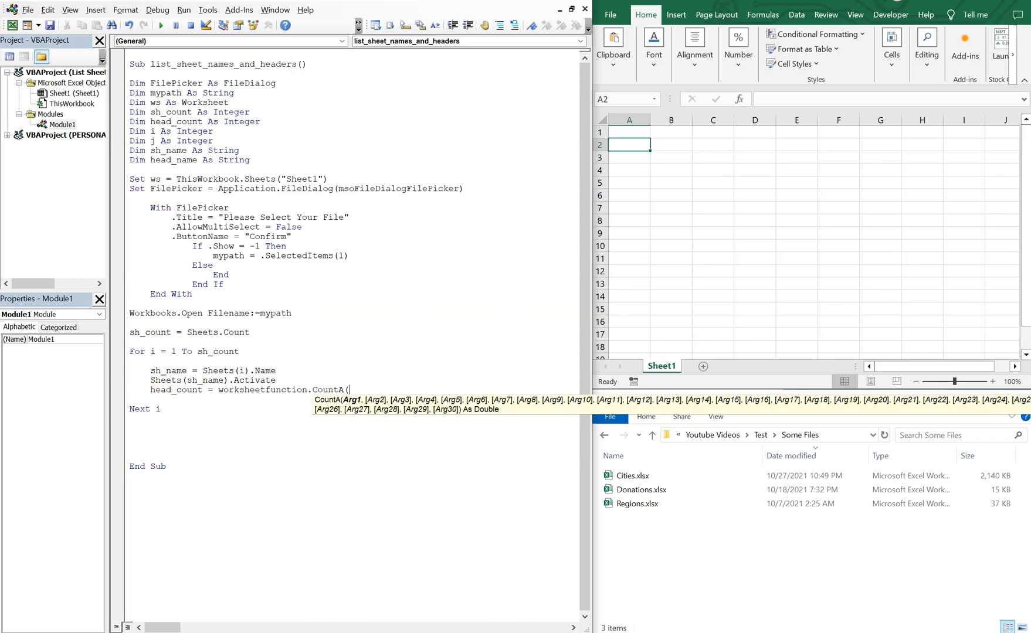
{"action": "type", "text": "range("}
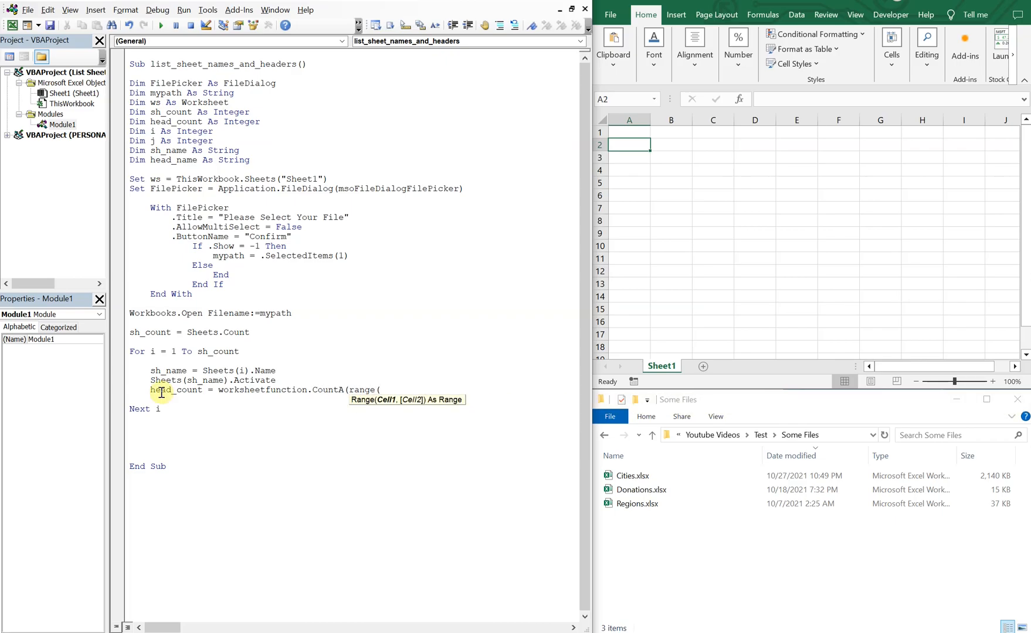
{"action": "type", "text": "a1"}
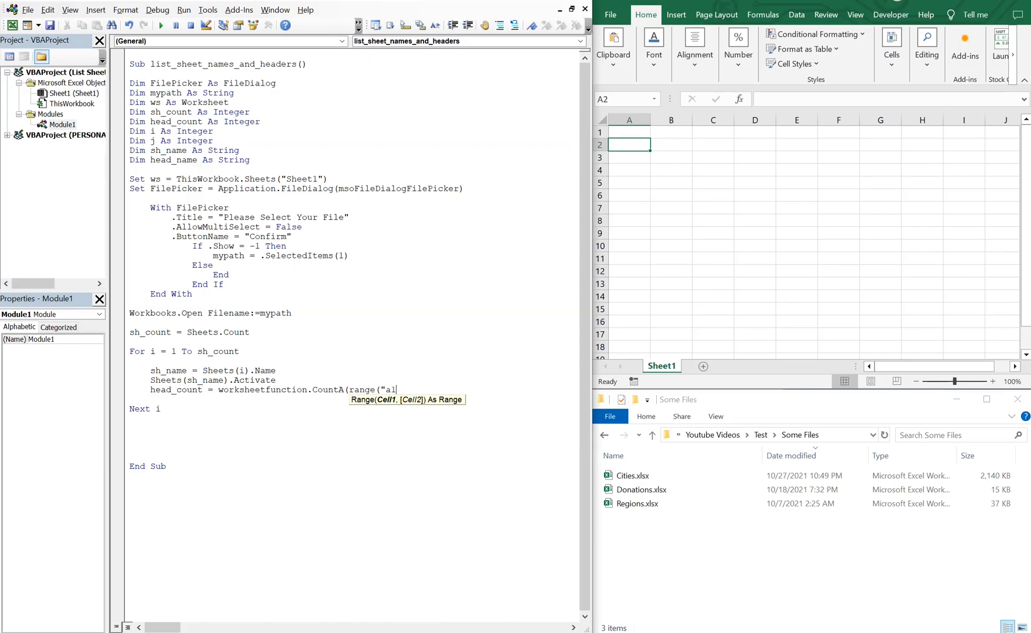
{"action": "type", "text": "\", r"}
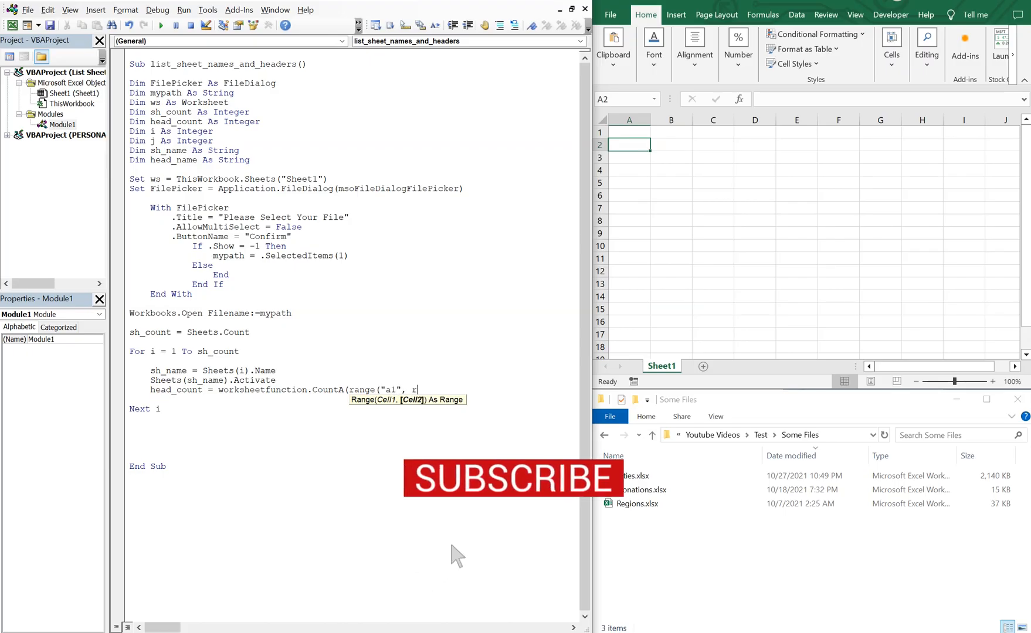
{"action": "type", "text": "range("}
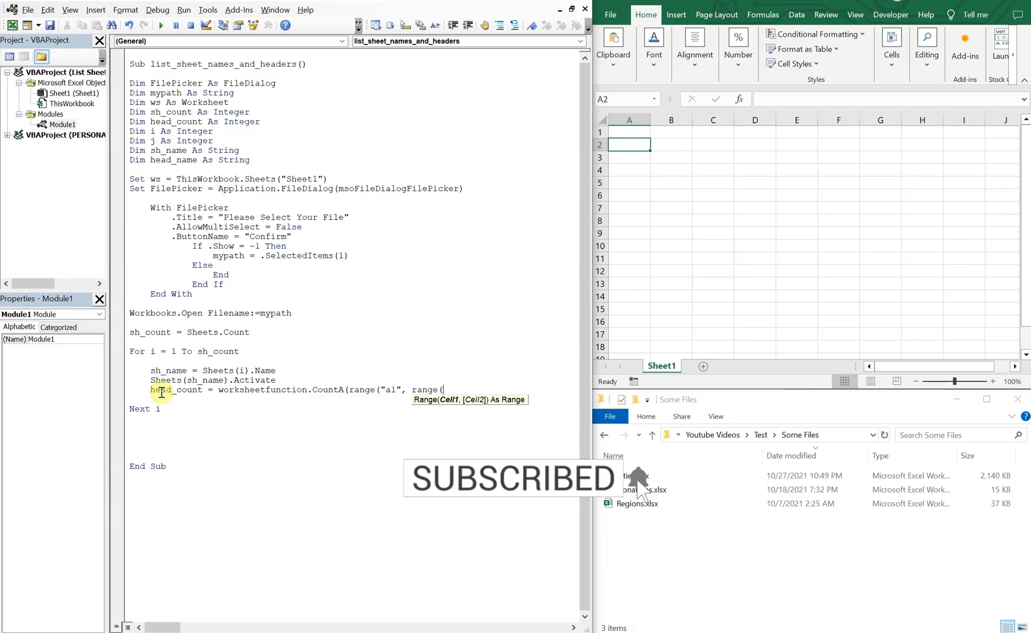
{"action": "type", "text": "\"a1\""}
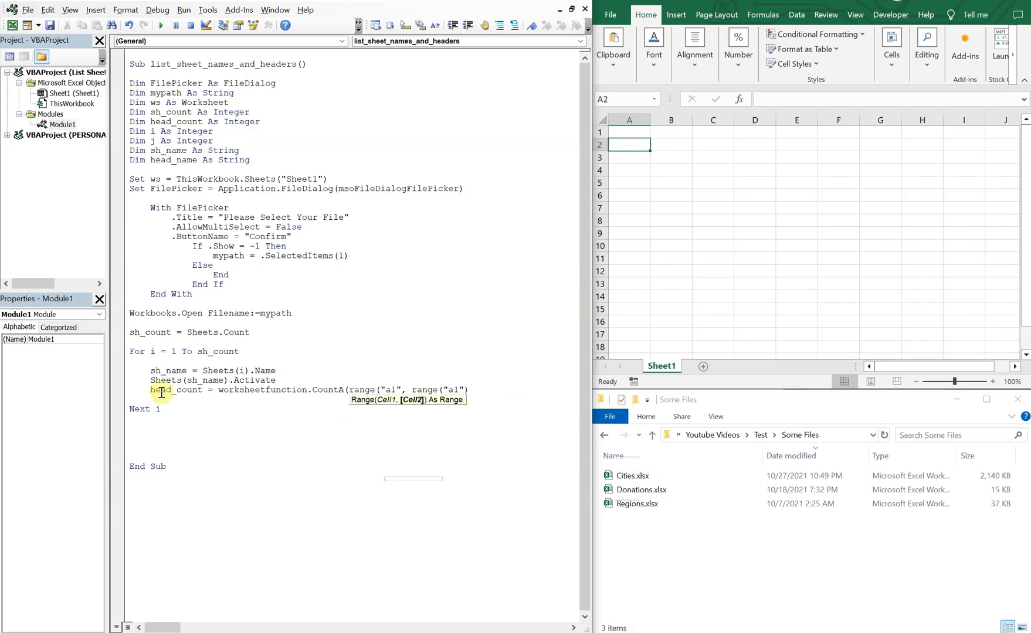
{"action": "type", "text": ".end"}
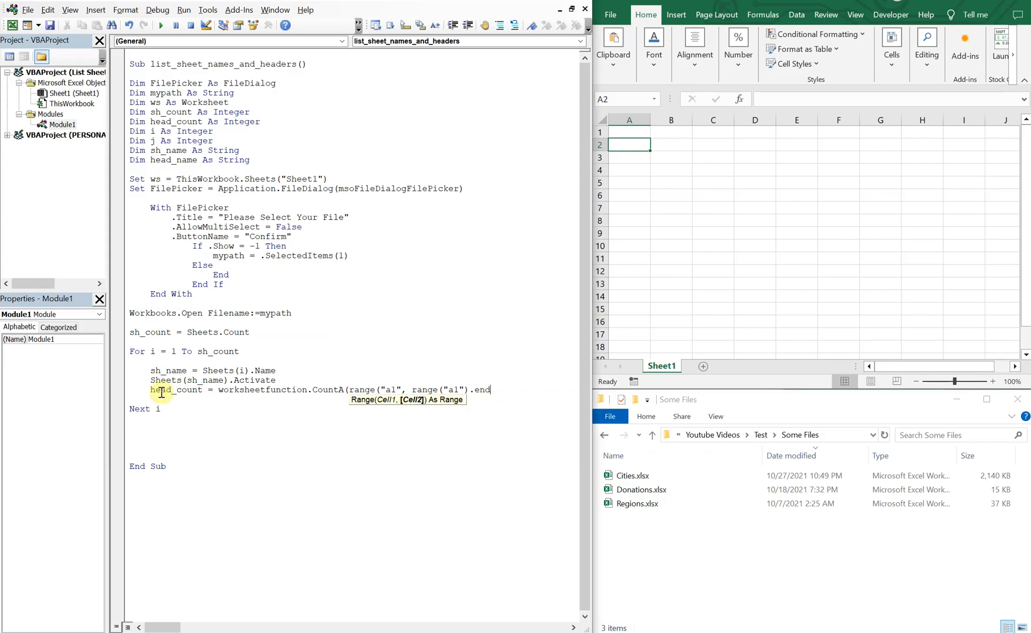
{"action": "type", "text": "End(xlToRight)))"}
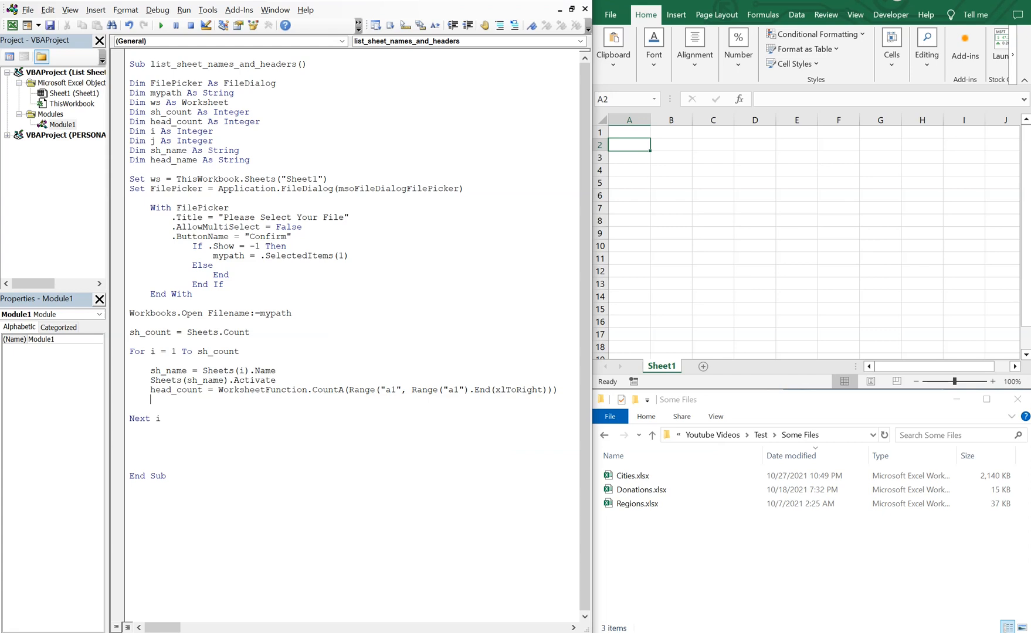
- Write ws.Cells(1, i) = sh_name in the loop and leave blank lines below it
{"action": "type", "text": "ws"}
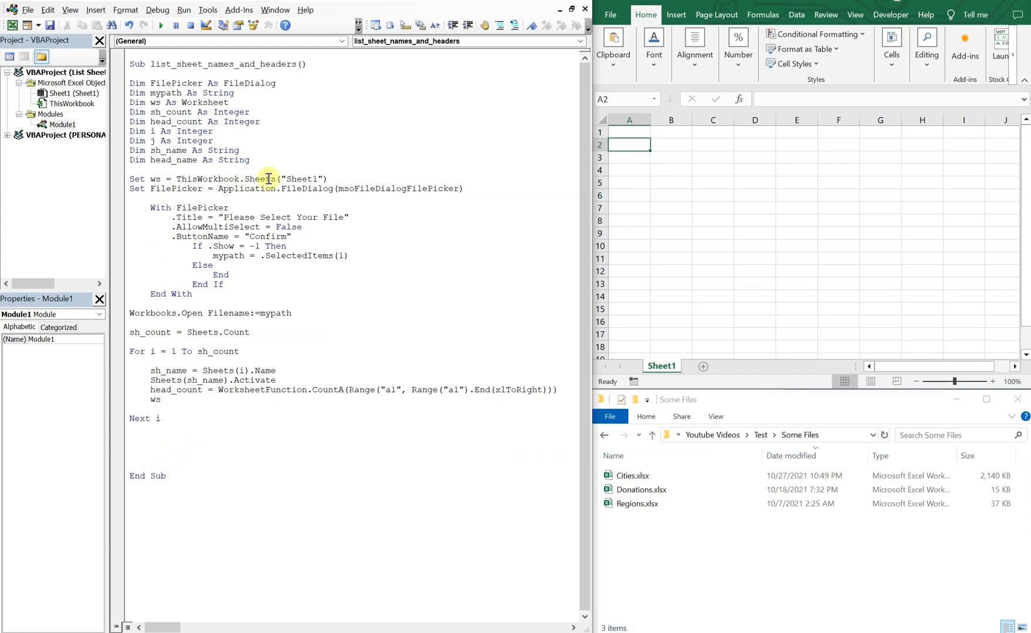
{"action": "mouse_move", "coordinate": [164, 402]}
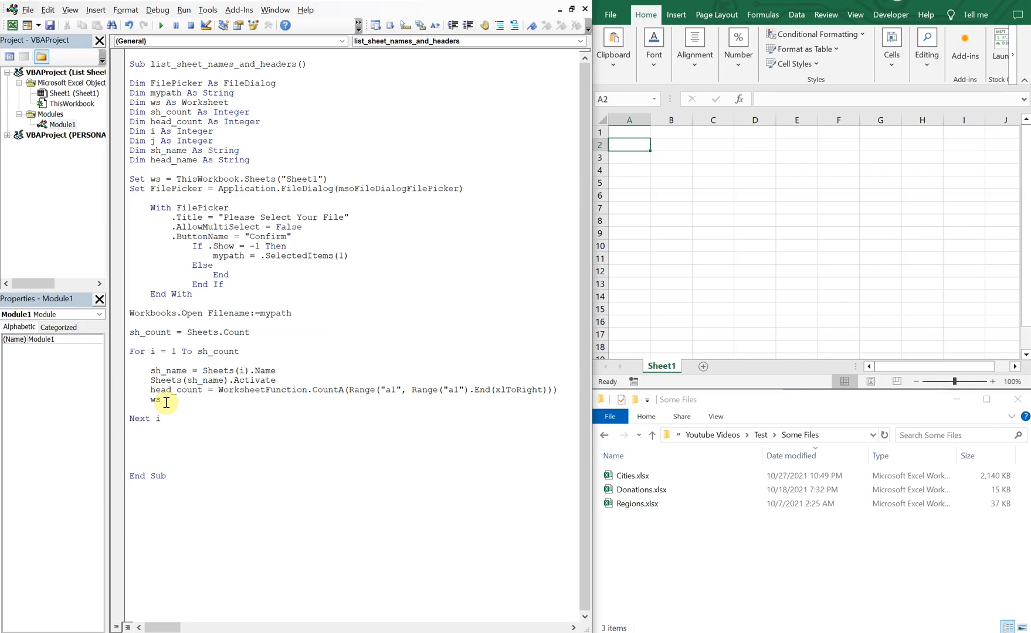
{"action": "type", "text": "."}
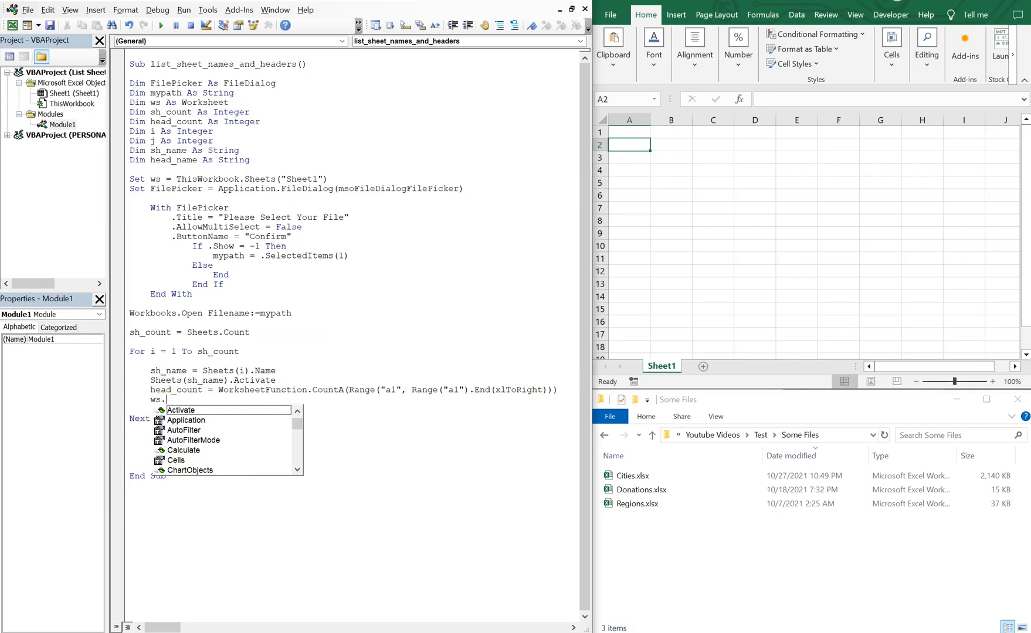
{"action": "type", "text": "Cells("}
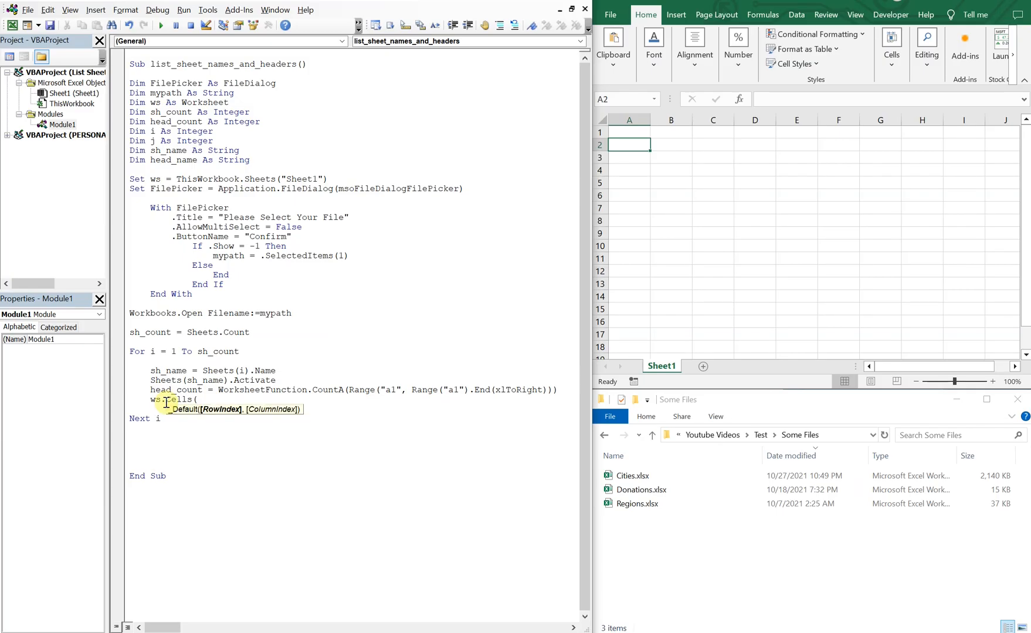
{"action": "type", "text": "1,i"}
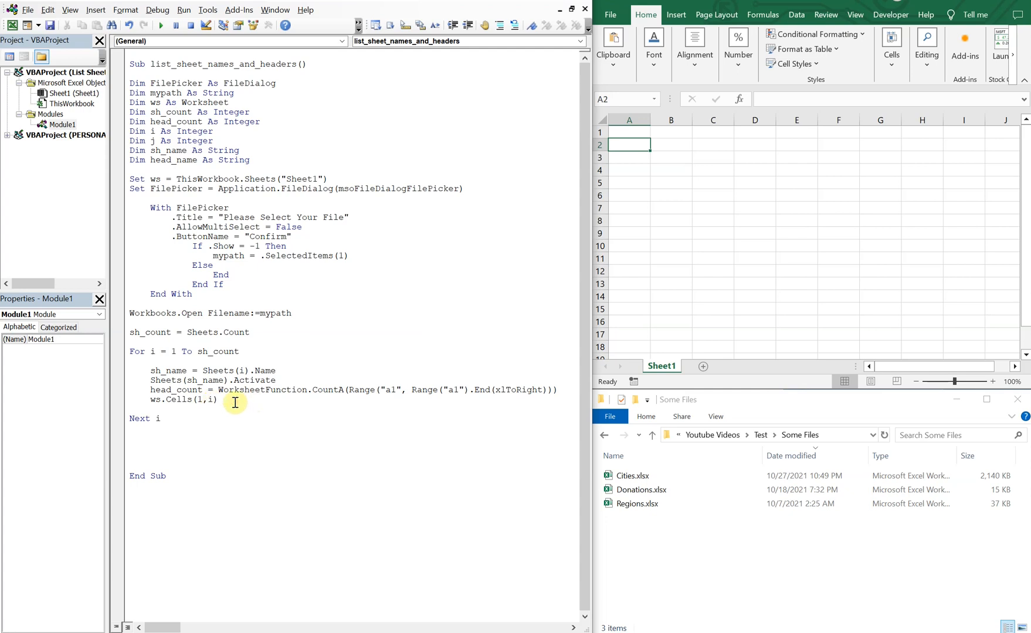
{"action": "mouse_move", "coordinate": [231, 402]}
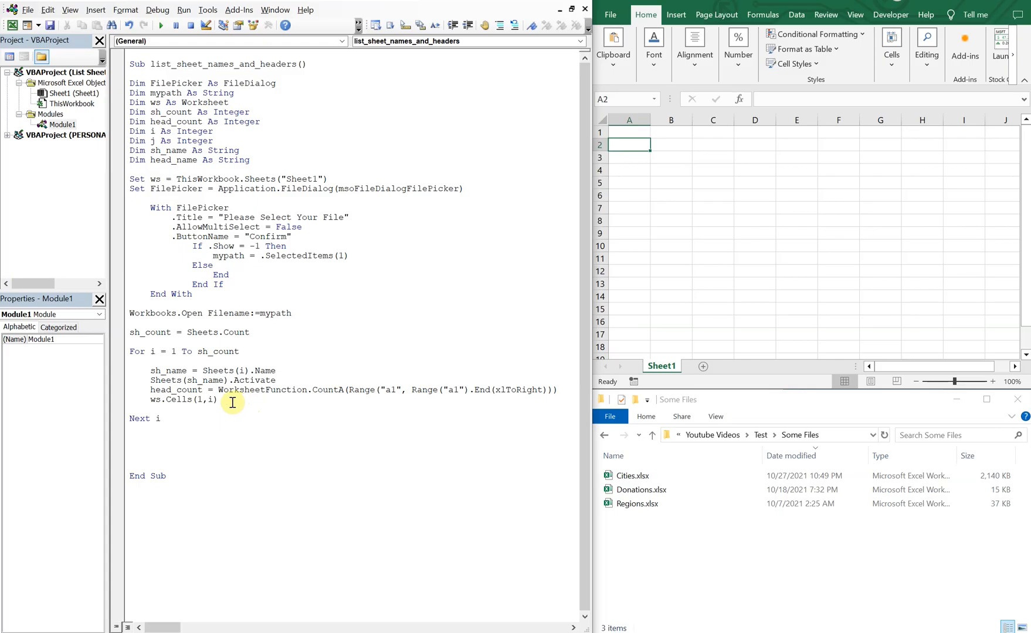
{"action": "type", "text": "="}
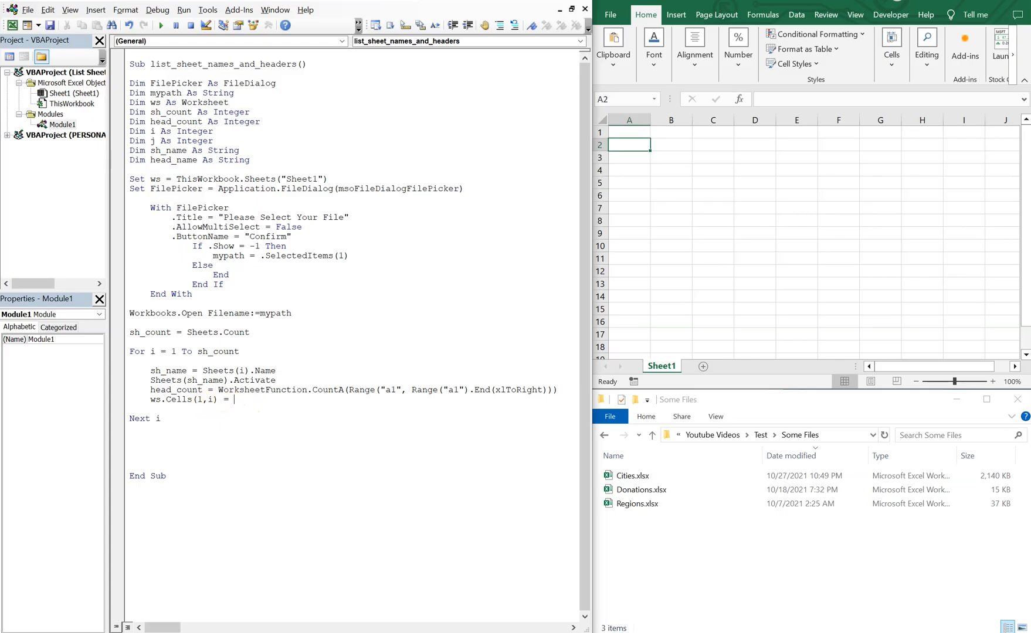
{"action": "type", "text": "sh_"}
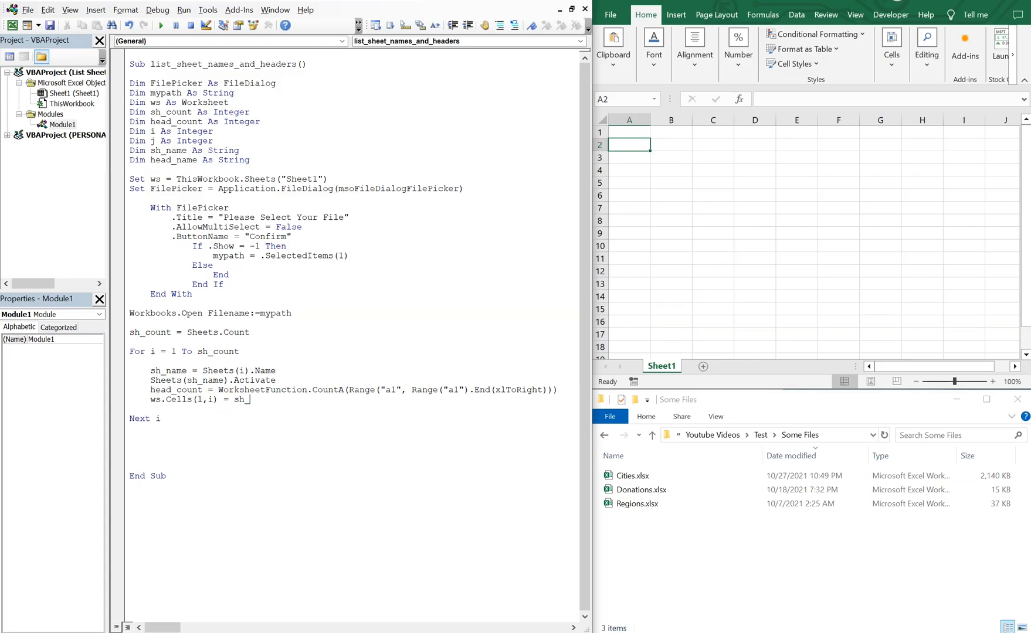
{"action": "type", "text": "name"}
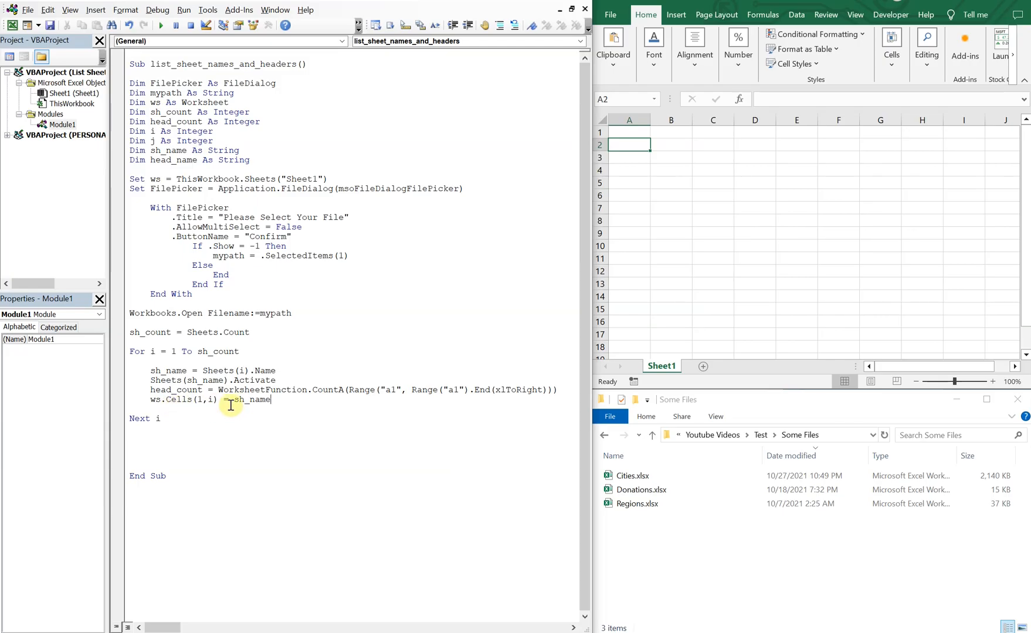
{"action": "key", "text": "enter"}
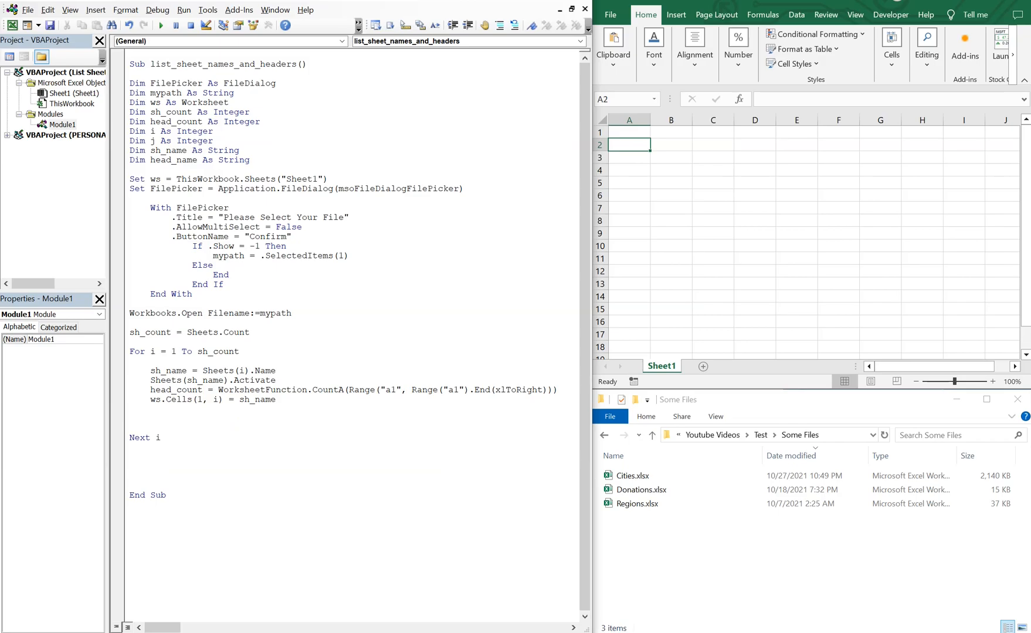
{"action": "left_click", "coordinate": [151, 418]}
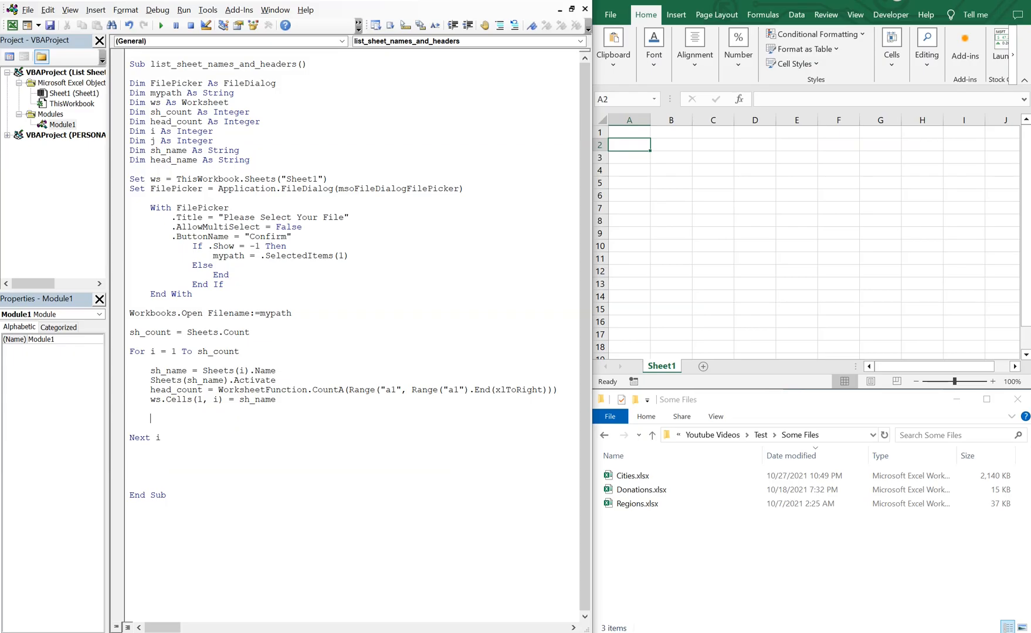
{"action": "type", "text": "for j ="}
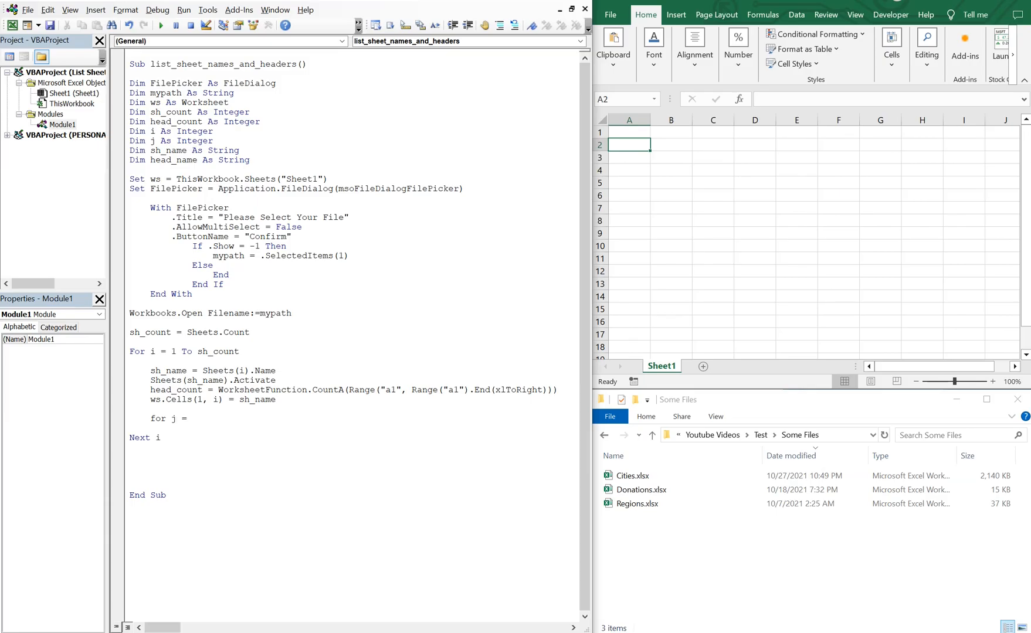
{"action": "type", "text": "1 to"}
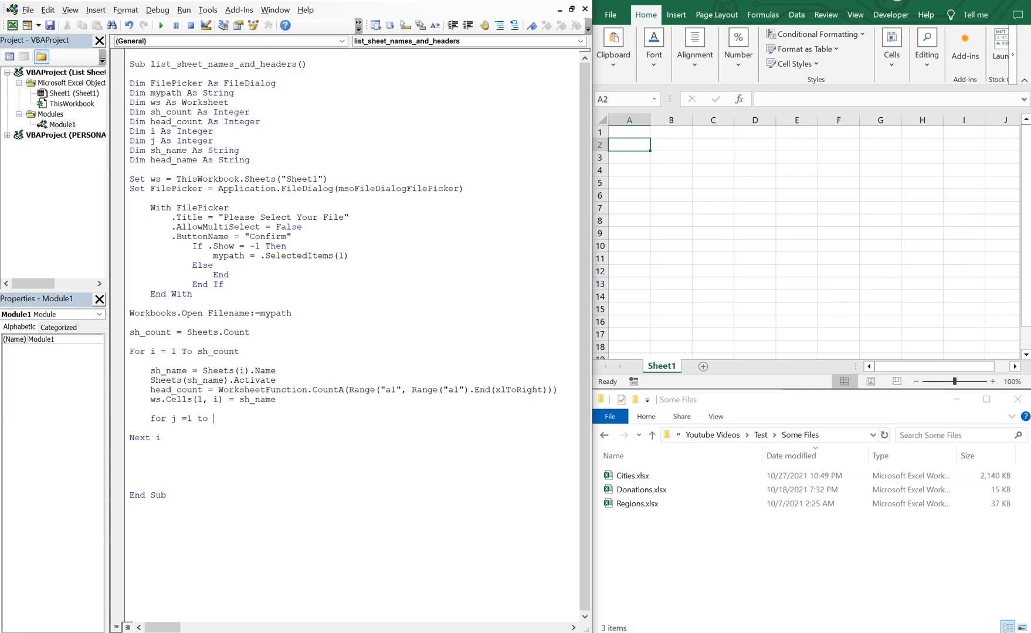
{"action": "type", "text": "head_"}
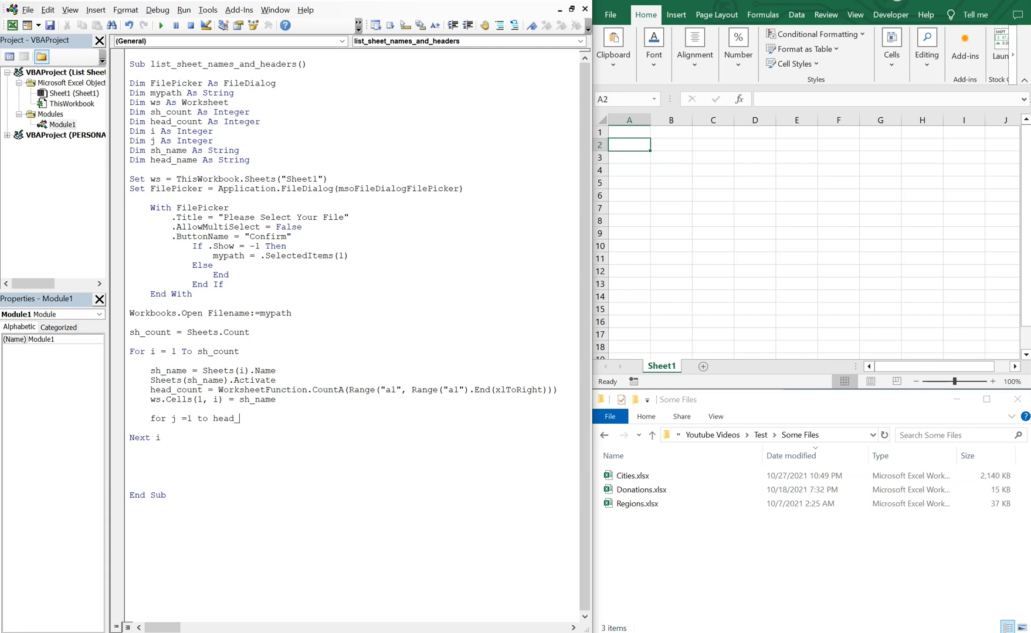
{"action": "type", "text": "count"}
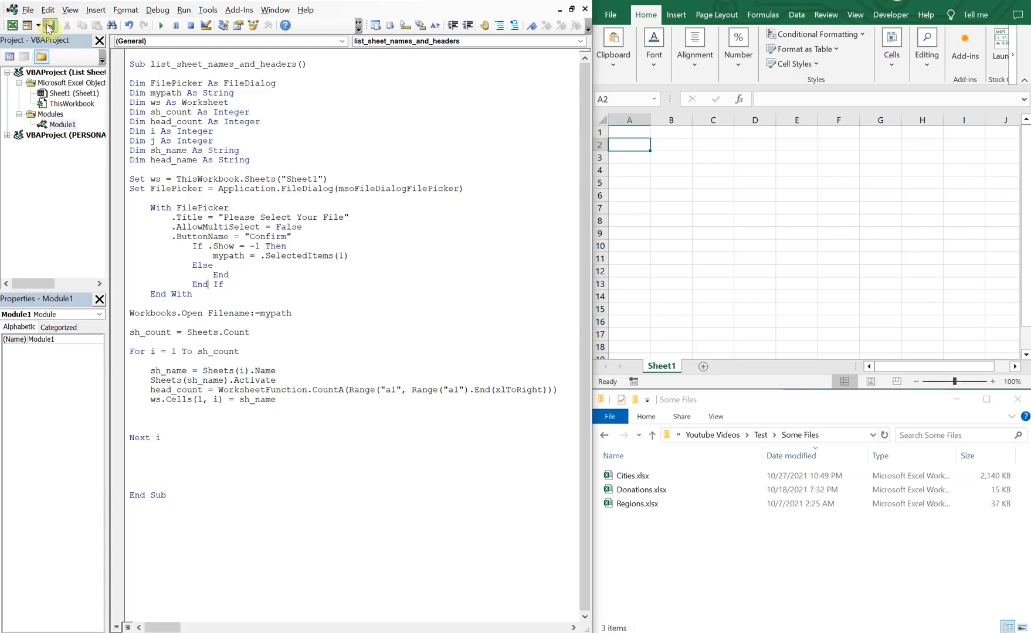
{"action": "left_click", "coordinate": [633, 475]}
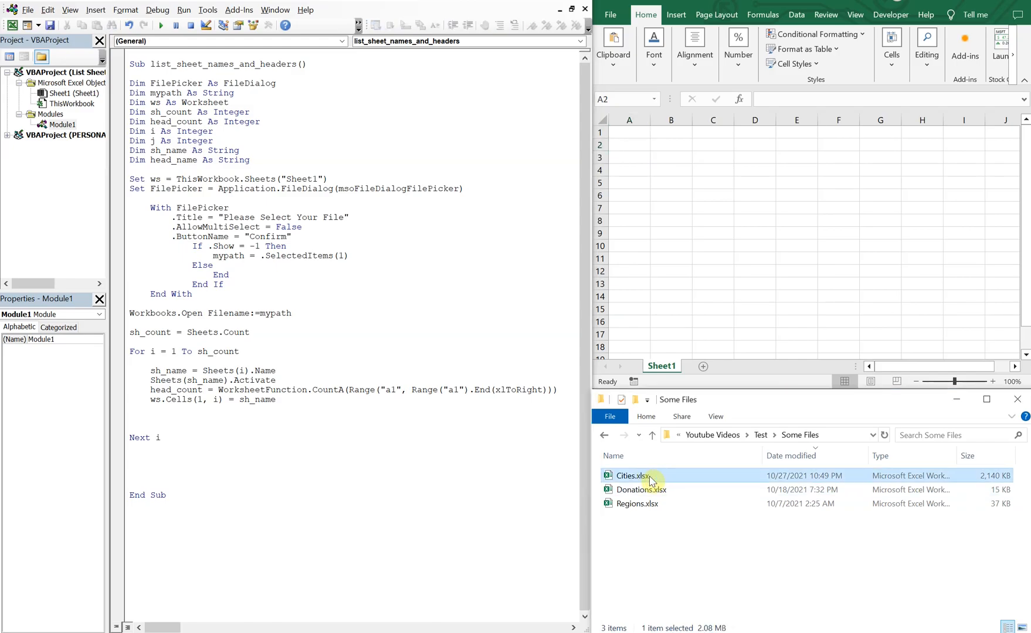
{"action": "left_click", "coordinate": [66, 92]}
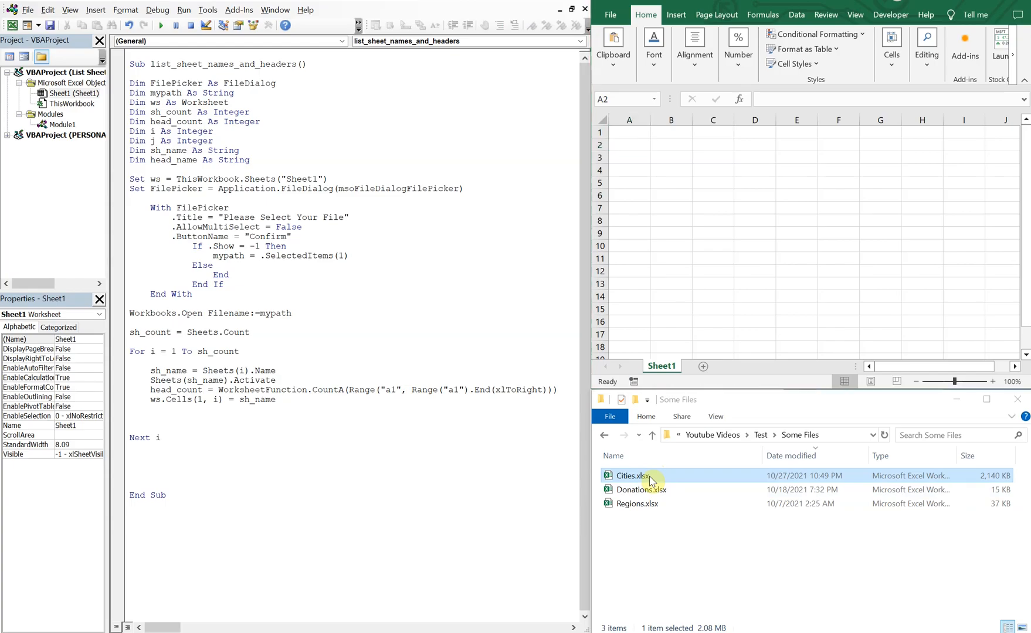
{"action": "double_click", "coordinate": [633, 475]}
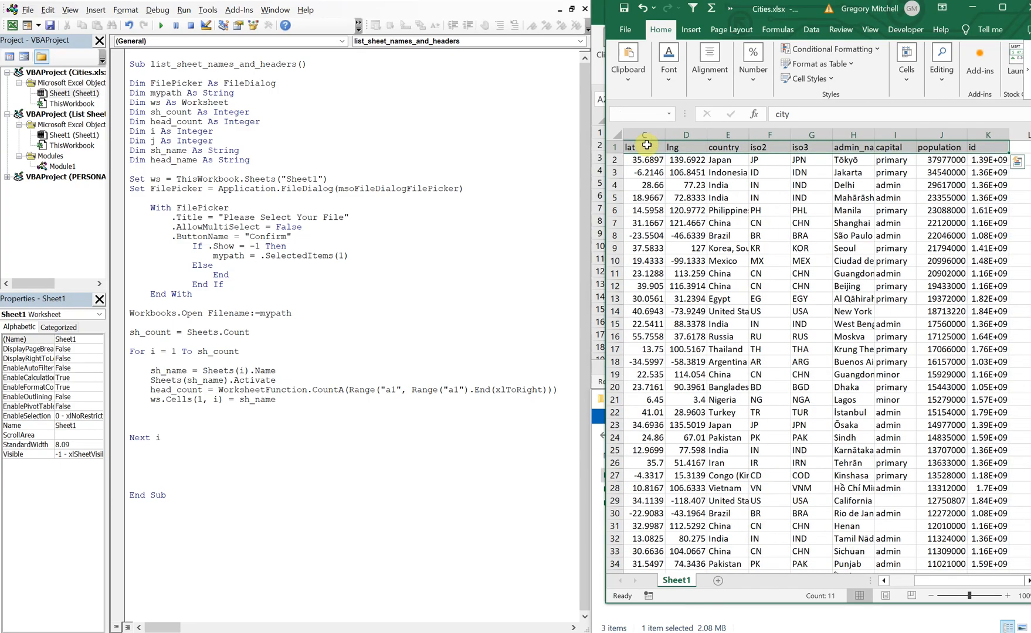
{"action": "mouse_move", "coordinate": [807, 177]}
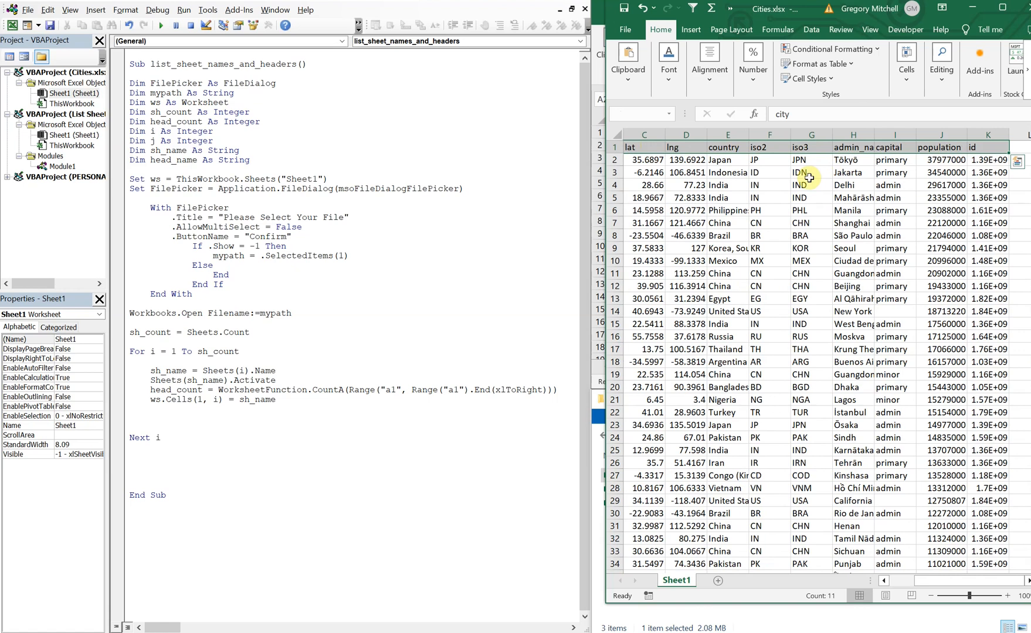
{"action": "left_click", "coordinate": [810, 172]}
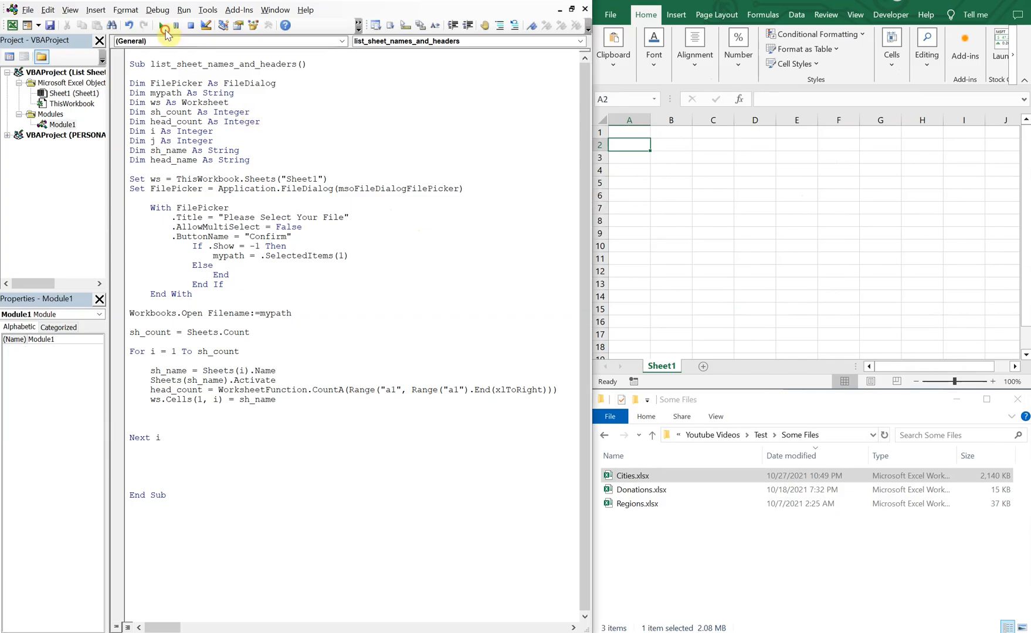
- Run the macro, choose Cities.xlsx from Test > Some Files, and check the sheet name in A1
{"action": "left_click", "coordinate": [162, 24]}
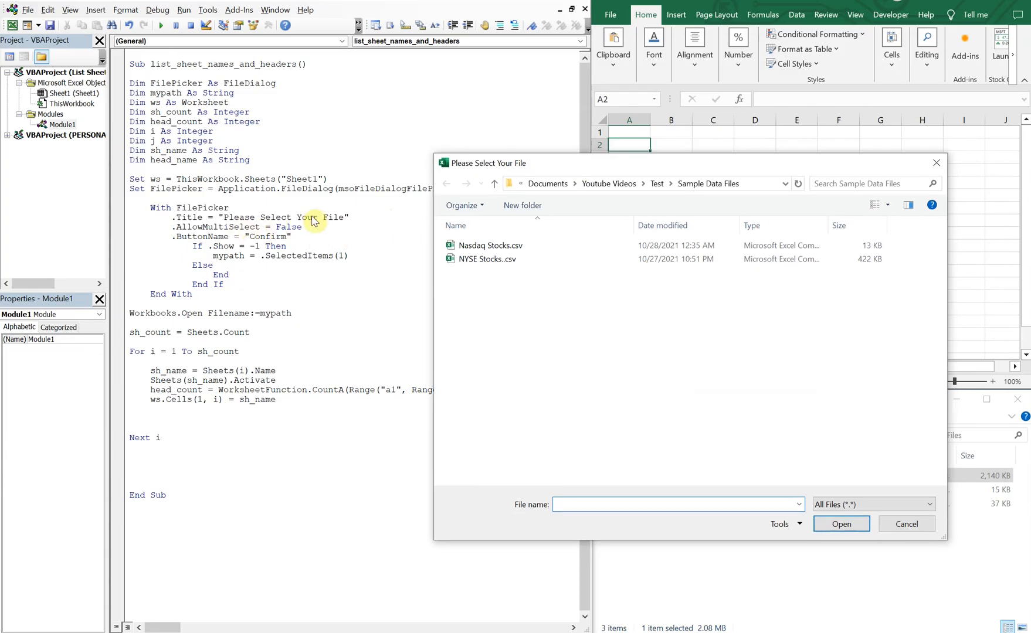
{"action": "mouse_move", "coordinate": [454, 198]}
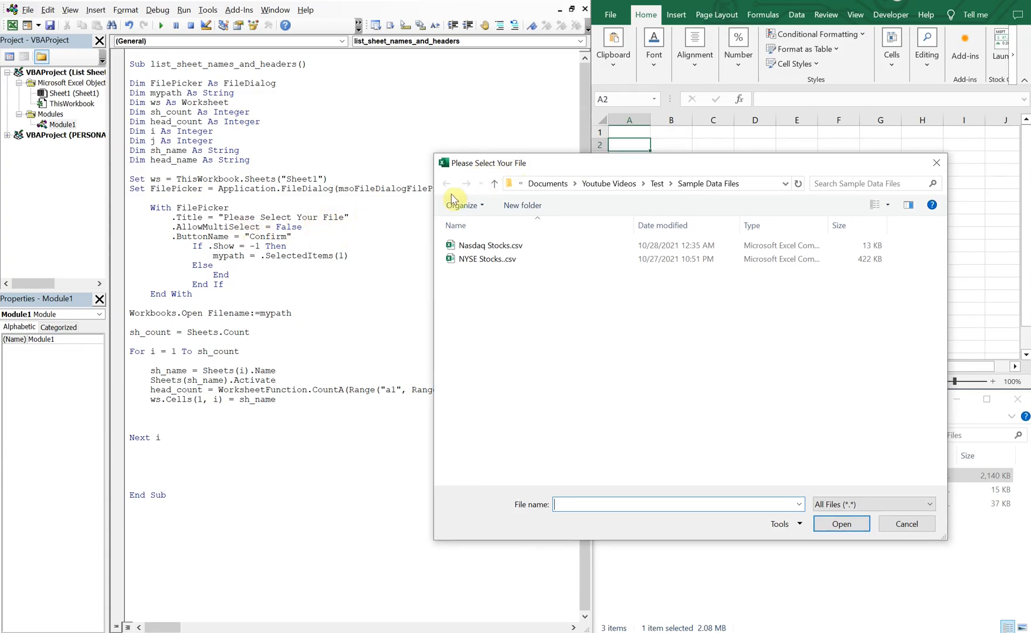
{"action": "mouse_move", "coordinate": [270, 247]}
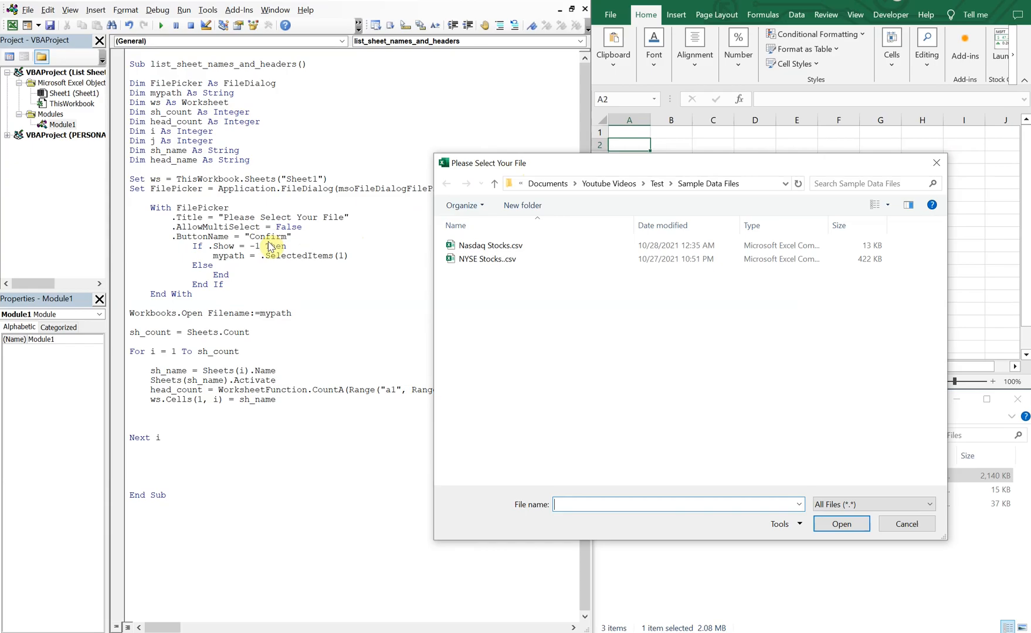
{"action": "mouse_move", "coordinate": [664, 183]}
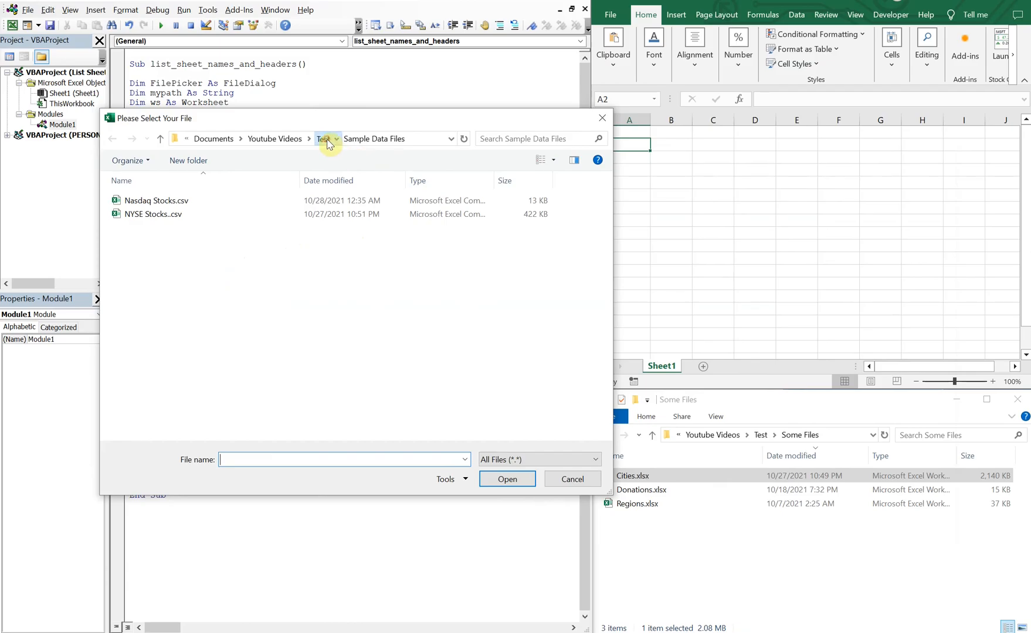
{"action": "left_click", "coordinate": [335, 139]}
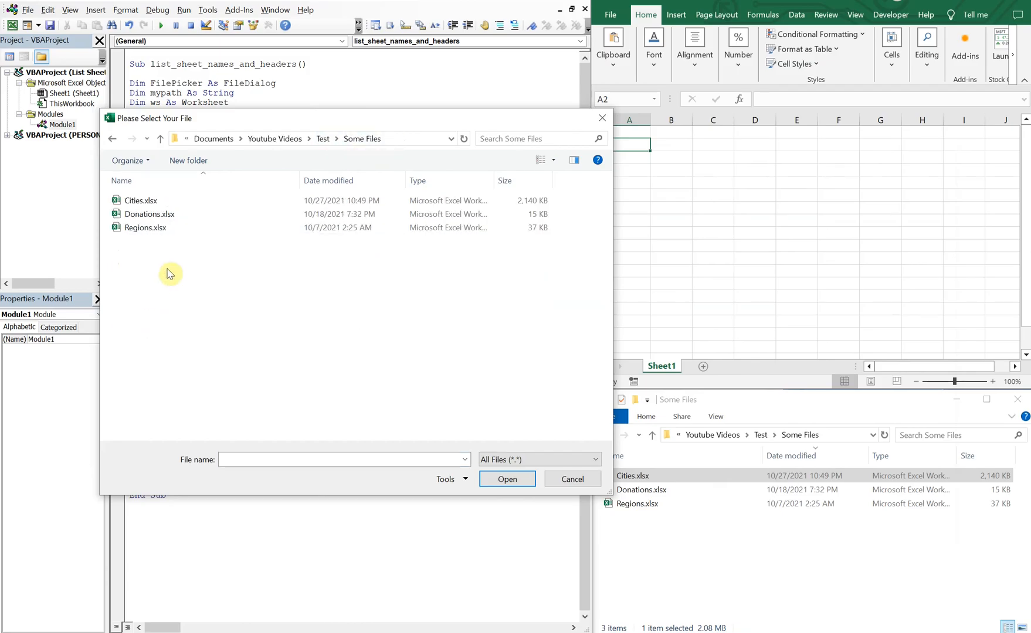
{"action": "left_click", "coordinate": [139, 201]}
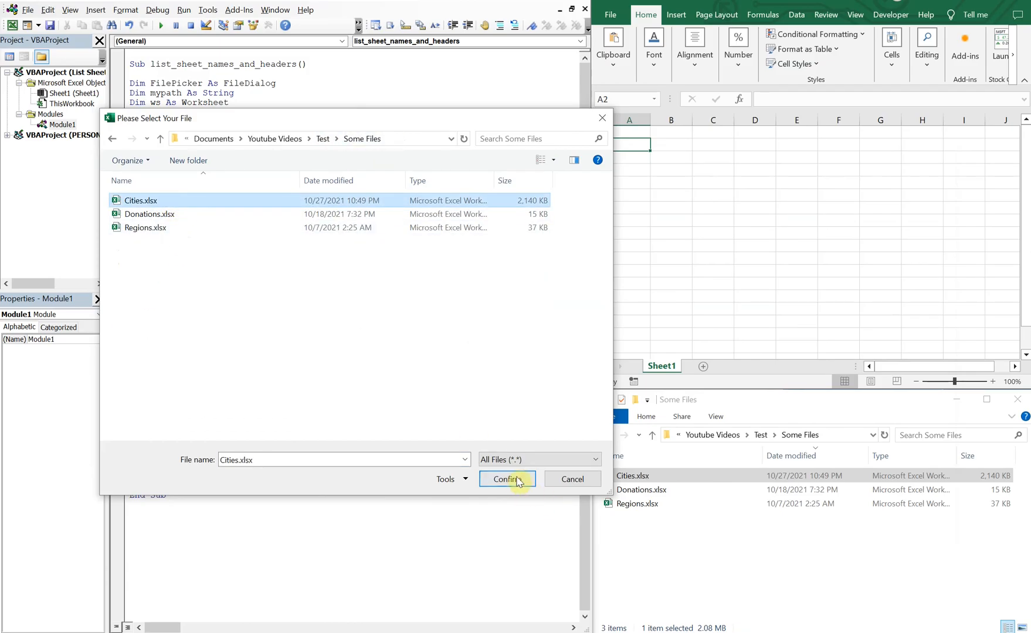
{"action": "left_click", "coordinate": [506, 479]}
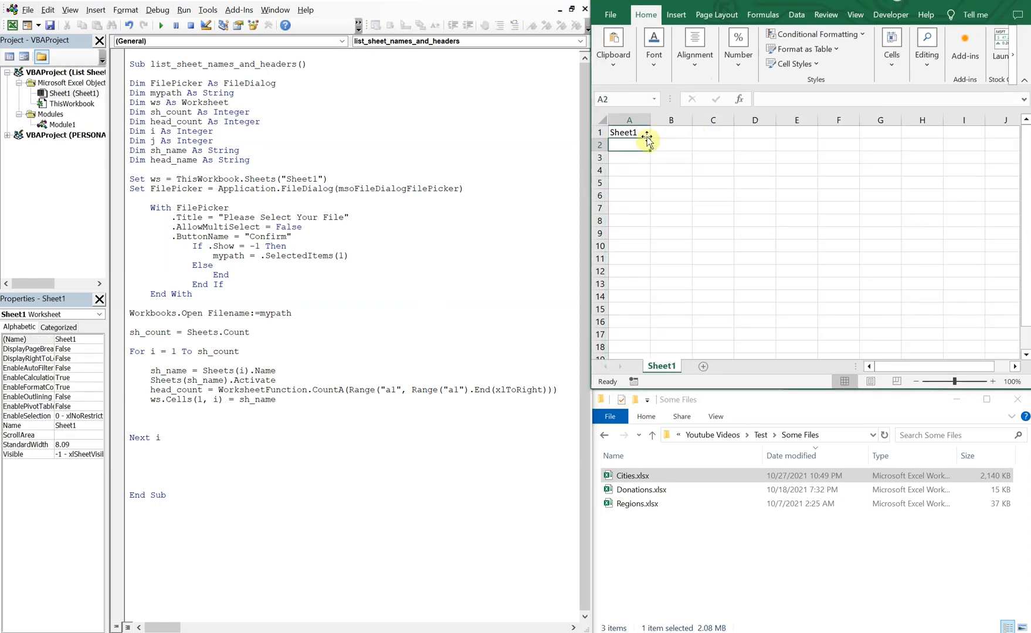
{"action": "left_click", "coordinate": [628, 132]}
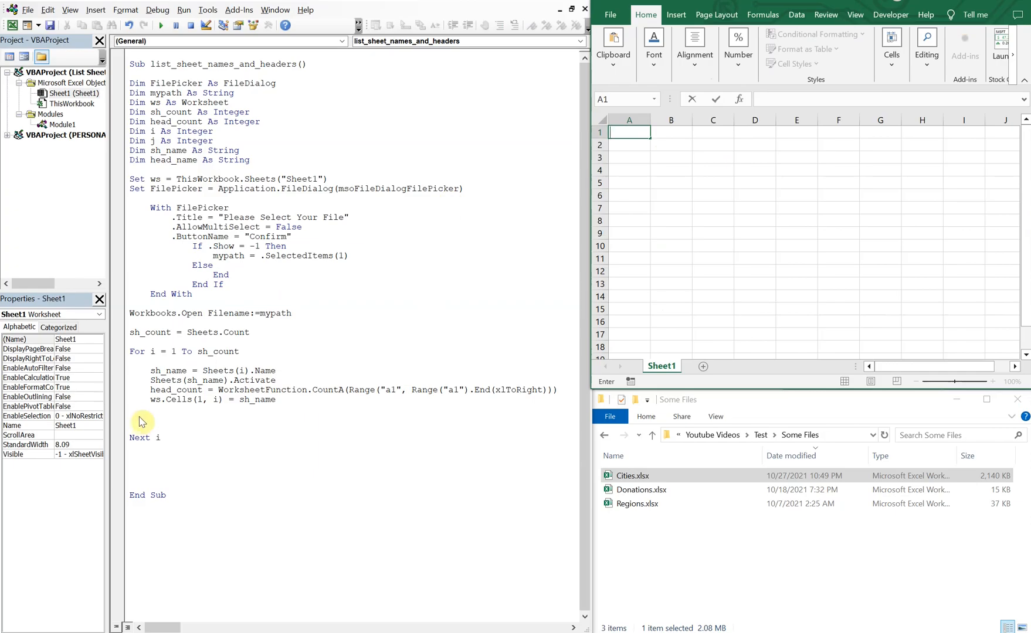
- Add a nested For j = 1 To head_count ... Next j loop below the sheet-name line
{"action": "left_click", "coordinate": [628, 232]}
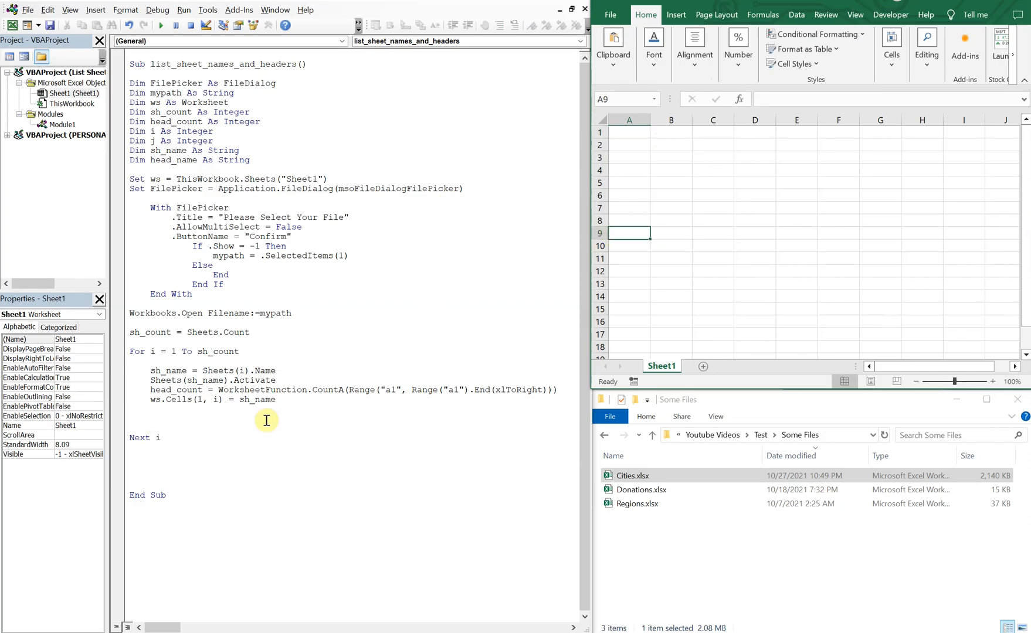
{"action": "type", "text": "f"}
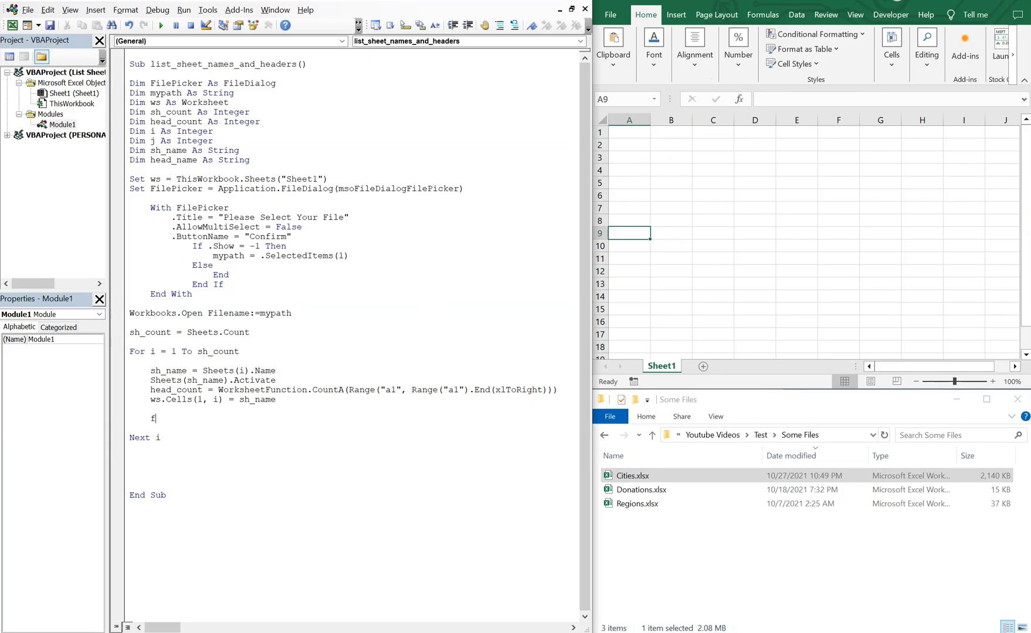
{"action": "type", "text": "or j"}
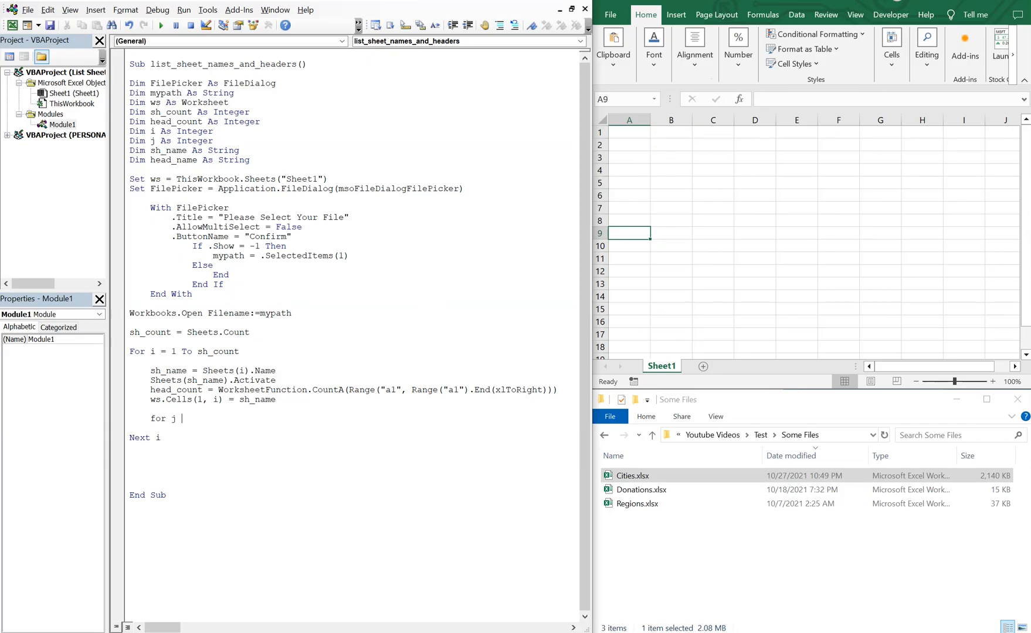
{"action": "type", "text": "=1 to"}
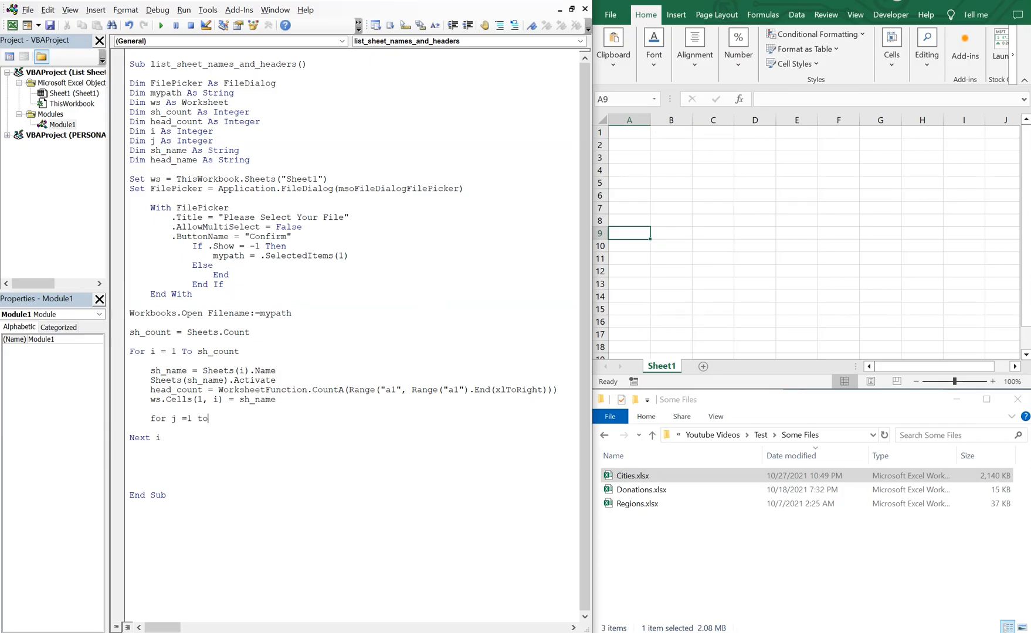
{"action": "type", "text": "head_cou"}
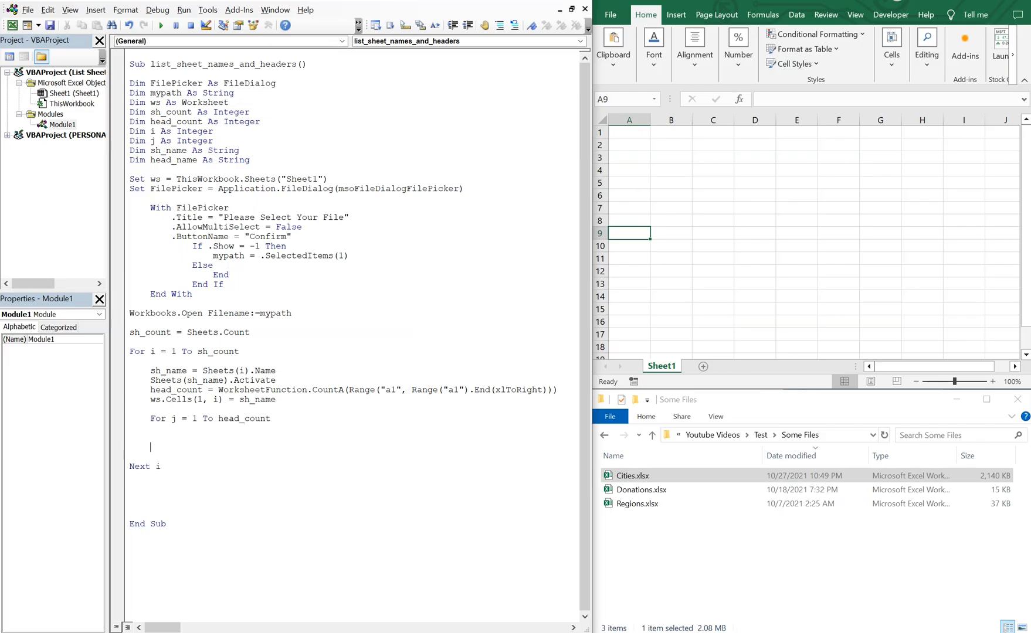
{"action": "type", "text": "nex"}
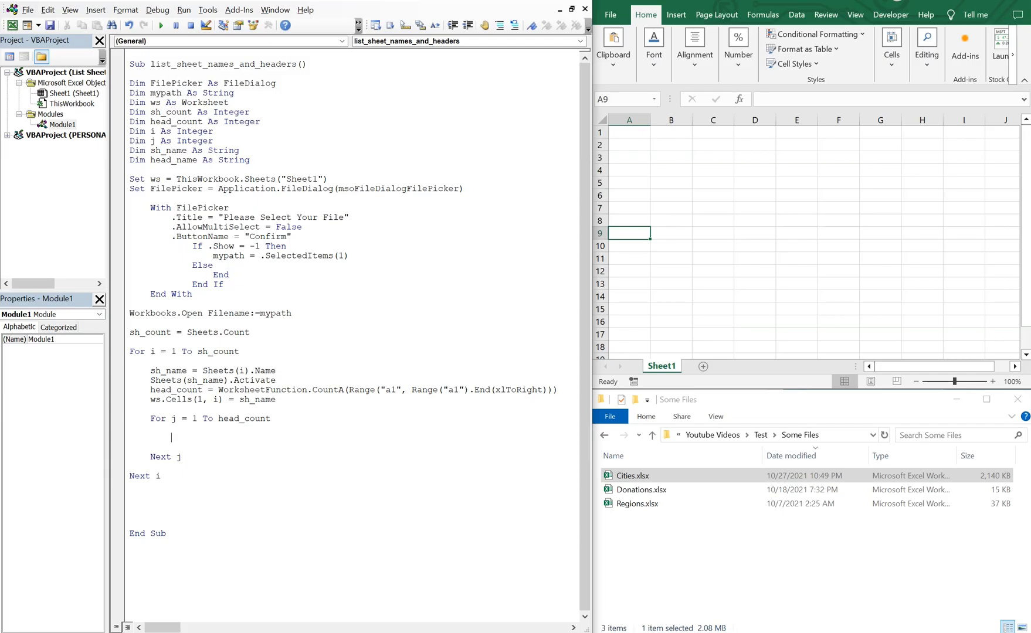
- Set head_name = Sheets(i).Cells(1, j).Text inside the nested loop
{"action": "type", "text": "head"}
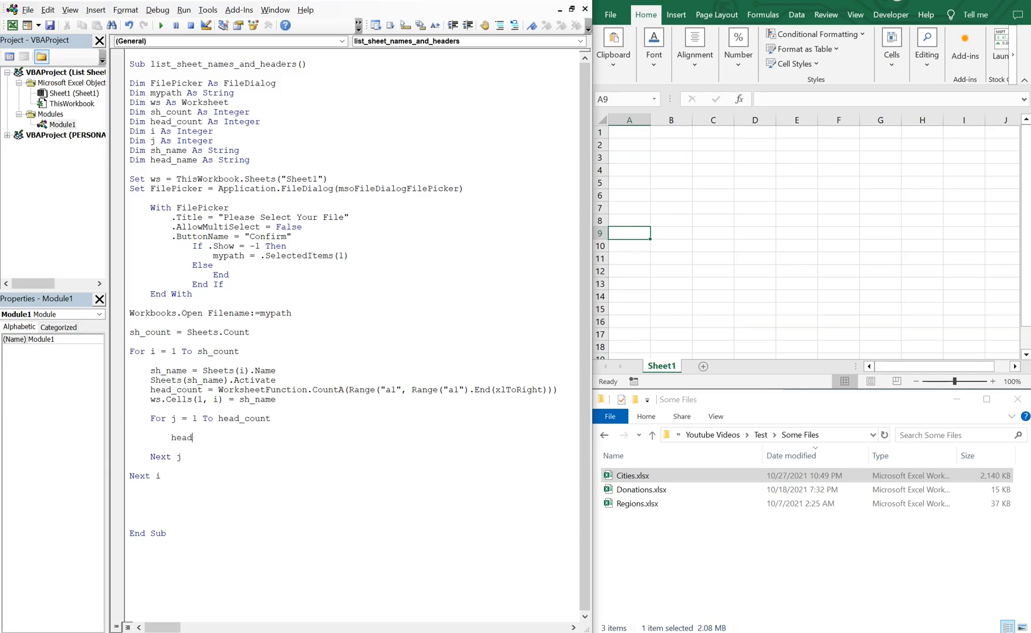
{"action": "type", "text": "_name = sheets"}
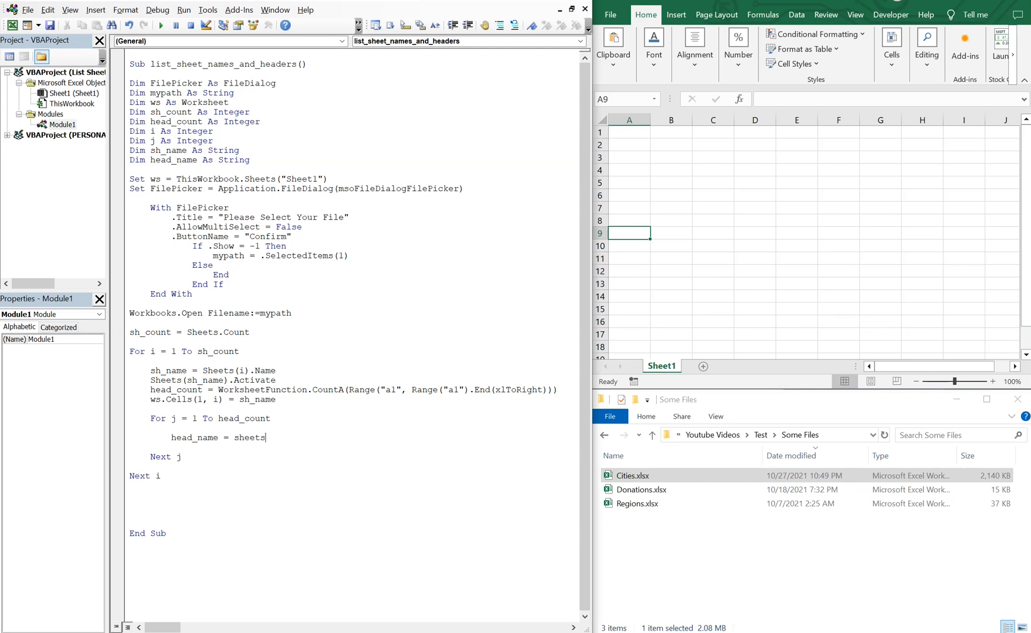
{"action": "type", "text": "(i)"}
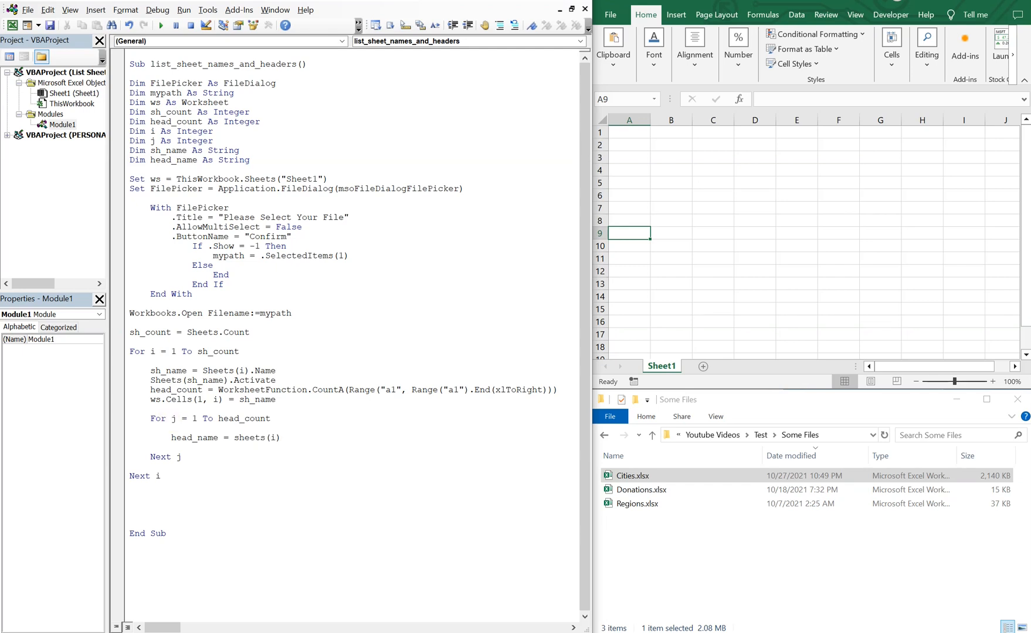
{"action": "type", "text": ".cells"}
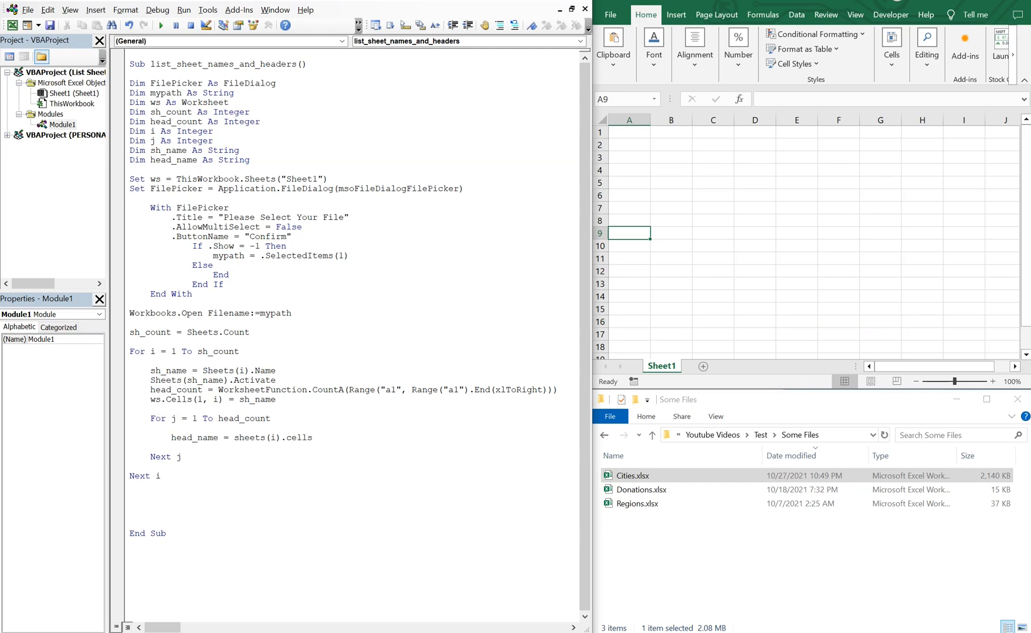
{"action": "type", "text": "(1,j"}
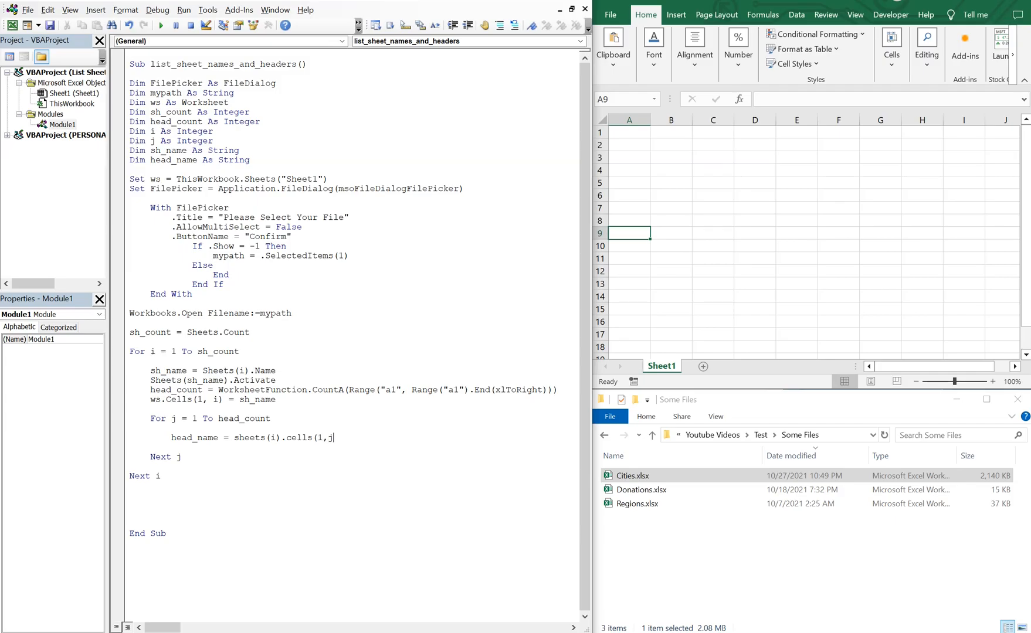
{"action": "type", "text": ").Text"}
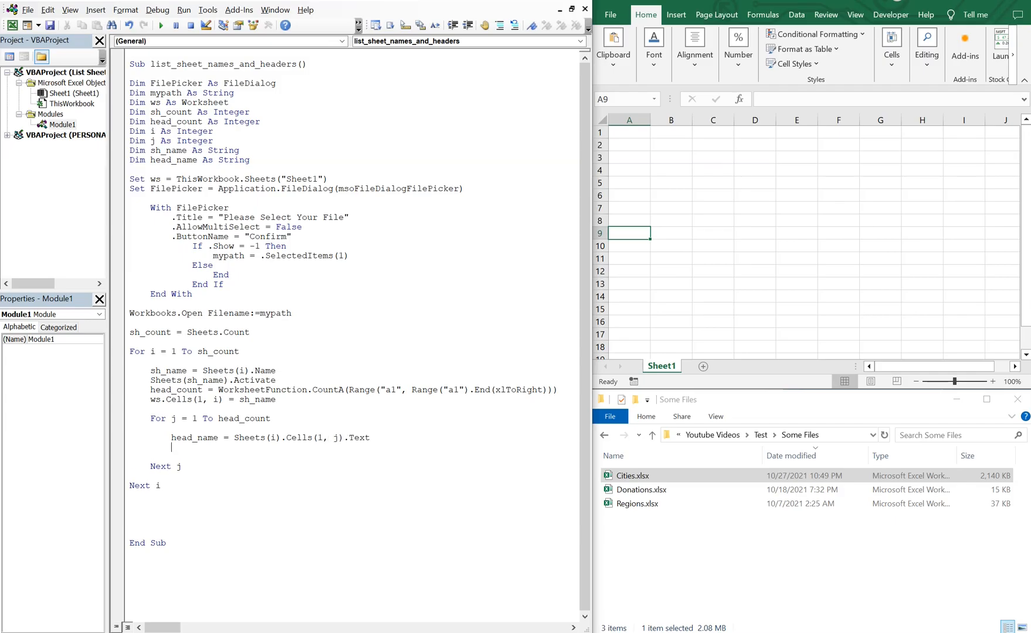
- Write ws.Cells(j + 1, i) = head_name below the sheet name
{"action": "type", "text": "ws."}
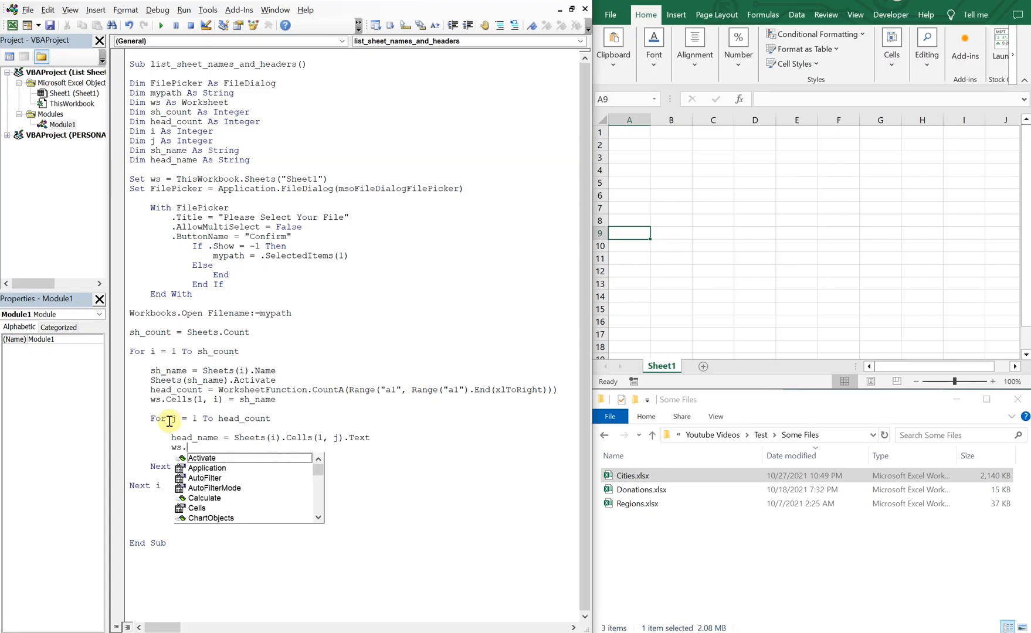
{"action": "type", "text": "Cells("}
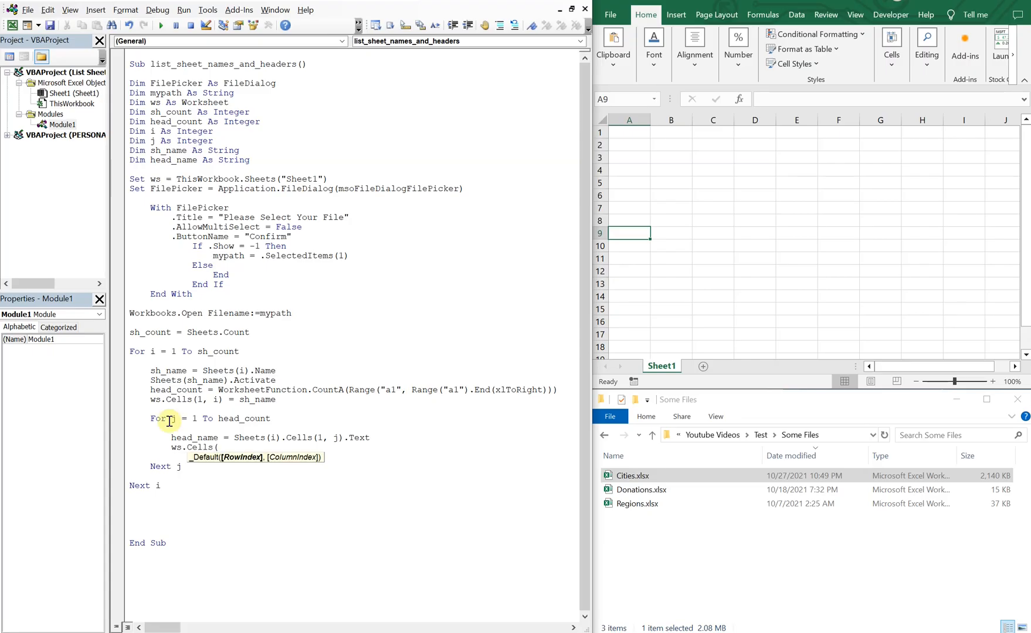
{"action": "type", "text": "j"}
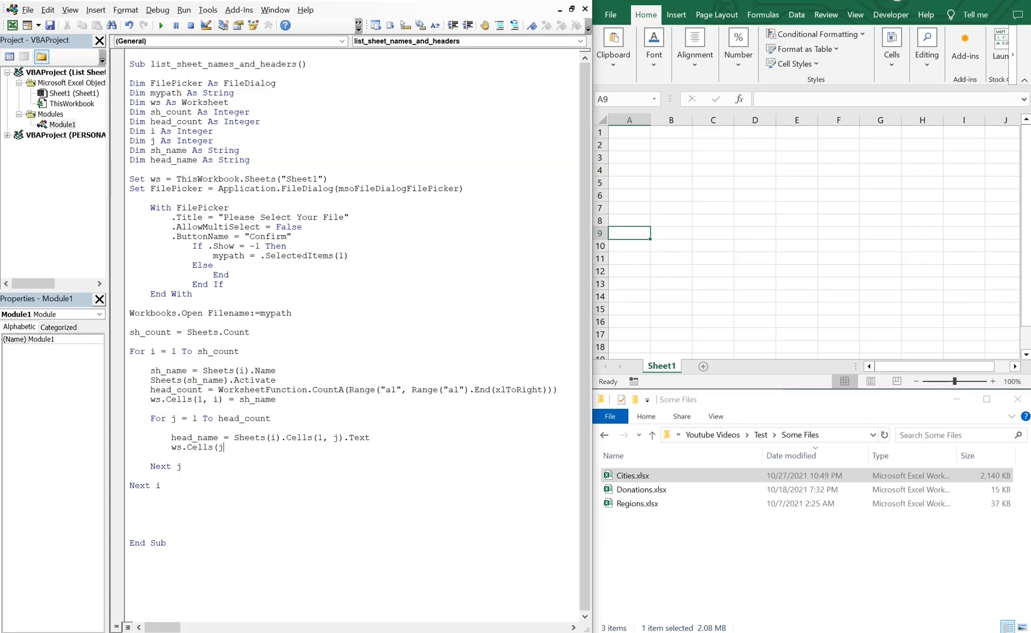
{"action": "type", "text": "+1,i) = head"}
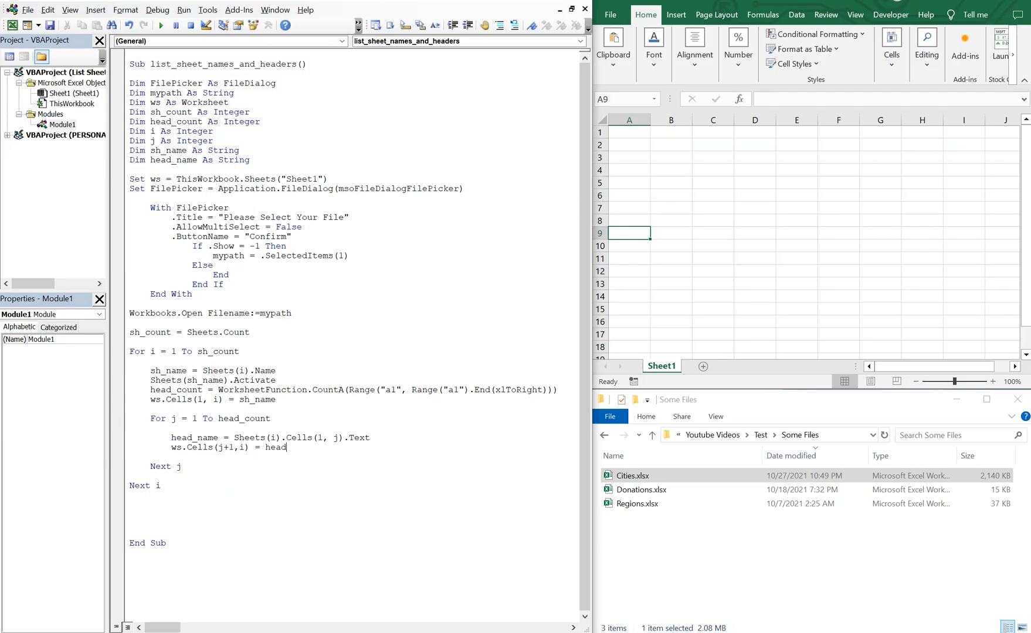
{"action": "type", "text": "_name"}
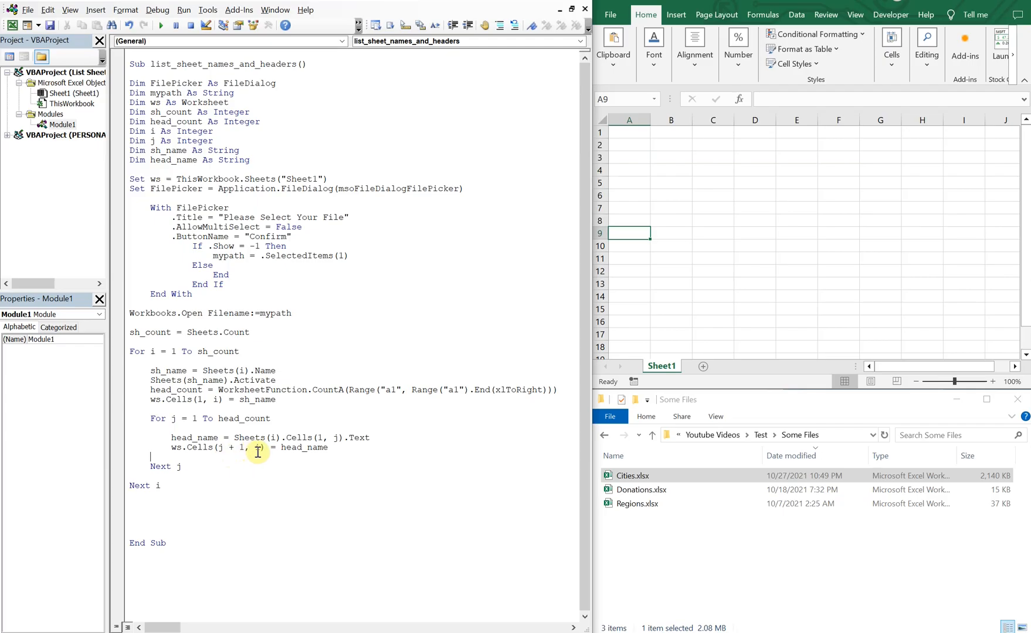
{"action": "mouse_move", "coordinate": [619, 145]}
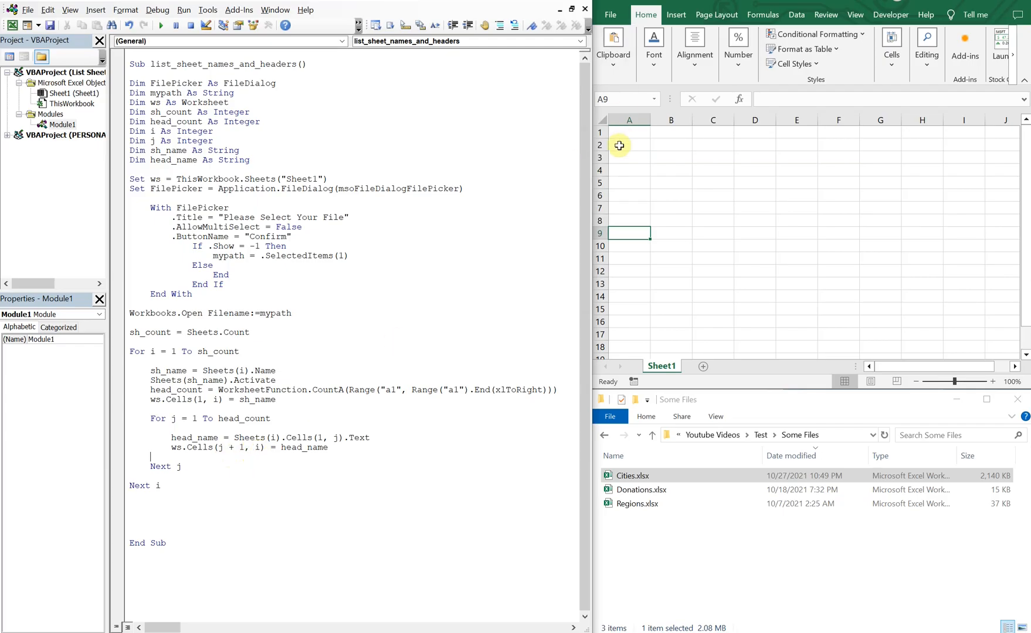
{"action": "mouse_move", "coordinate": [631, 136]}
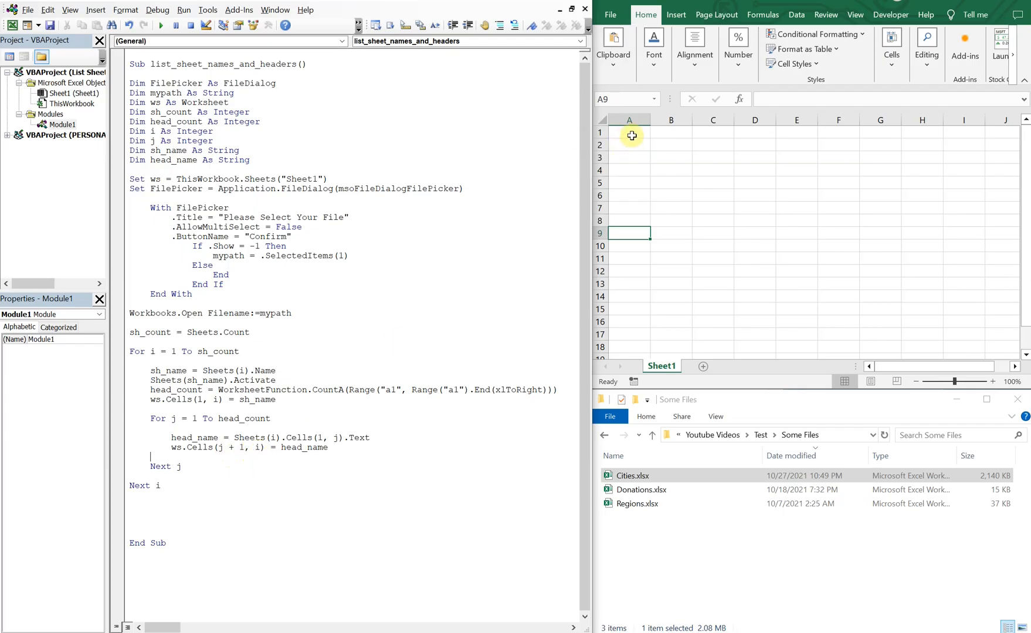
{"action": "mouse_move", "coordinate": [668, 137]}
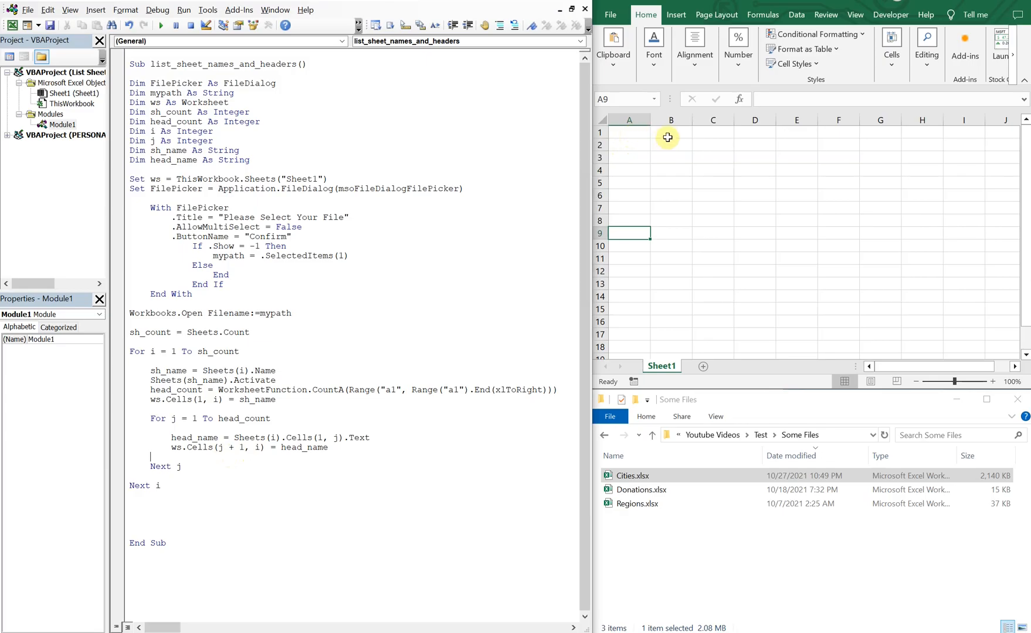
{"action": "mouse_move", "coordinate": [303, 397]}
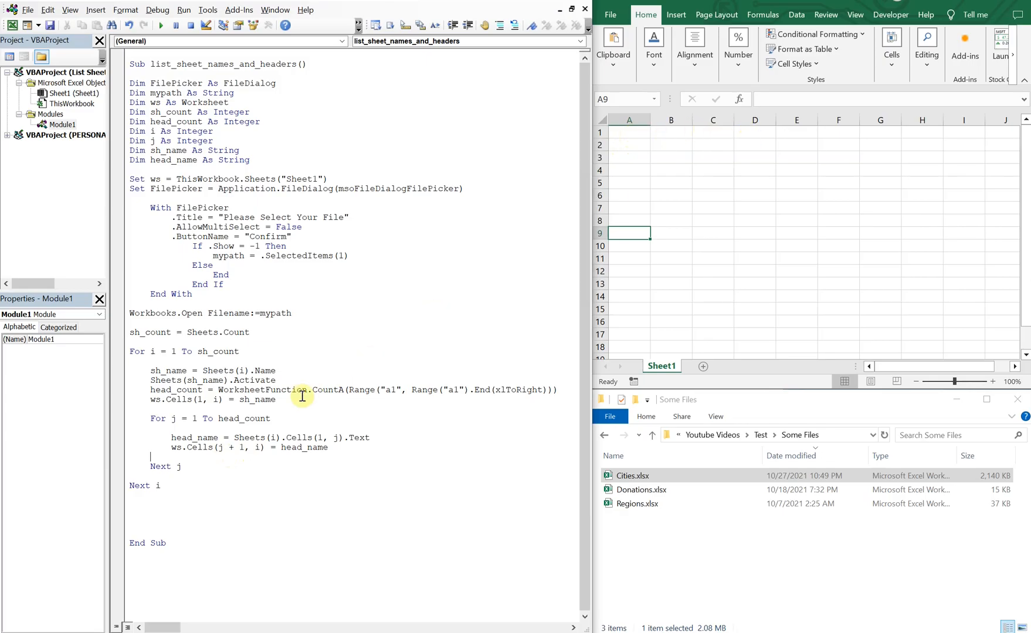
{"action": "mouse_move", "coordinate": [275, 436]}
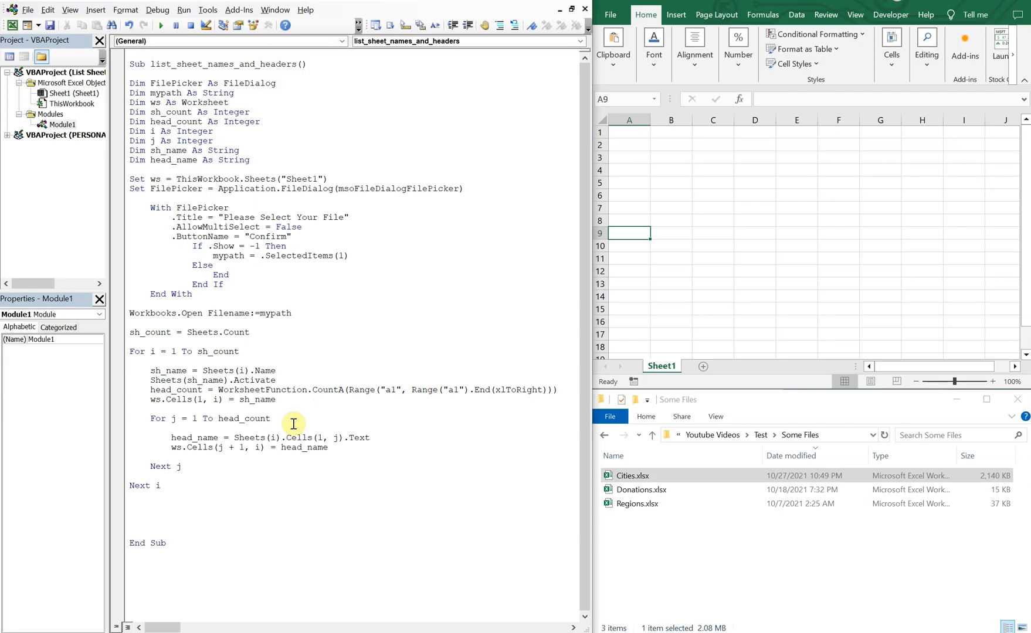
{"action": "mouse_move", "coordinate": [142, 505]}
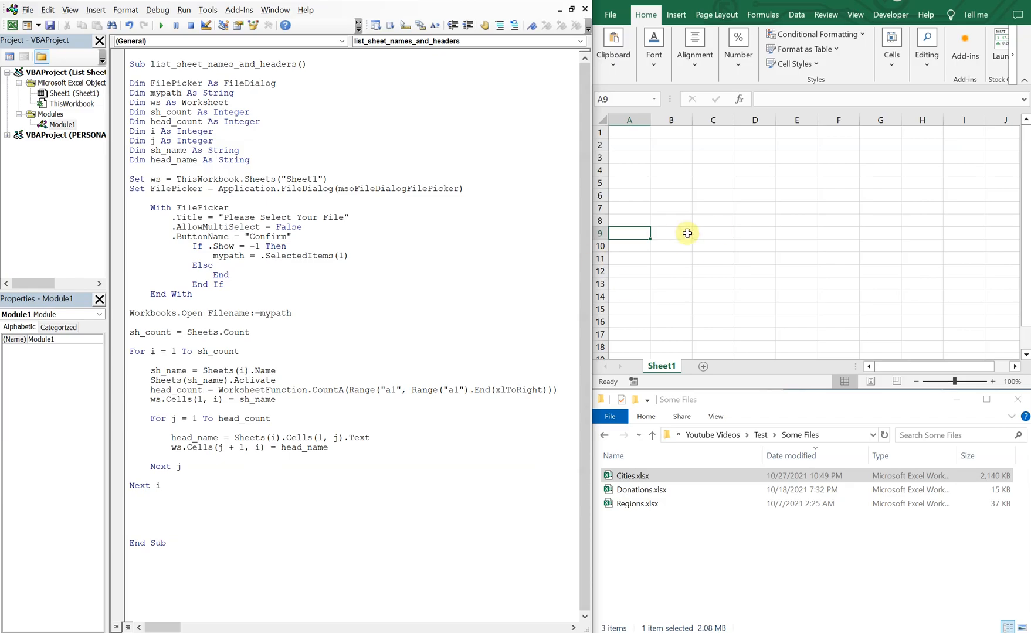
- Start an ActiveWorkbook line after Next i
{"action": "type", "text": "activeworkbook."}
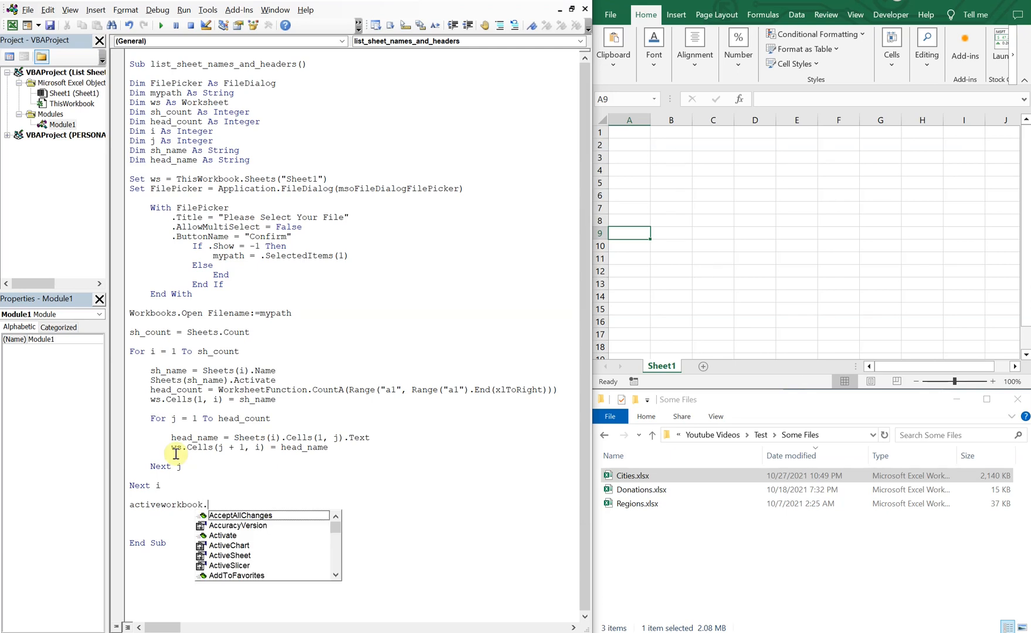
- Complete ActiveWorkbook.Close SaveChanges:=False to close the opened workbook unsaved
{"action": "type", "text": "Close"}
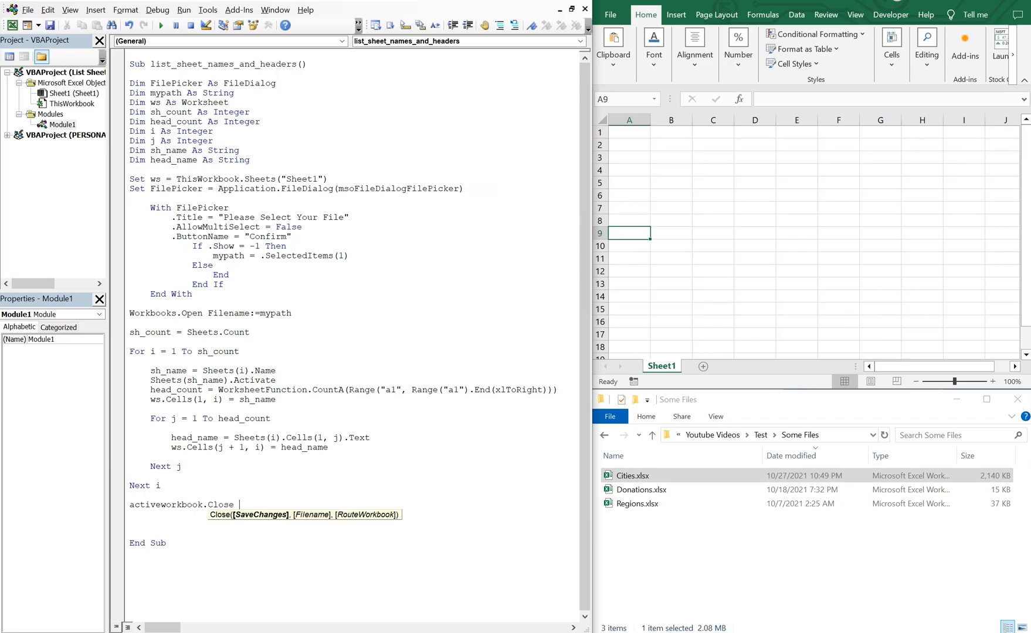
{"action": "type", "text": "savechanges"}
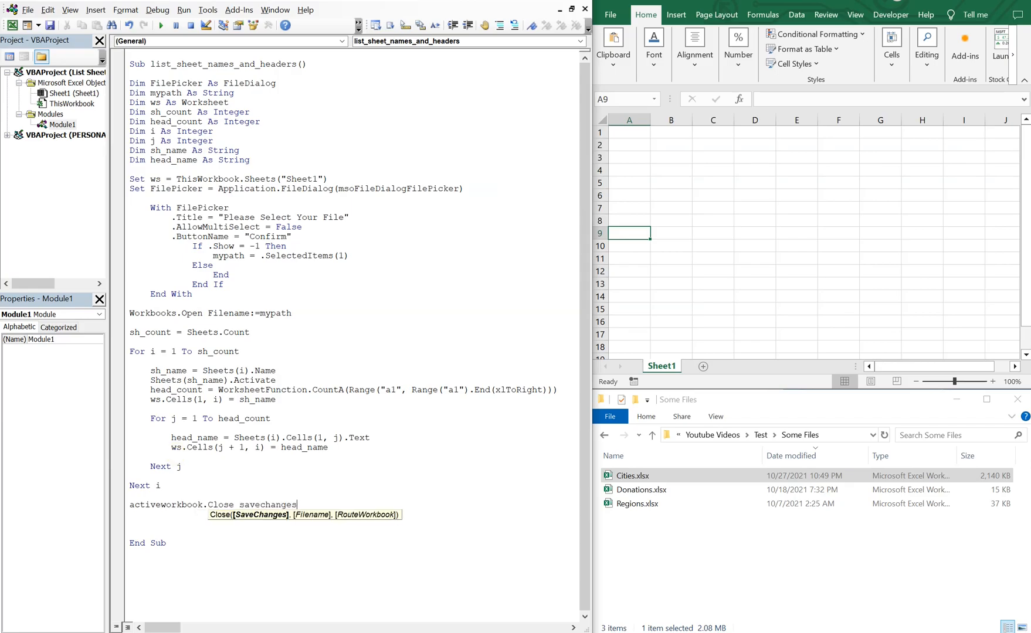
{"action": "type", "text": ":=fa"}
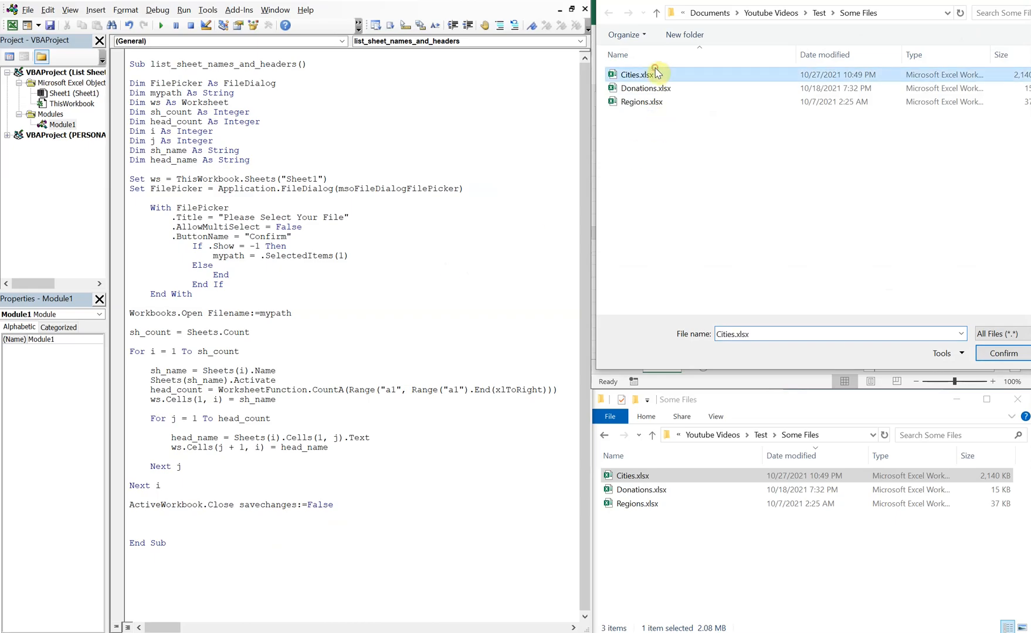
- Run the macro on Cities.xlsx, then again on Regions.xlsx to list its sheet names and headers
{"action": "left_click", "coordinate": [1002, 353]}
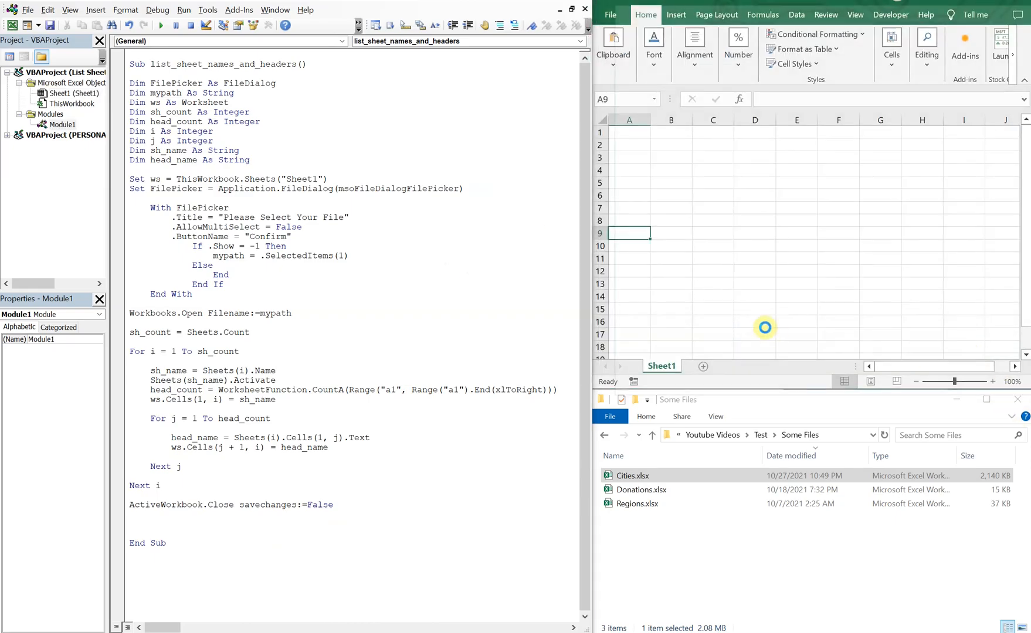
{"action": "left_click", "coordinate": [161, 25]}
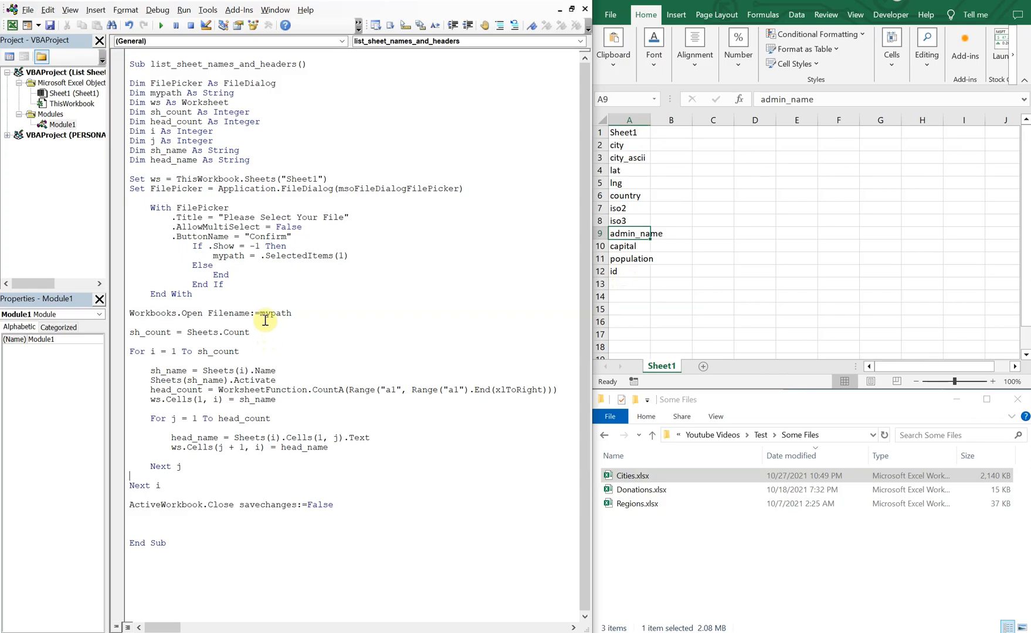
{"action": "mouse_move", "coordinate": [377, 295]}
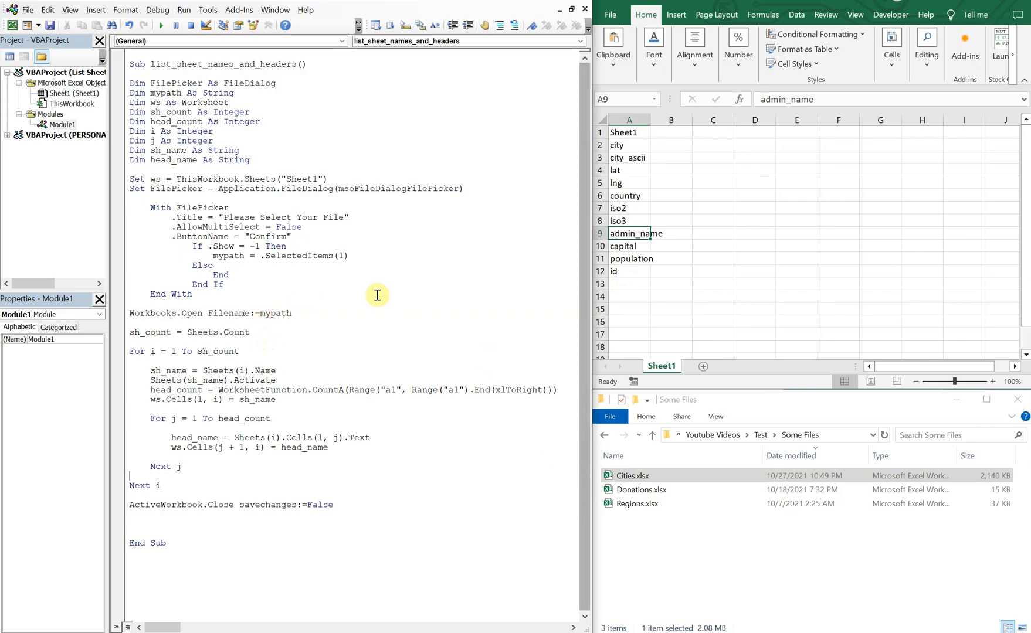
{"action": "left_click", "coordinate": [162, 24]}
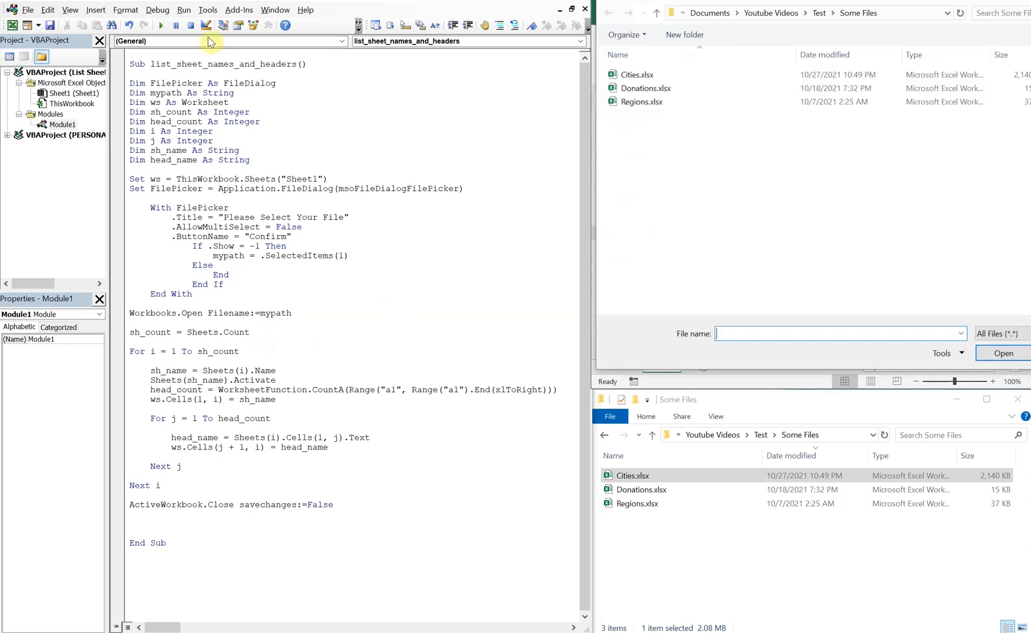
{"action": "left_click", "coordinate": [641, 101]}
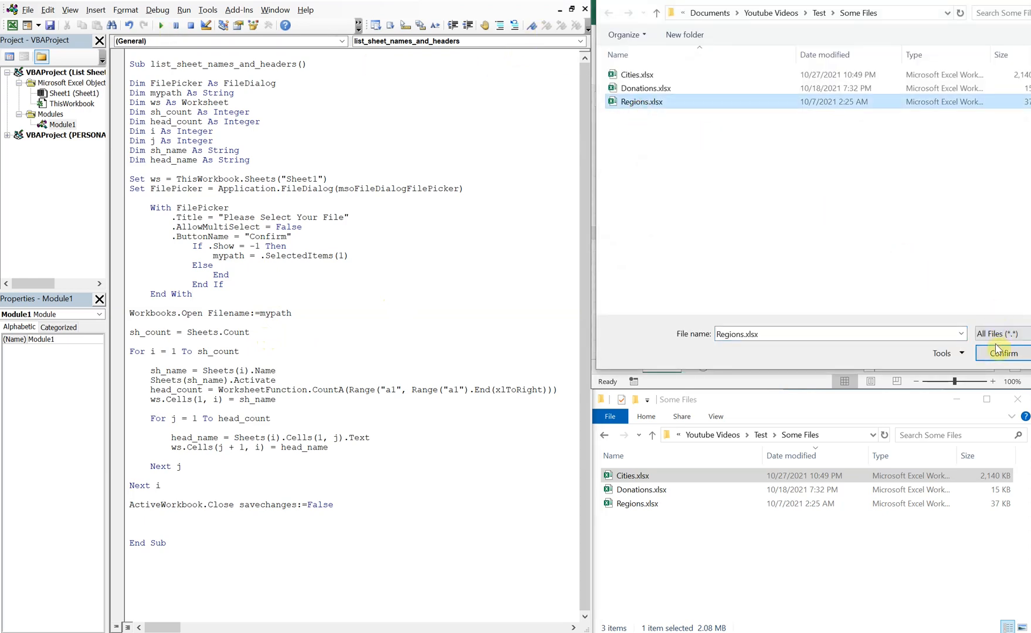
{"action": "left_click", "coordinate": [1001, 353]}
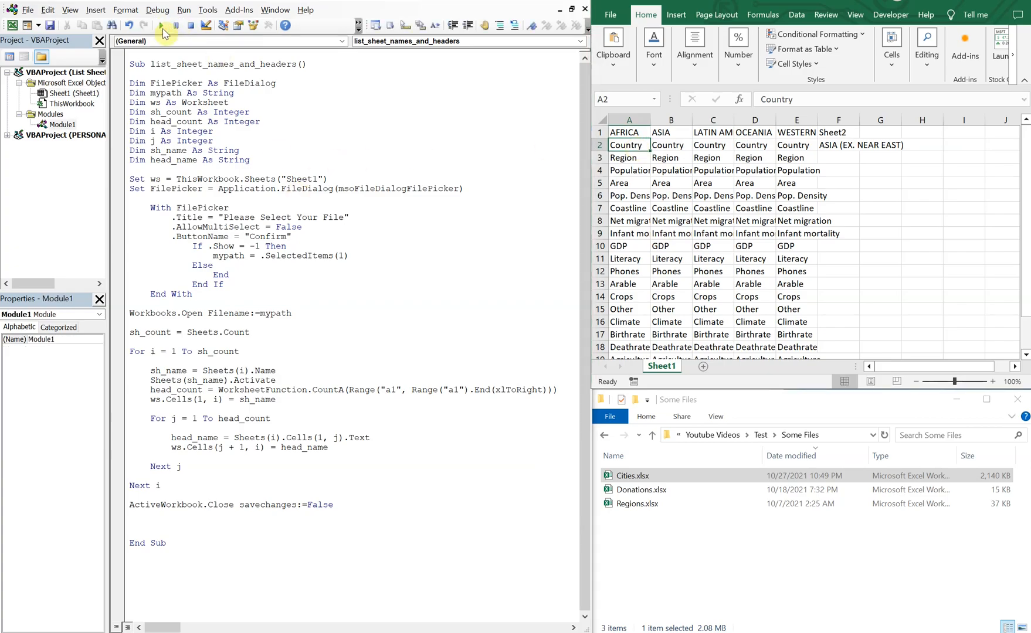
- Run the macro once more on Cities.xlsx, rewriting column A over the leftover Regions columns
{"action": "left_click", "coordinate": [160, 25]}
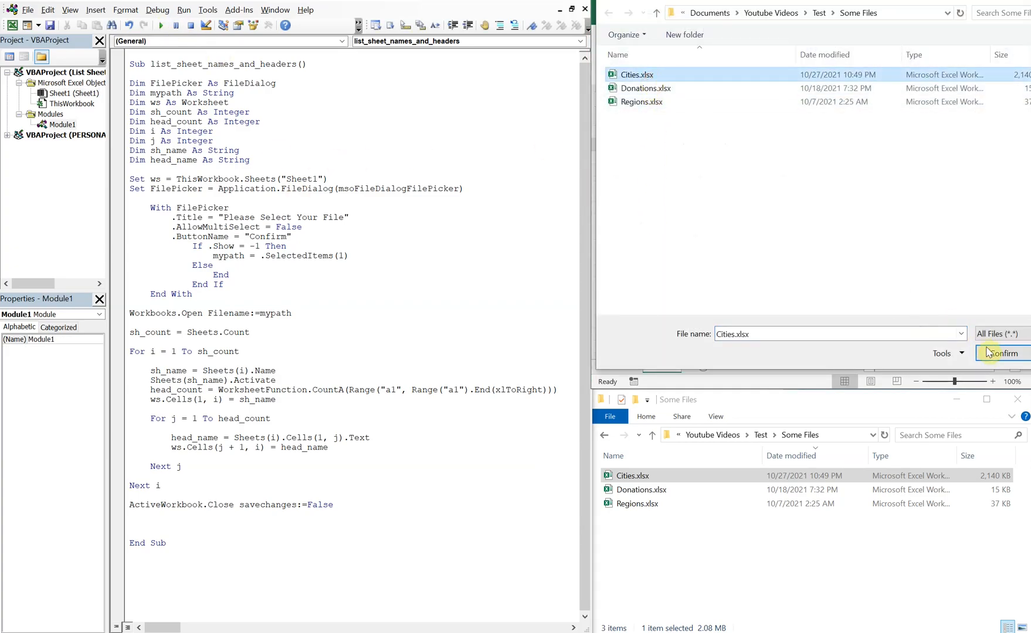
{"action": "left_click", "coordinate": [1001, 353]}
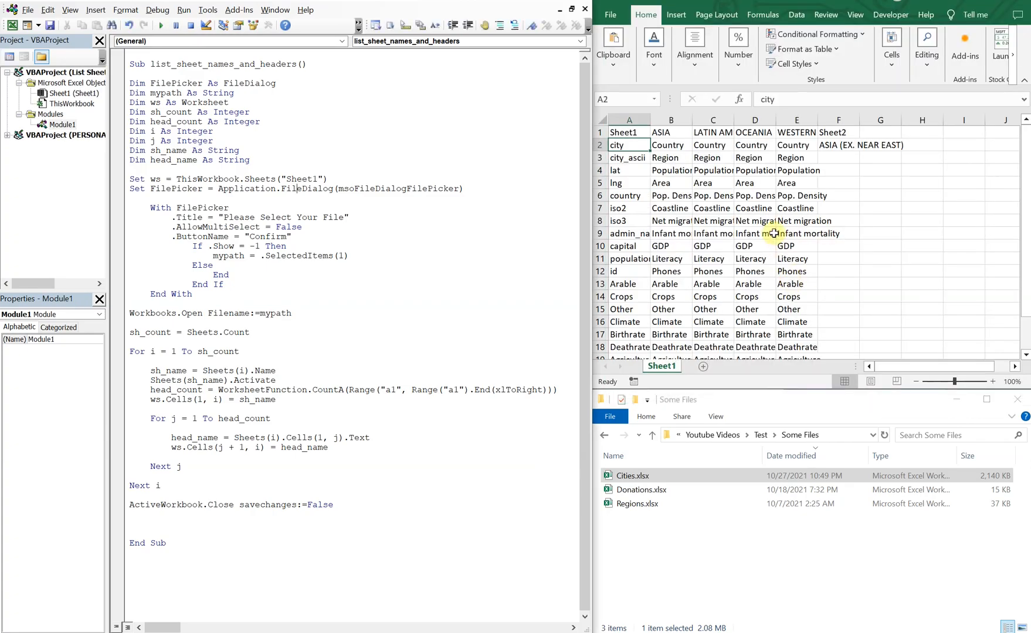
{"action": "mouse_move", "coordinate": [755, 229]}
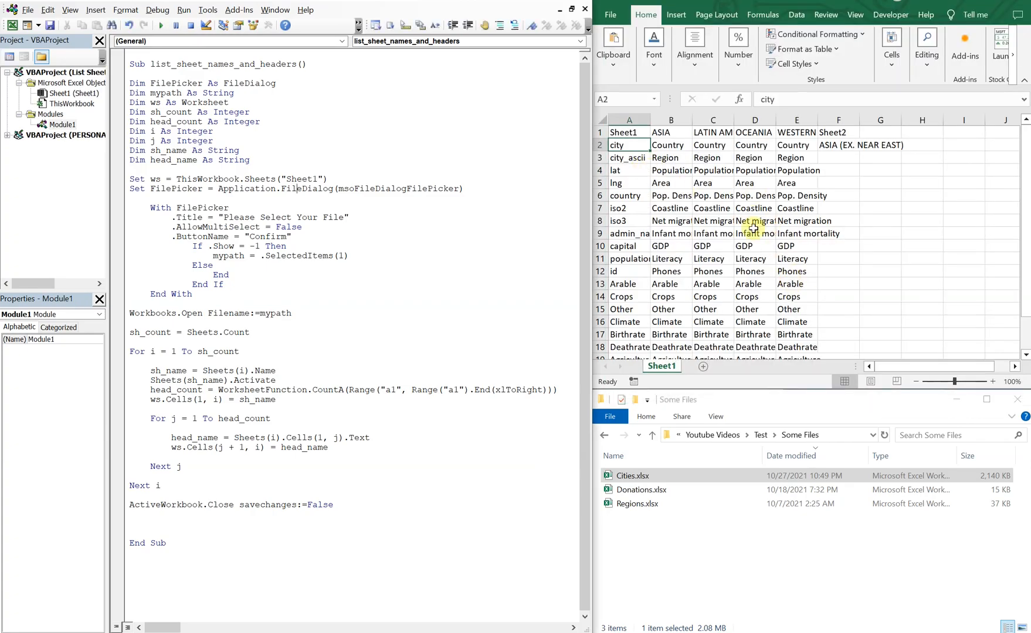
{"action": "mouse_move", "coordinate": [225, 166]}
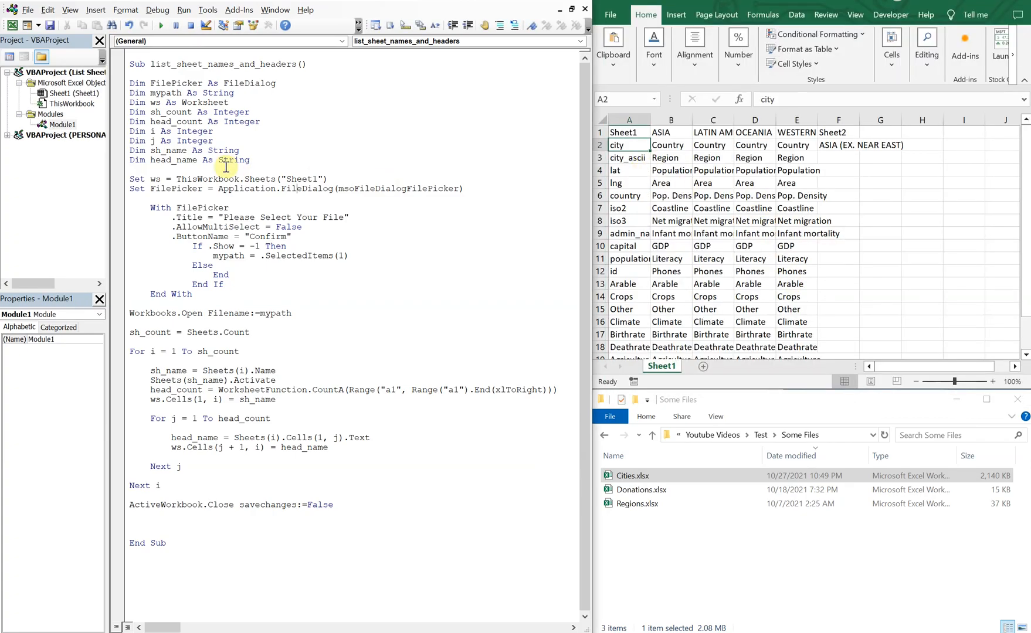
{"action": "mouse_move", "coordinate": [143, 307]}
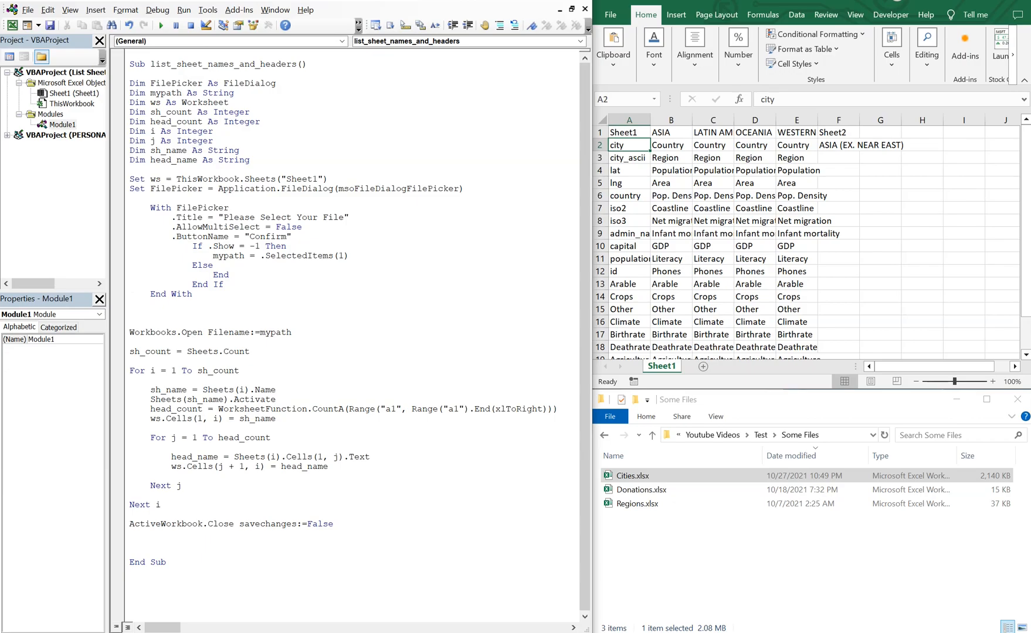
- Add ws.Cells.ClearContents below End With so Sheet1 is wiped before the workbook opens
{"action": "type", "text": "ws"}
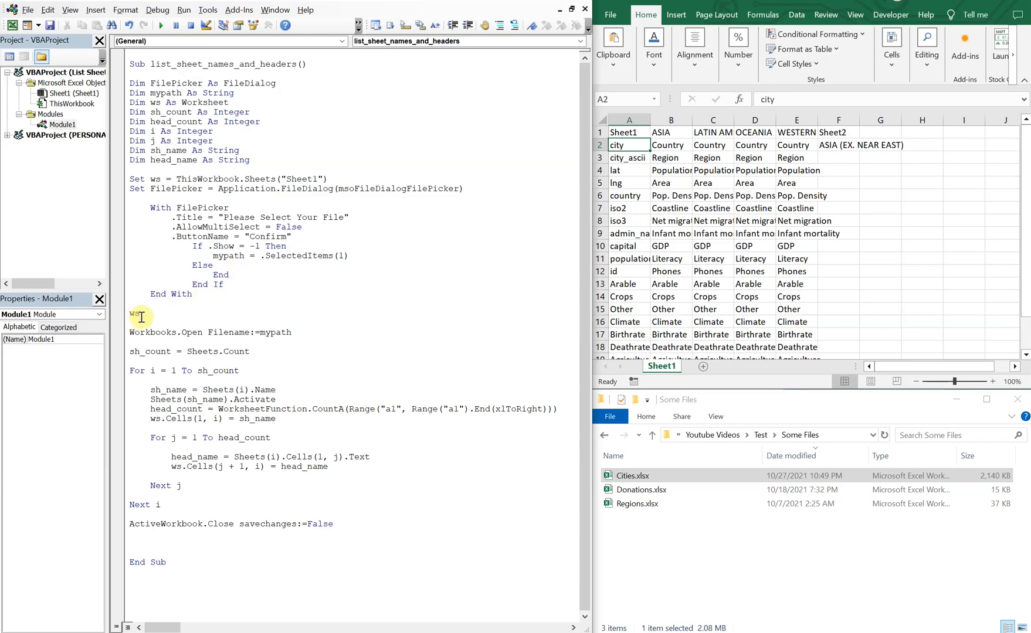
{"action": "type", "text": "Cells."}
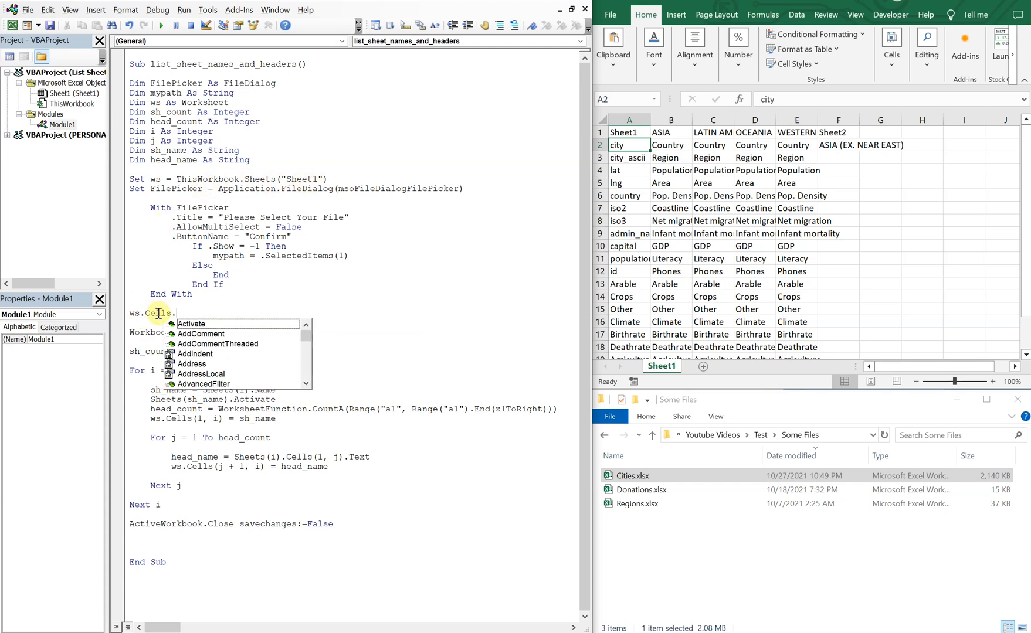
{"action": "type", "text": "clearContents"}
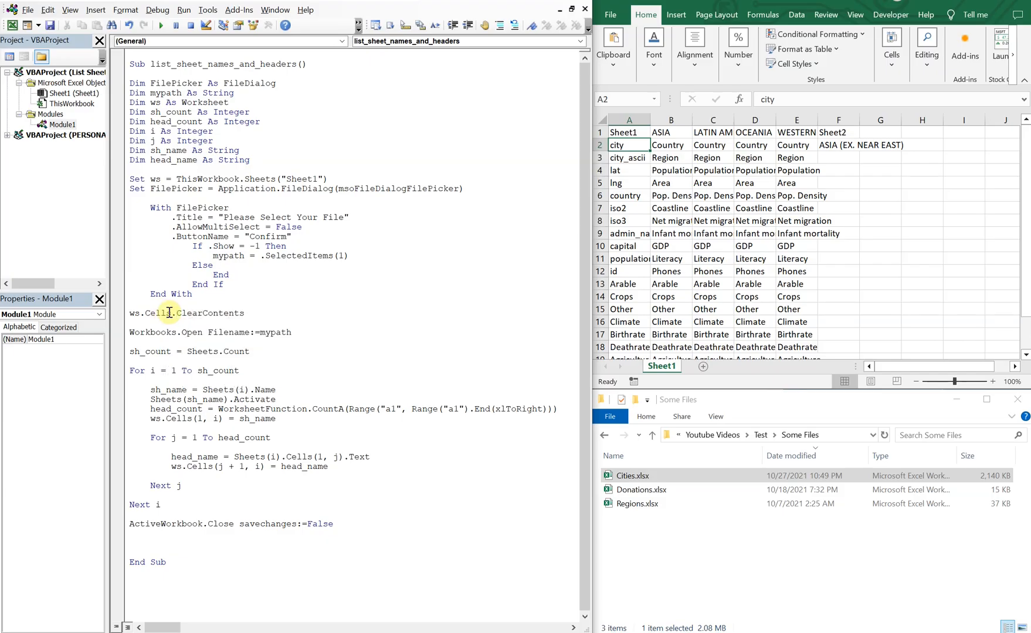
{"action": "mouse_move", "coordinate": [257, 288]}
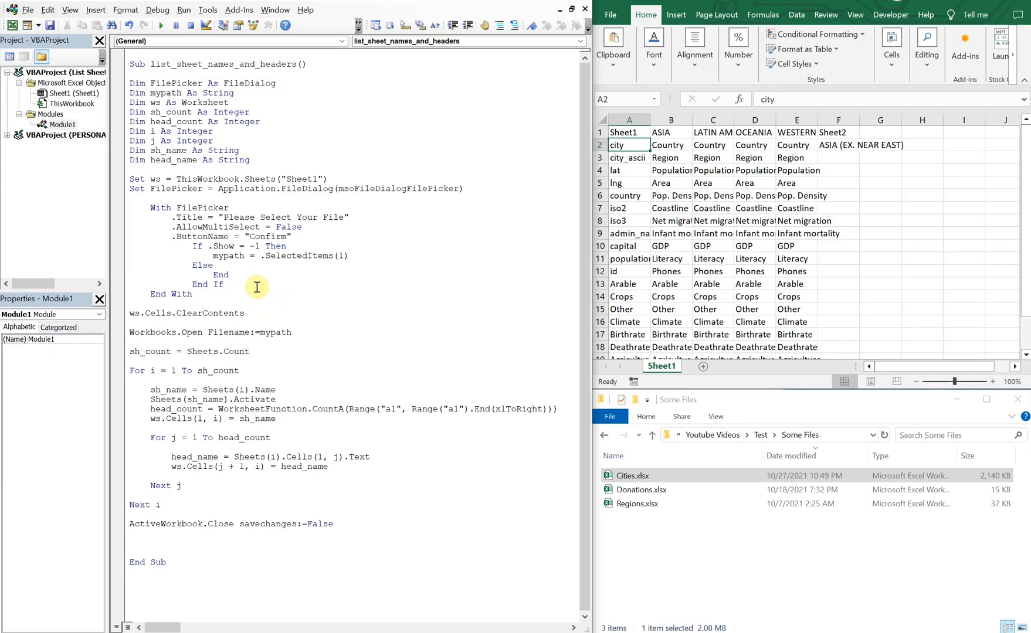
{"action": "mouse_move", "coordinate": [169, 55]}
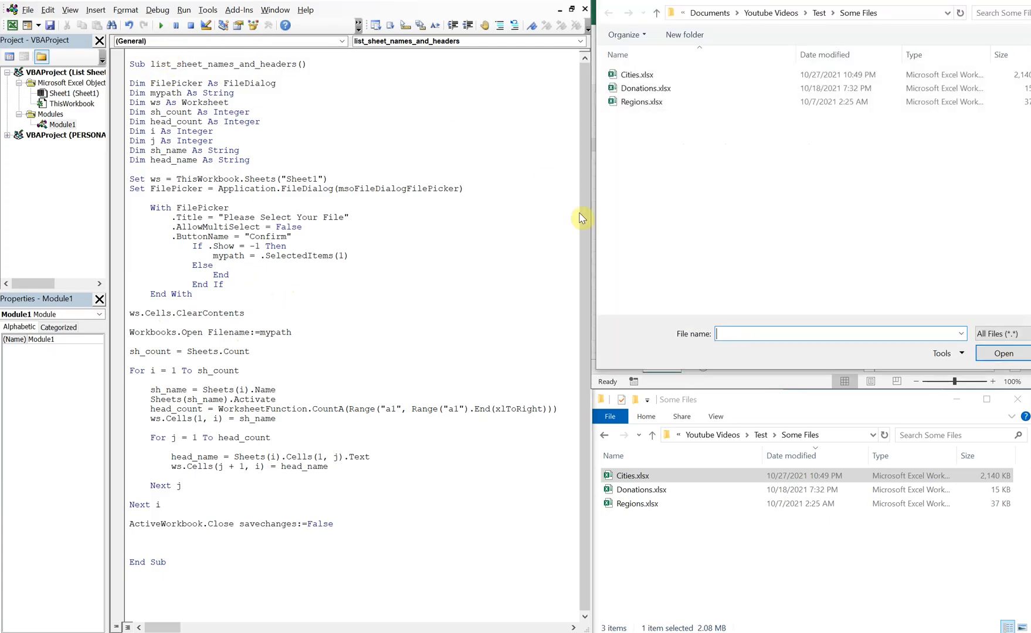
- Rerun the macro on Cities.xlsx so Sheet1 holds only the Cities sheet name and headers
{"action": "left_click", "coordinate": [635, 74]}
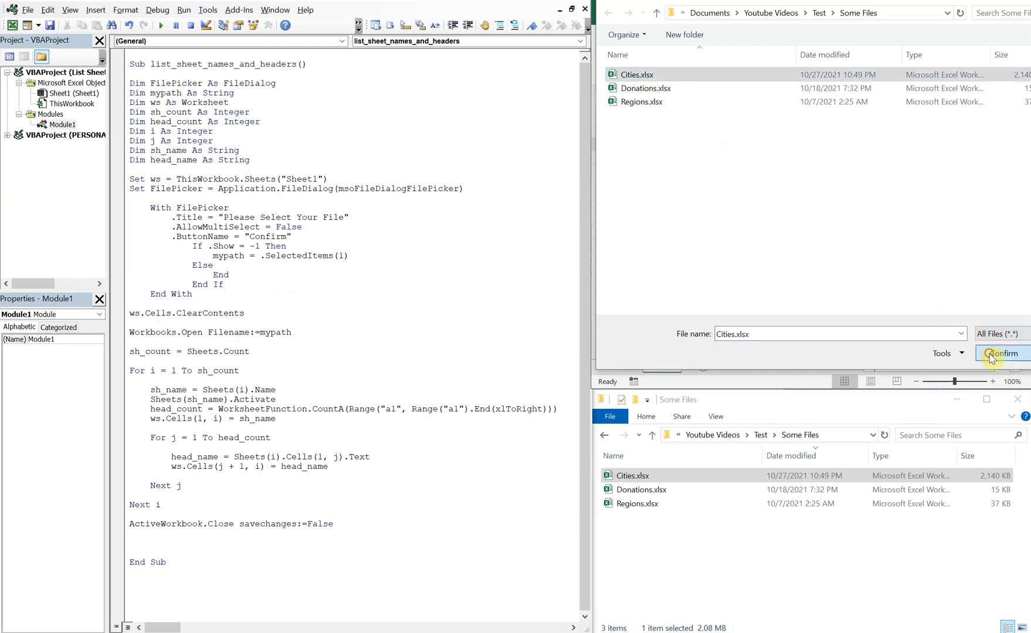
{"action": "left_click", "coordinate": [1000, 353]}
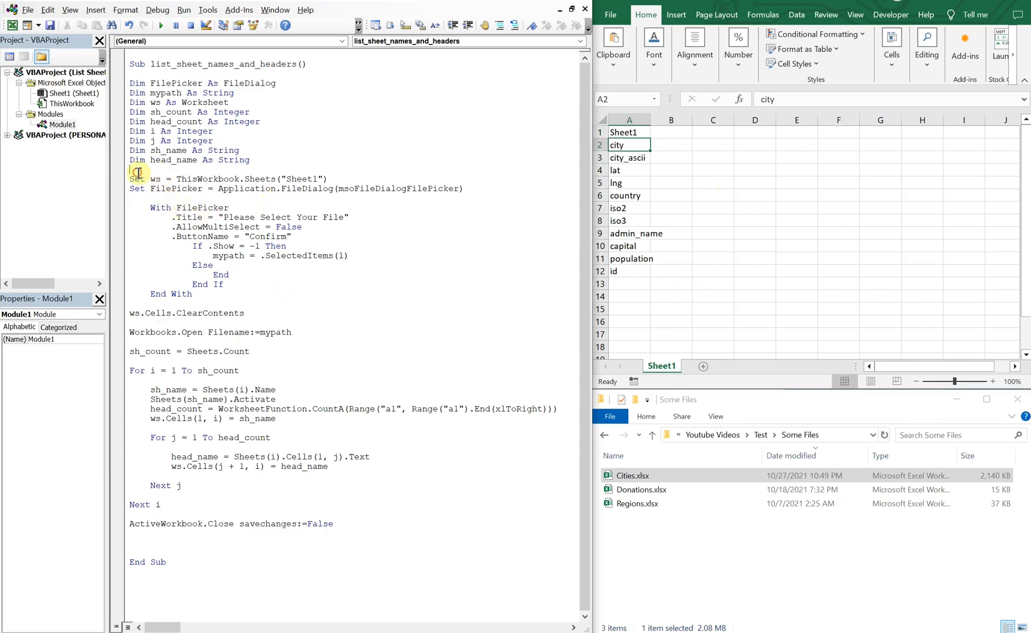
- Add Application.ScreenUpdating = False after the Dims and = True before End Sub
{"action": "type", "text": "Application.ScreenUpdating = False"}
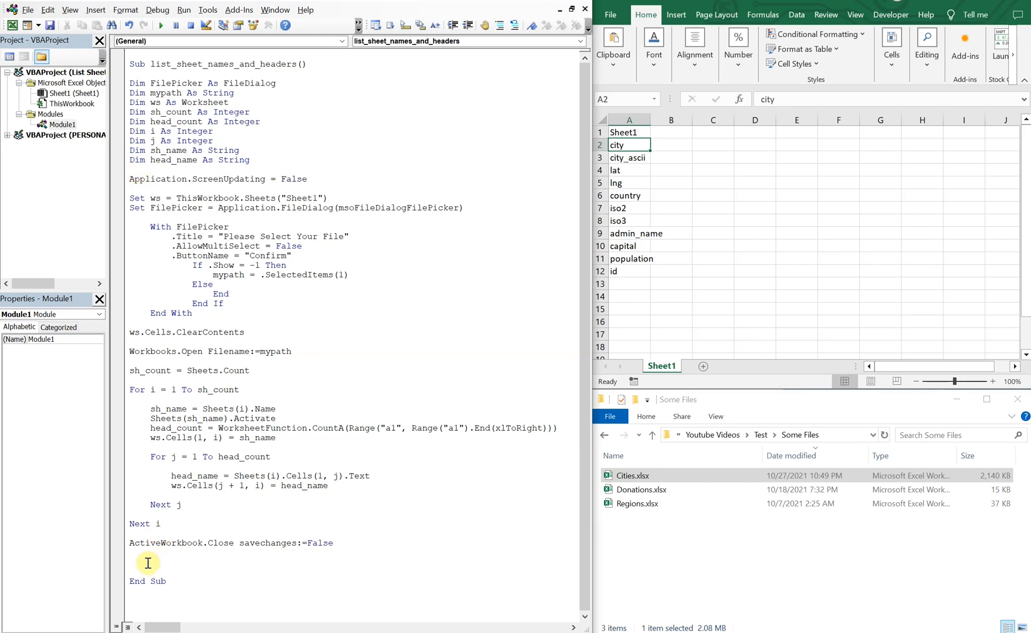
{"action": "type", "text": "application.ScreenUpdating = True"}
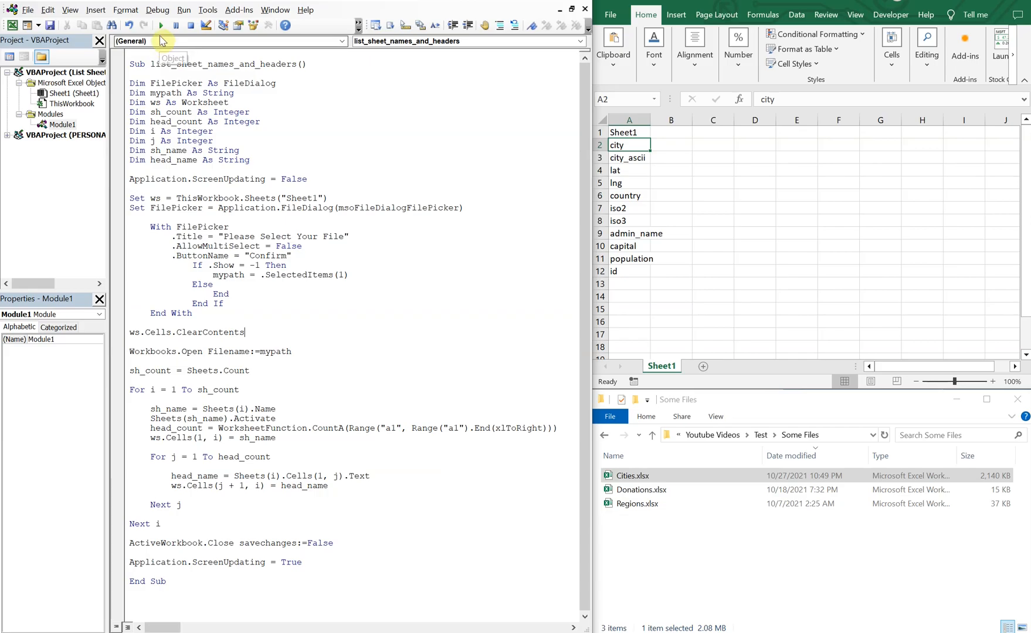
- Run the macro on Donations.xlsx with screen updating off
{"action": "left_click", "coordinate": [161, 25]}
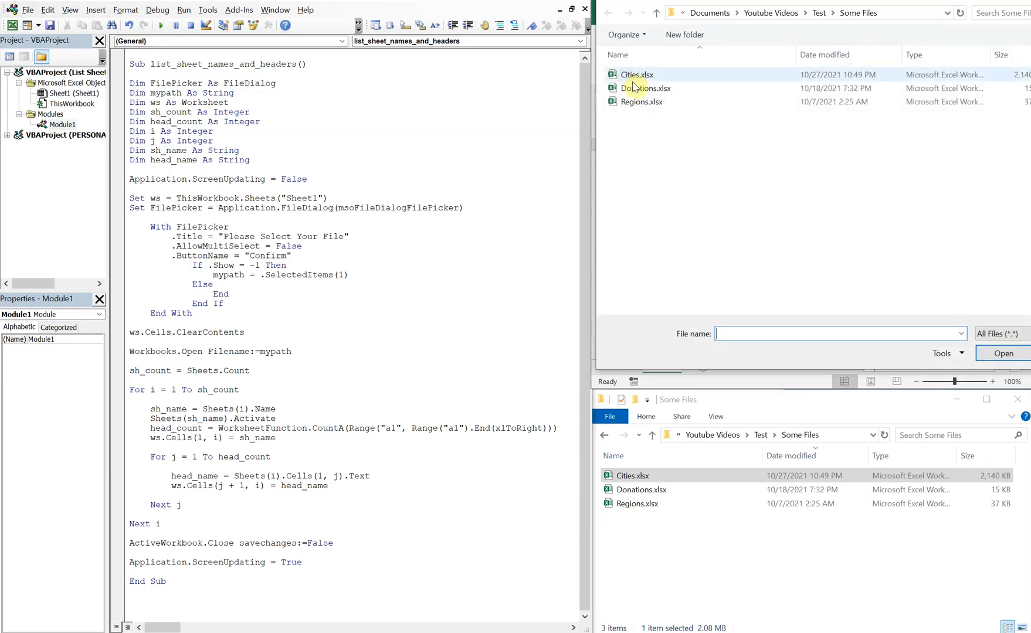
{"action": "left_click", "coordinate": [645, 88]}
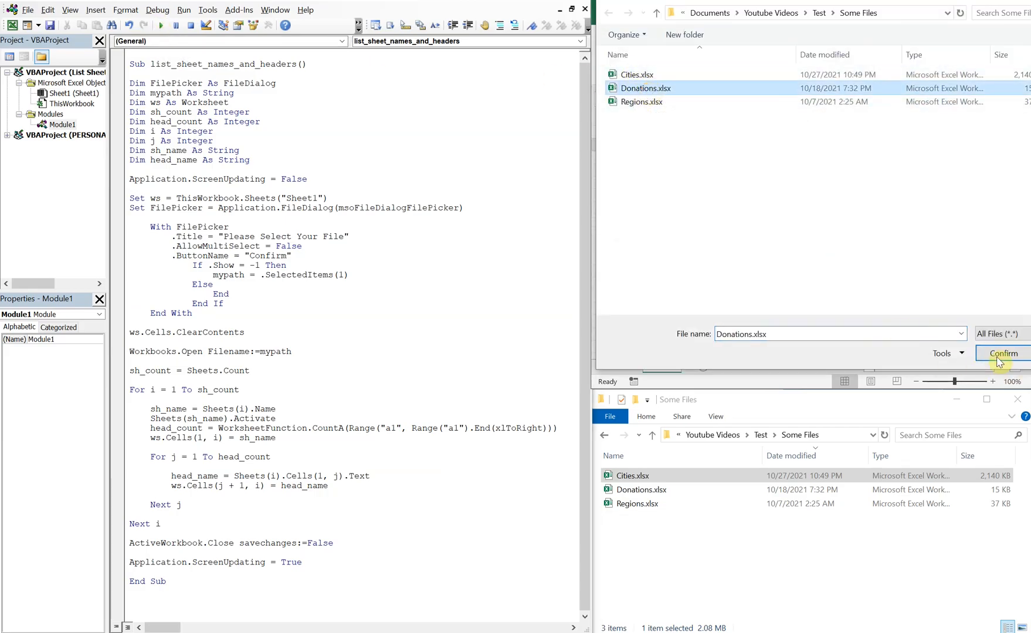
{"action": "left_click", "coordinate": [1002, 353]}
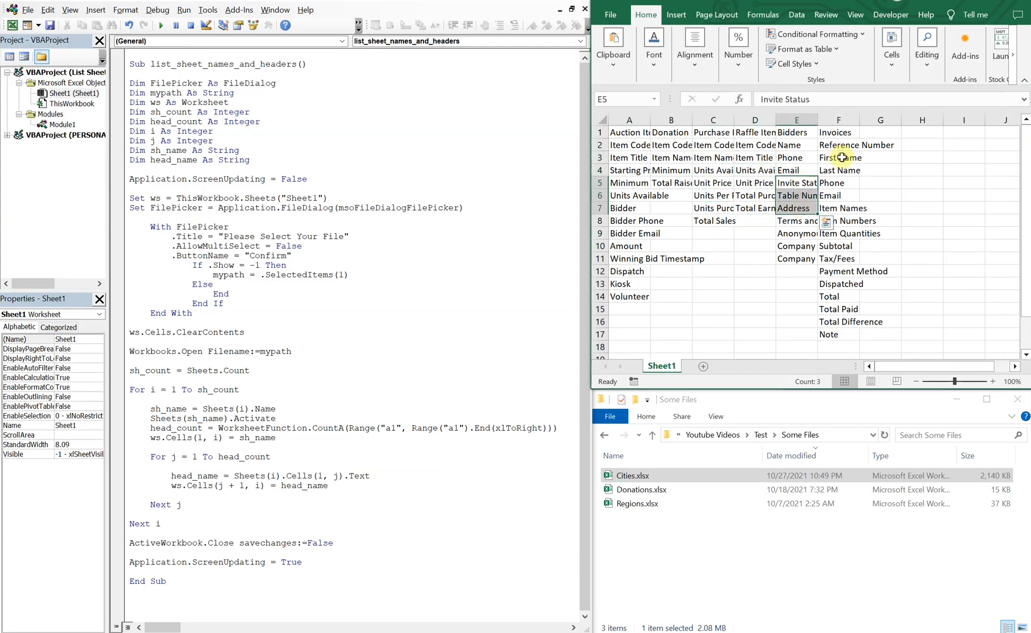
- Run the macro again on Cities.xlsx, leaving only its sheet name and headers on Sheet1
{"action": "left_click", "coordinate": [713, 258]}
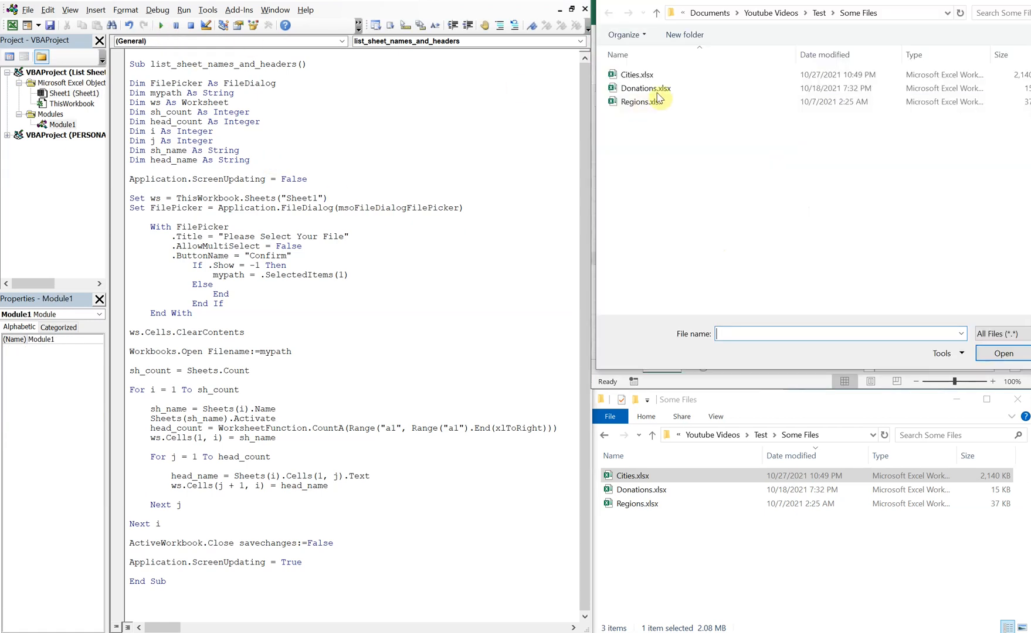
{"action": "left_click", "coordinate": [636, 74]}
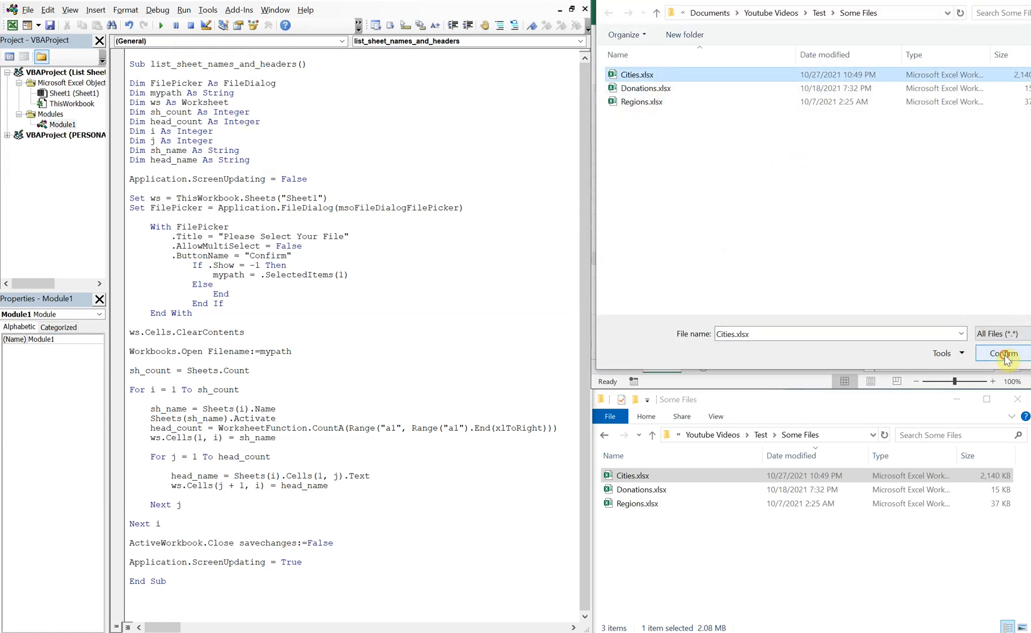
{"action": "left_click", "coordinate": [999, 353]}
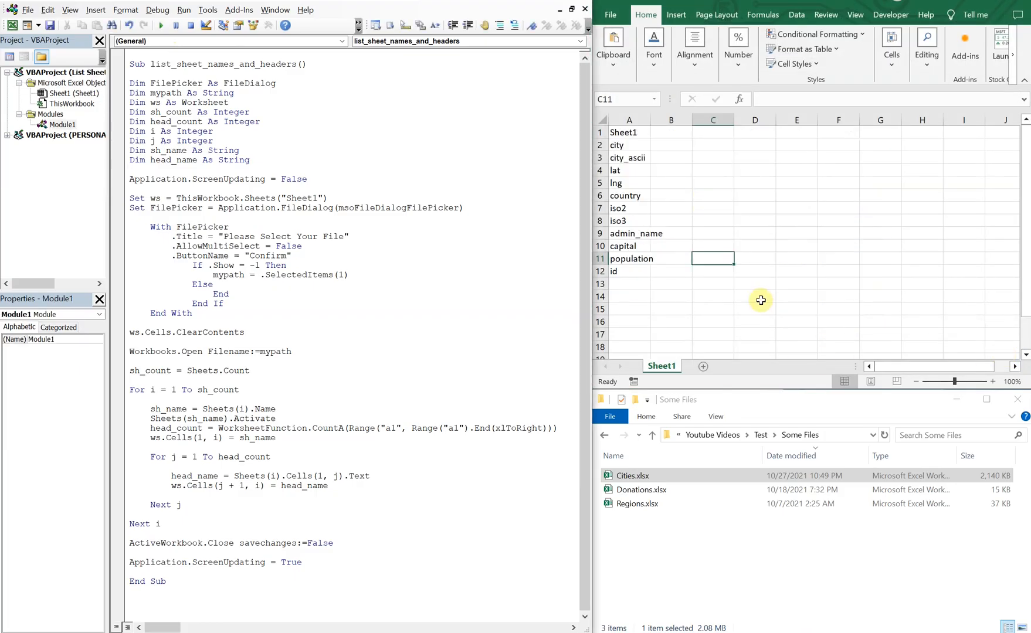